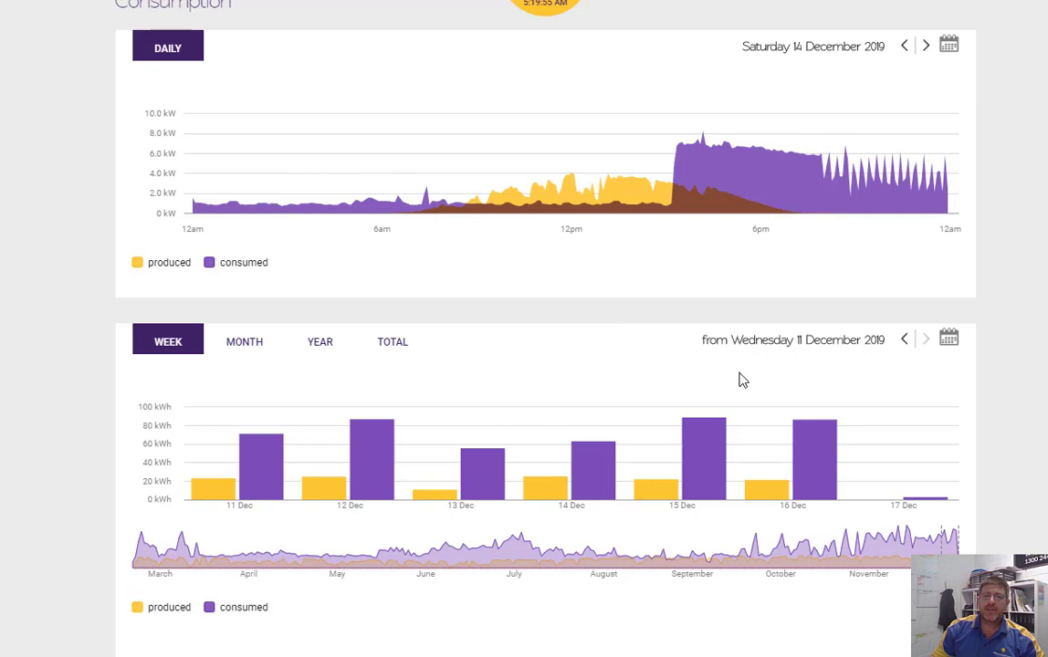
{"action": "mouse_move", "coordinate": [903, 379]}
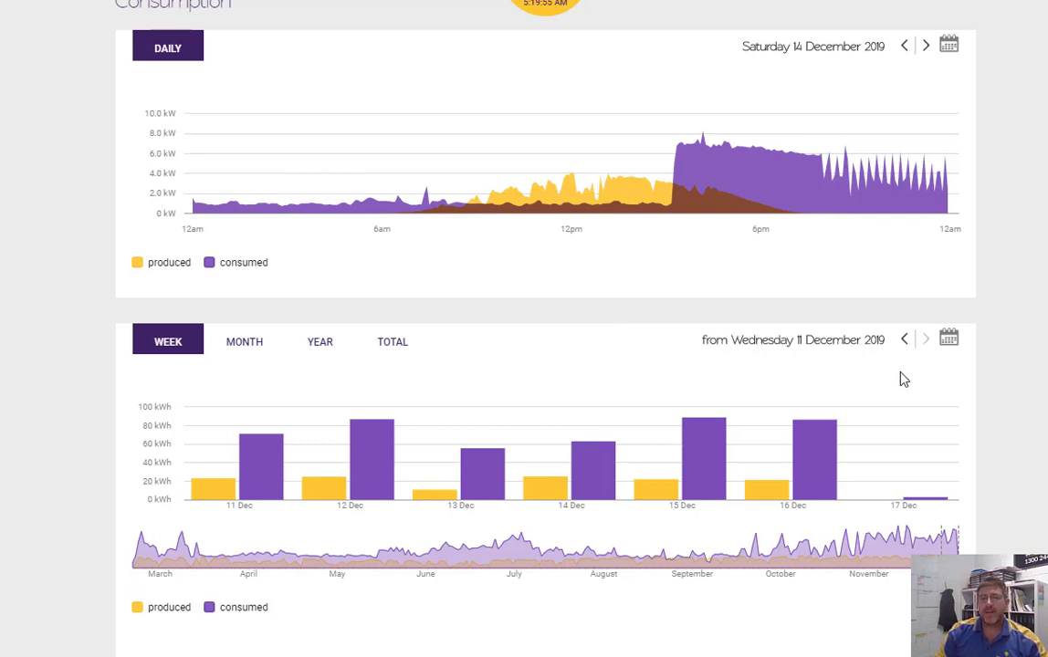
{"action": "mouse_move", "coordinate": [909, 385]}
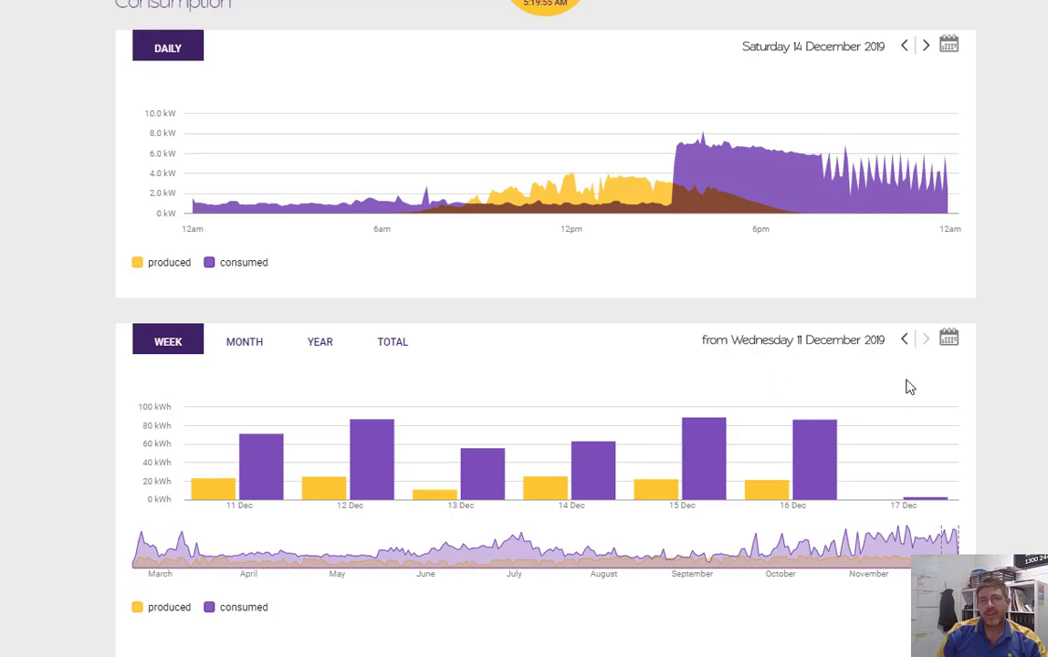
{"action": "mouse_move", "coordinate": [919, 387]}
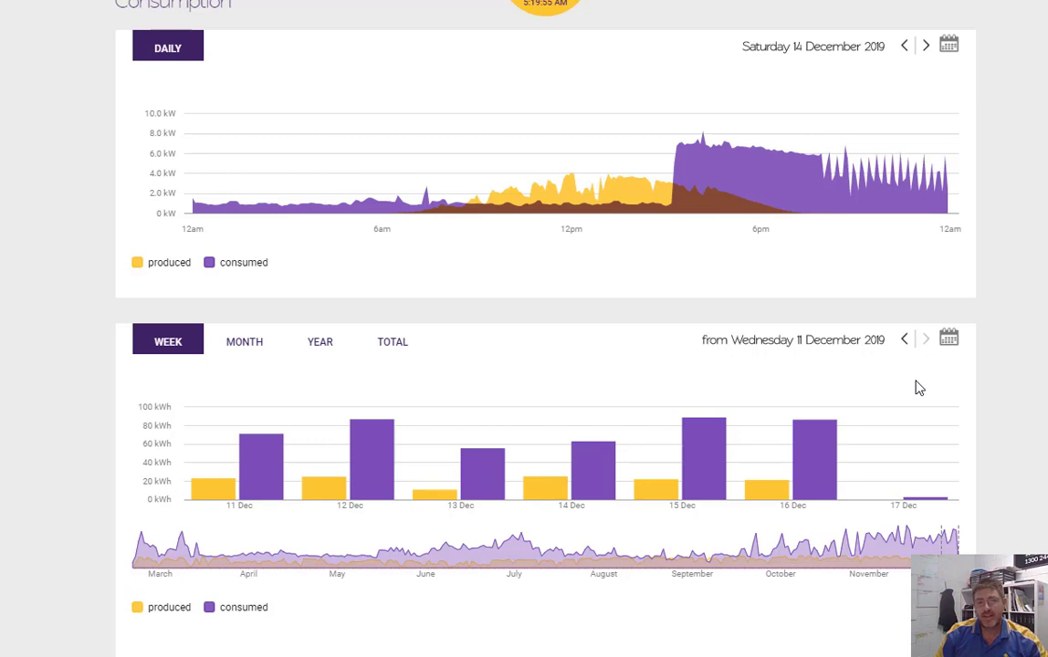
{"action": "mouse_move", "coordinate": [909, 394]}
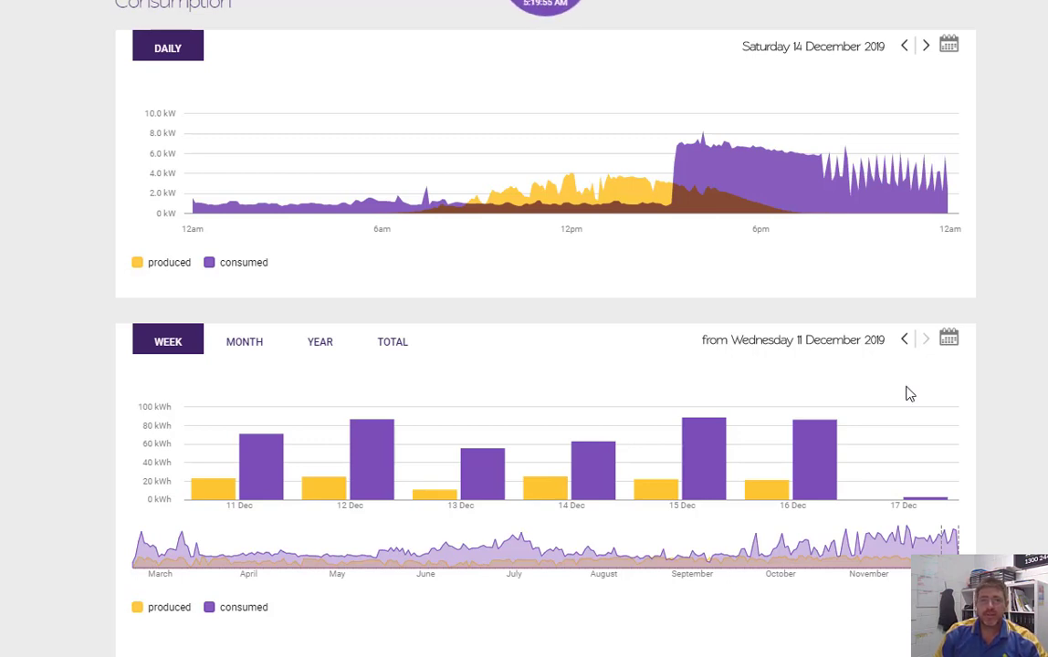
{"action": "mouse_move", "coordinate": [715, 265]}
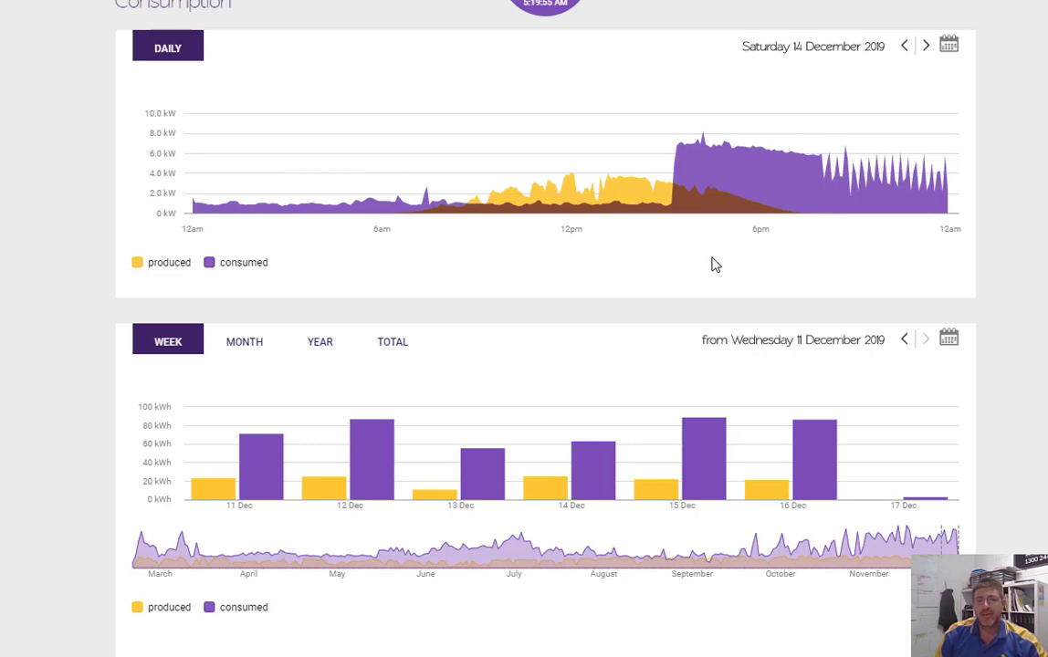
{"action": "mouse_move", "coordinate": [687, 263]}
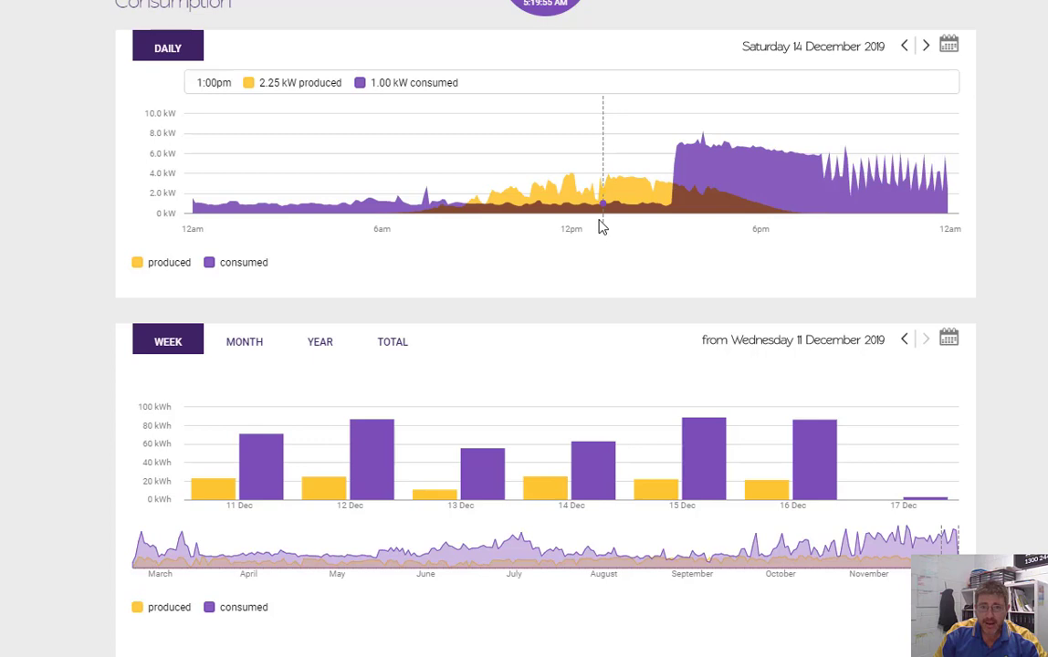
{"action": "mouse_move", "coordinate": [507, 205]}
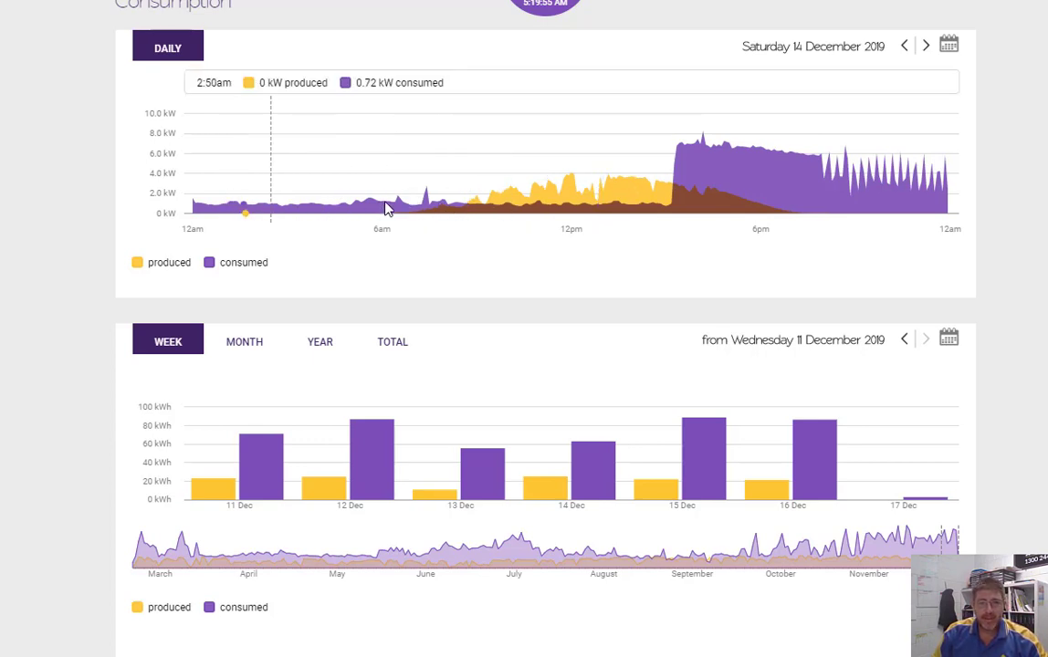
{"action": "mouse_move", "coordinate": [464, 208]}
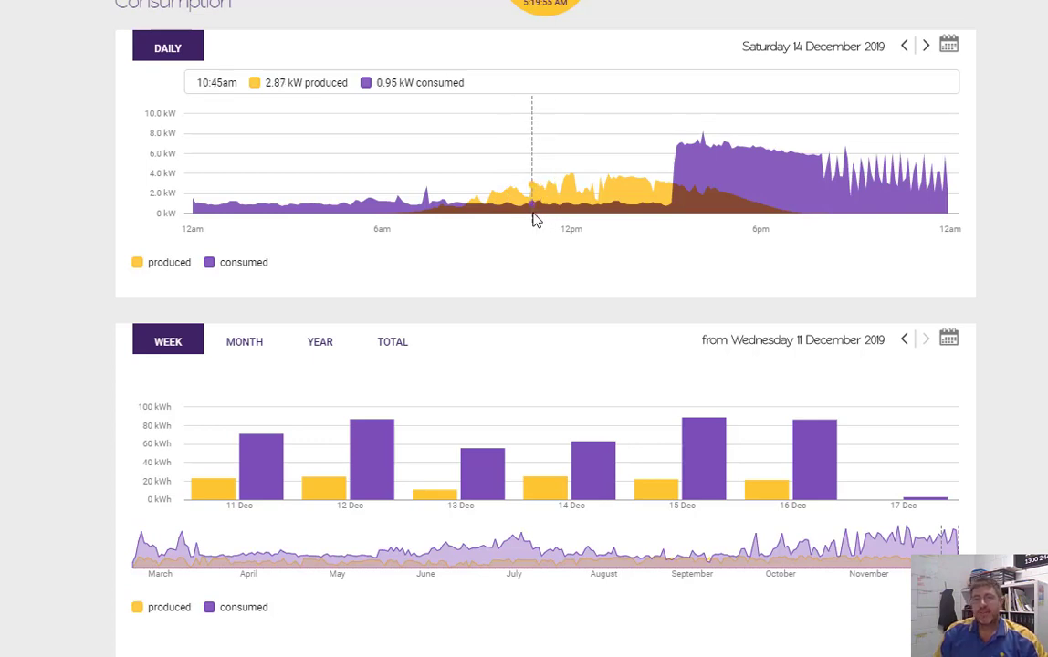
{"action": "mouse_move", "coordinate": [667, 206]}
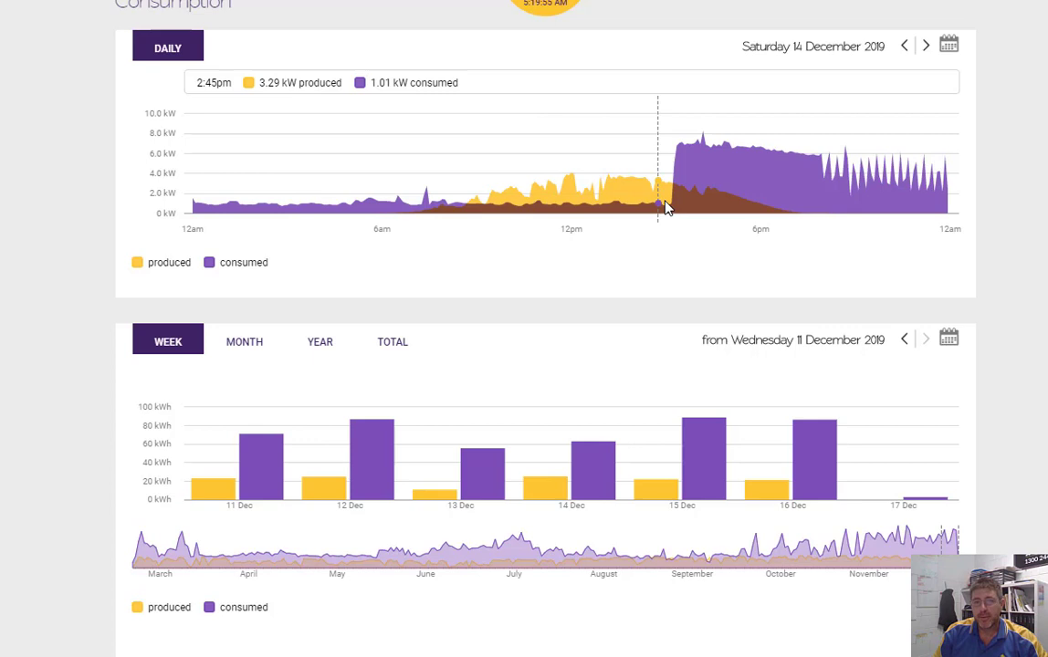
{"action": "mouse_move", "coordinate": [686, 190]}
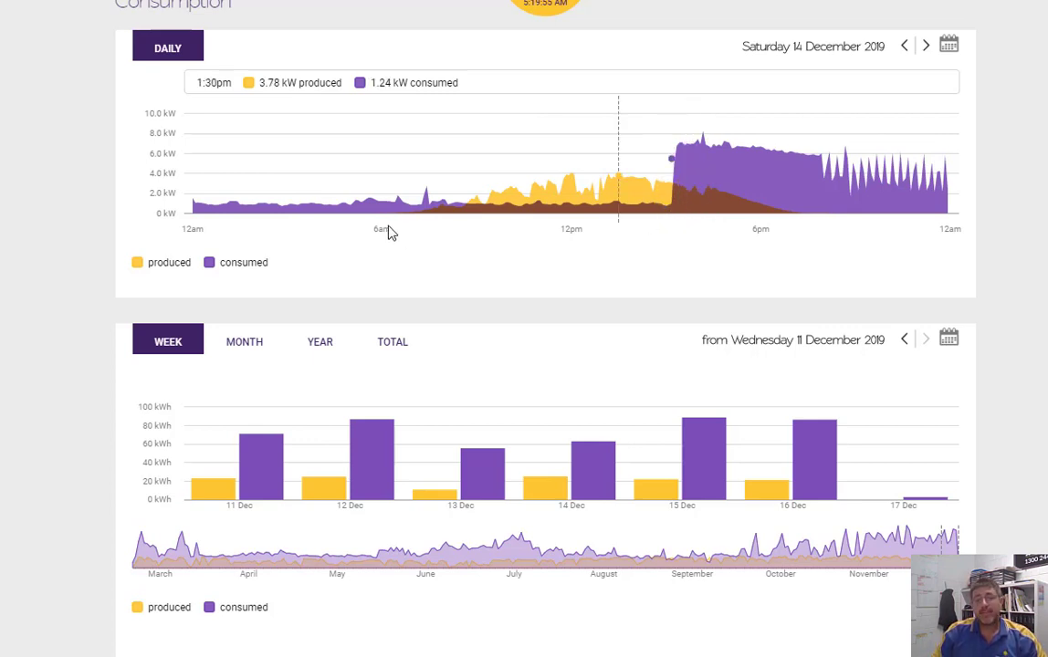
{"action": "mouse_move", "coordinate": [441, 202]}
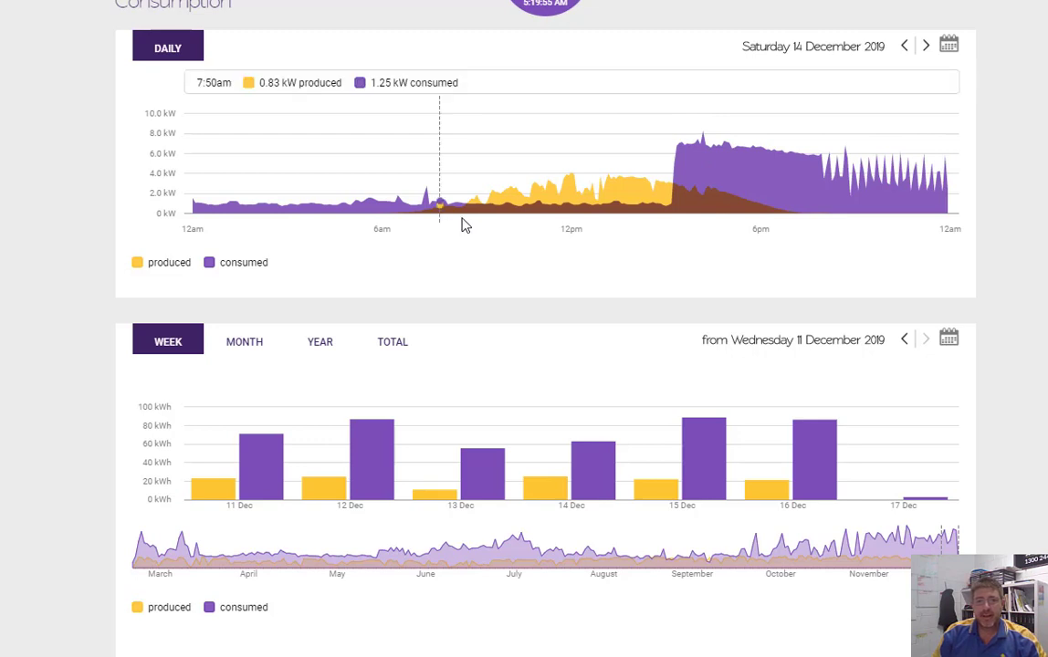
{"action": "mouse_move", "coordinate": [566, 204]}
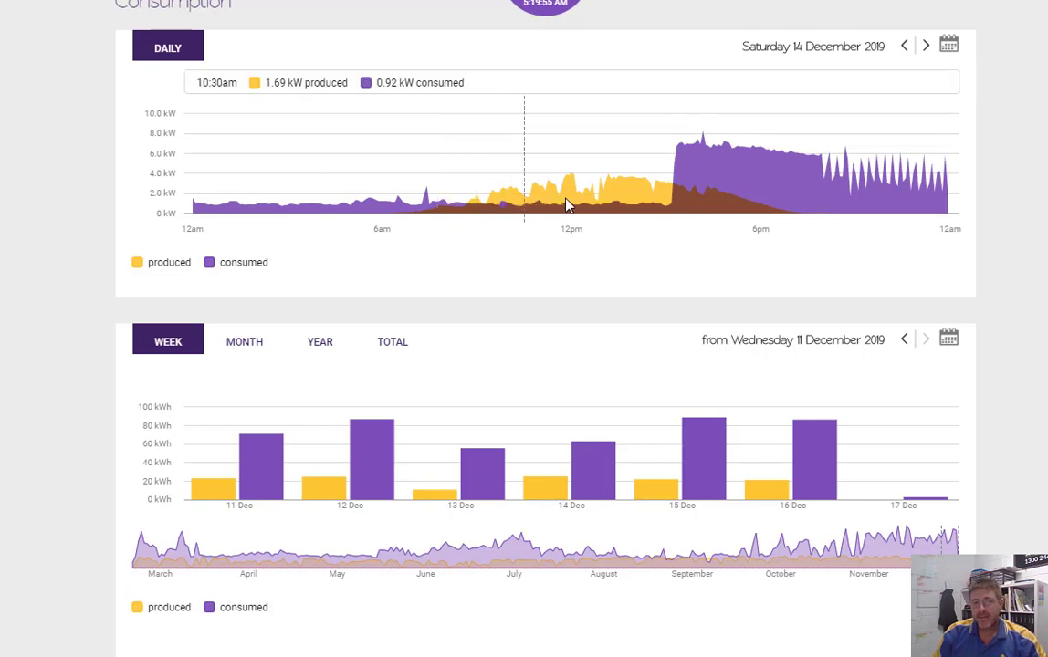
{"action": "mouse_move", "coordinate": [721, 187]}
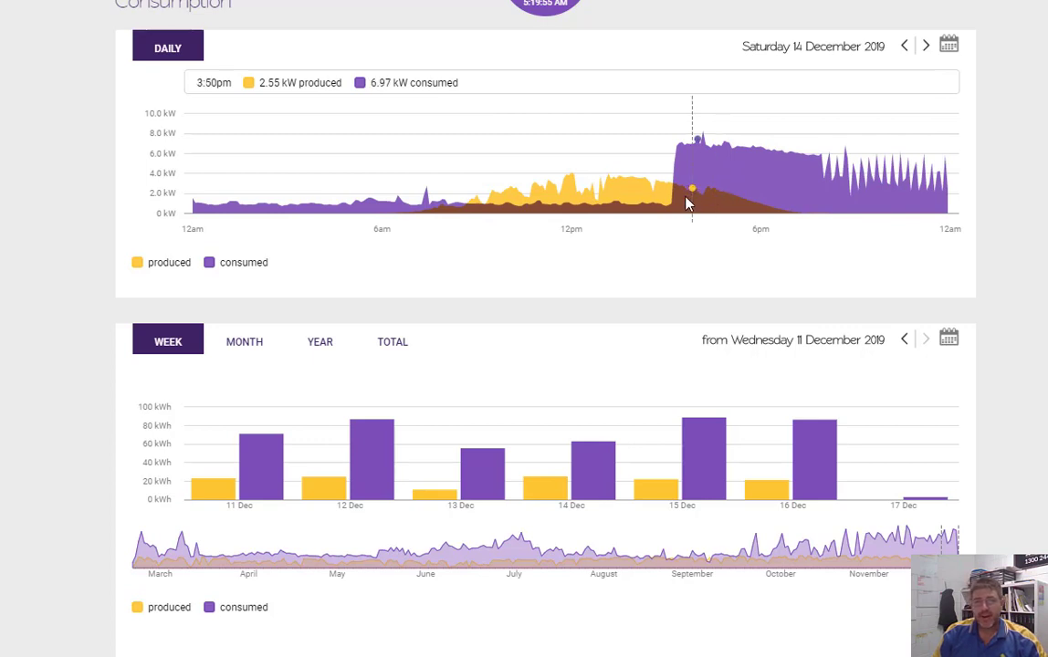
{"action": "mouse_move", "coordinate": [705, 206]}
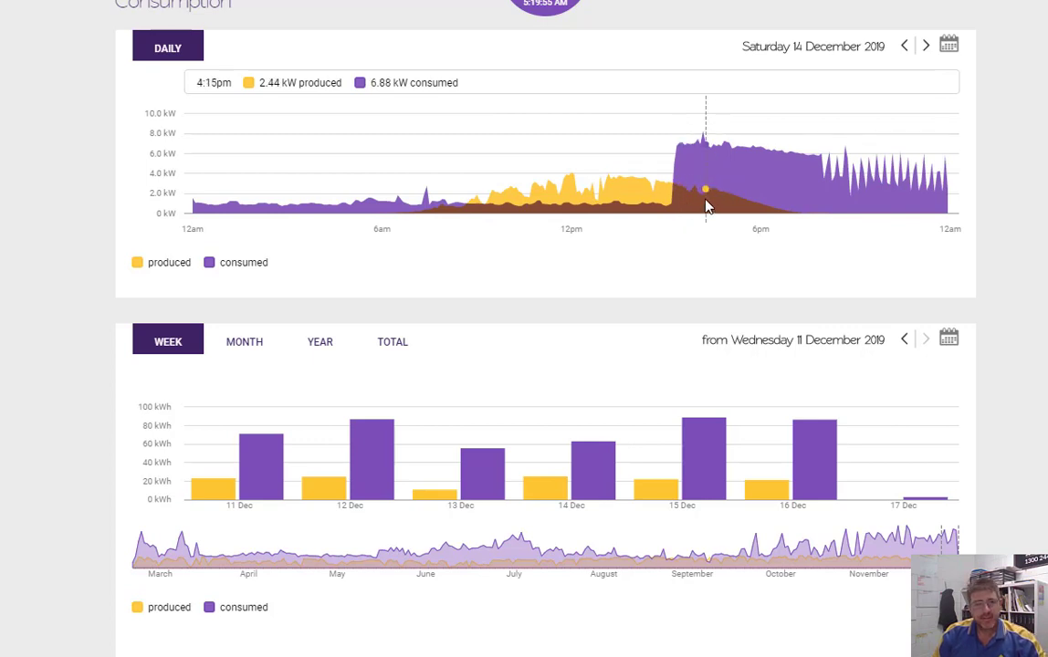
{"action": "mouse_move", "coordinate": [696, 209]}
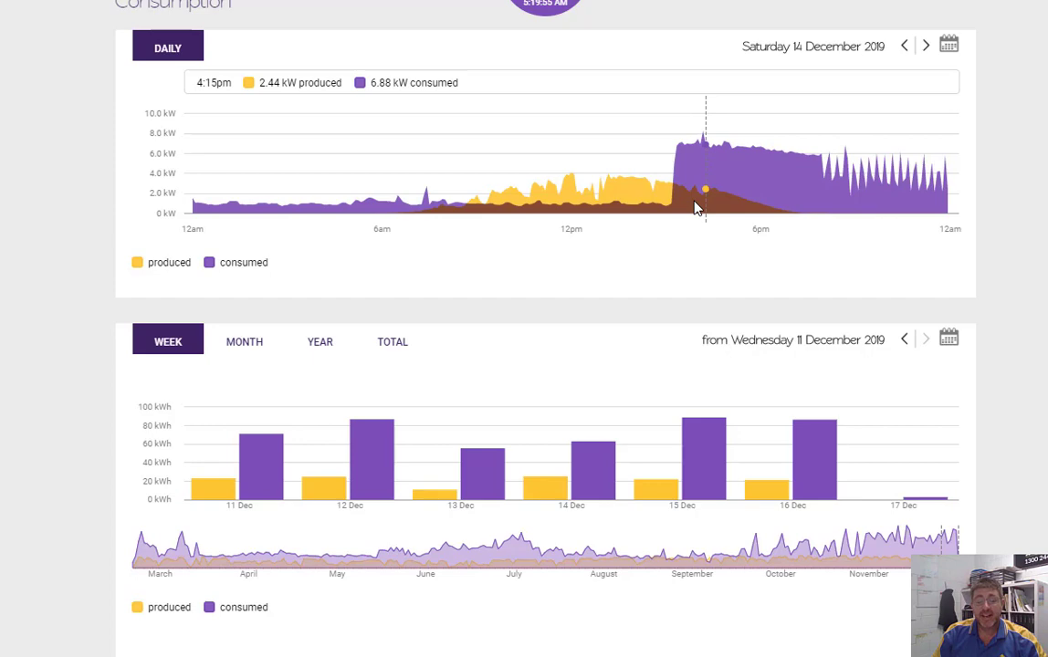
{"action": "mouse_move", "coordinate": [715, 208]}
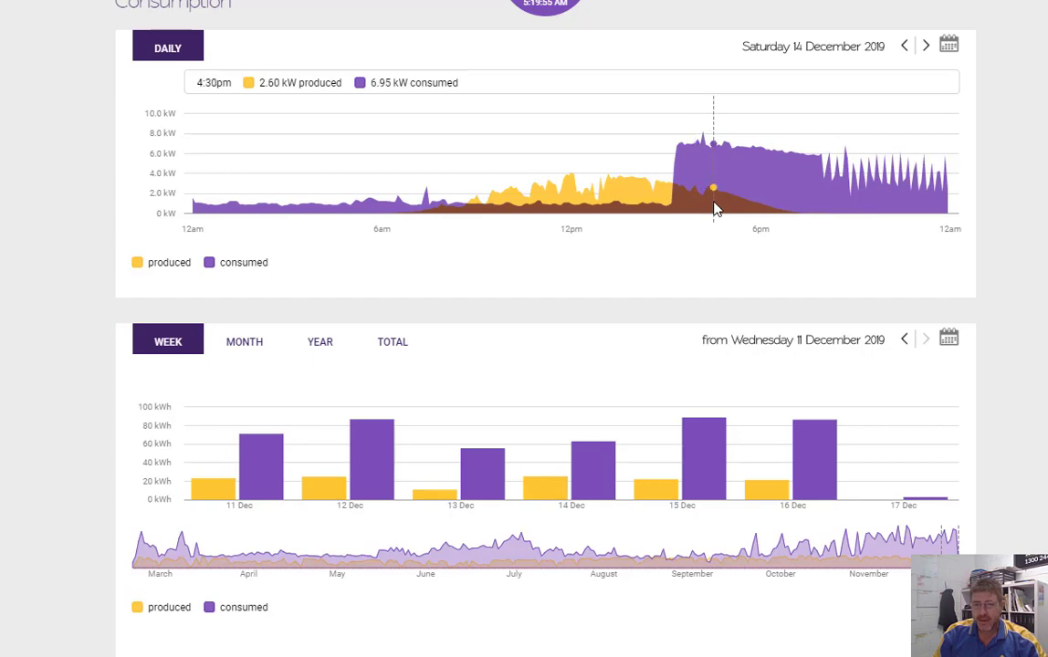
- Scroll down to the daily chart and toggle off the 'consumed' legend series
{"action": "scroll", "scroll_direction": "down", "scroll_amount": 3}
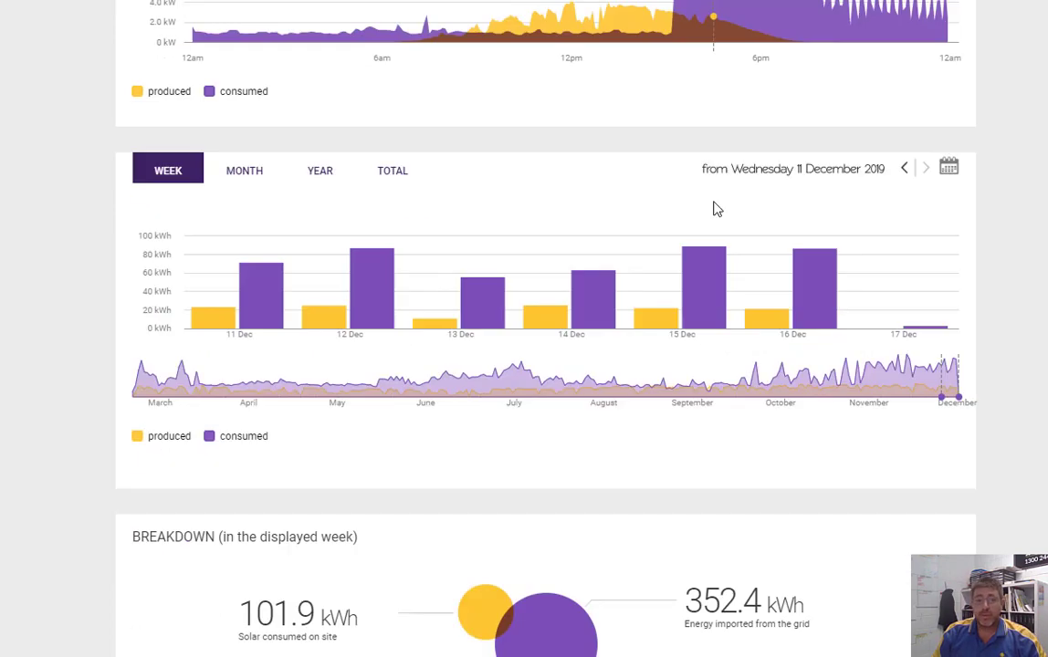
{"action": "scroll", "scroll_direction": "down", "scroll_amount": 3}
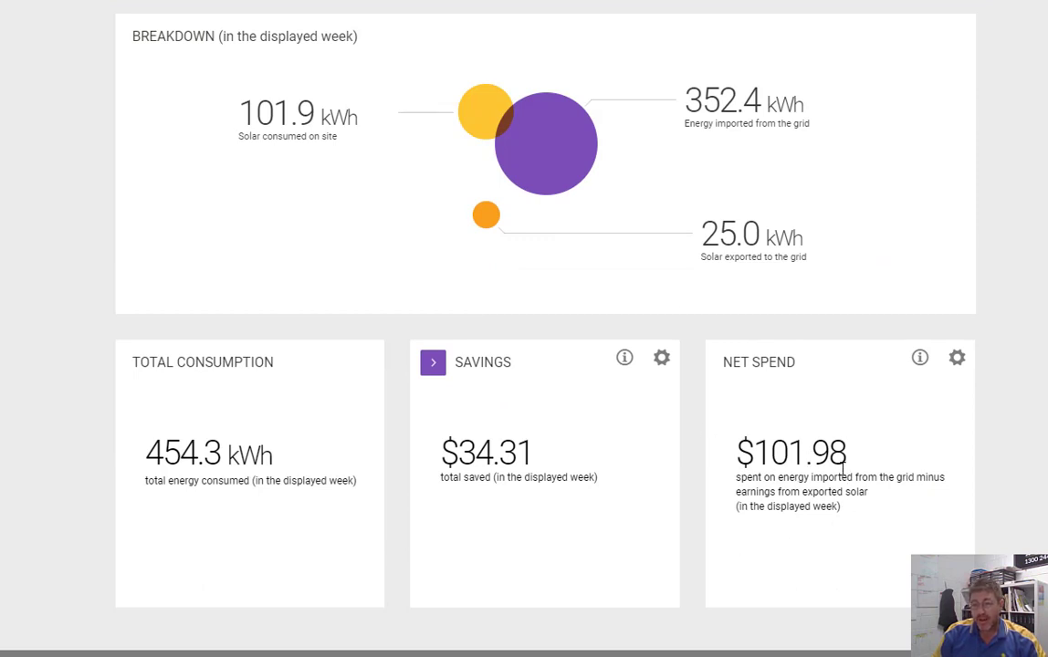
{"action": "mouse_move", "coordinate": [602, 411]}
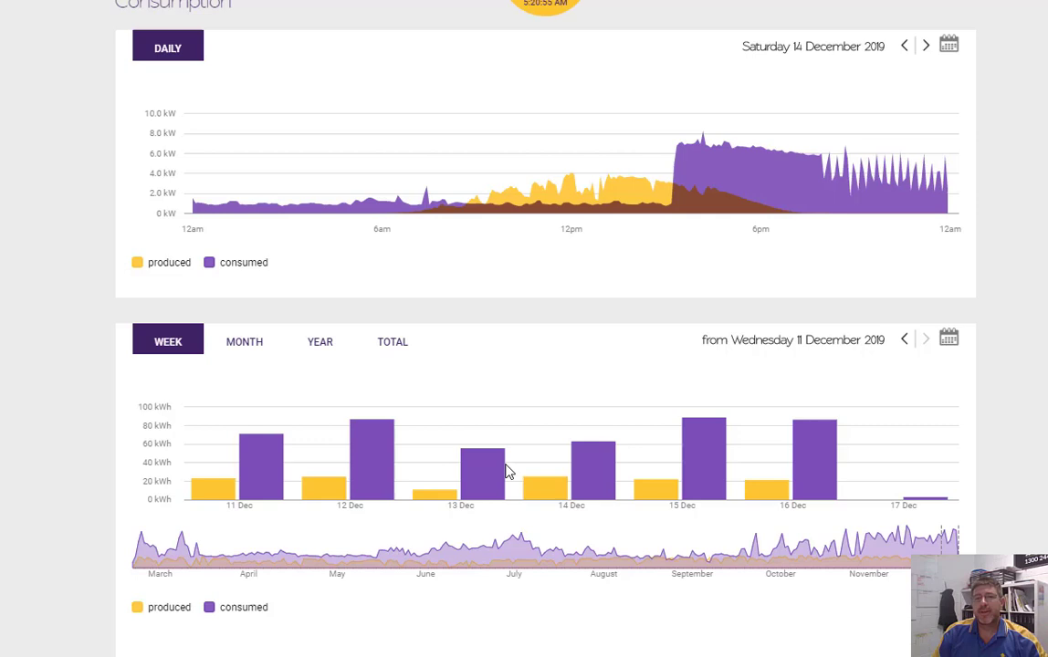
{"action": "left_click", "coordinate": [925, 44]}
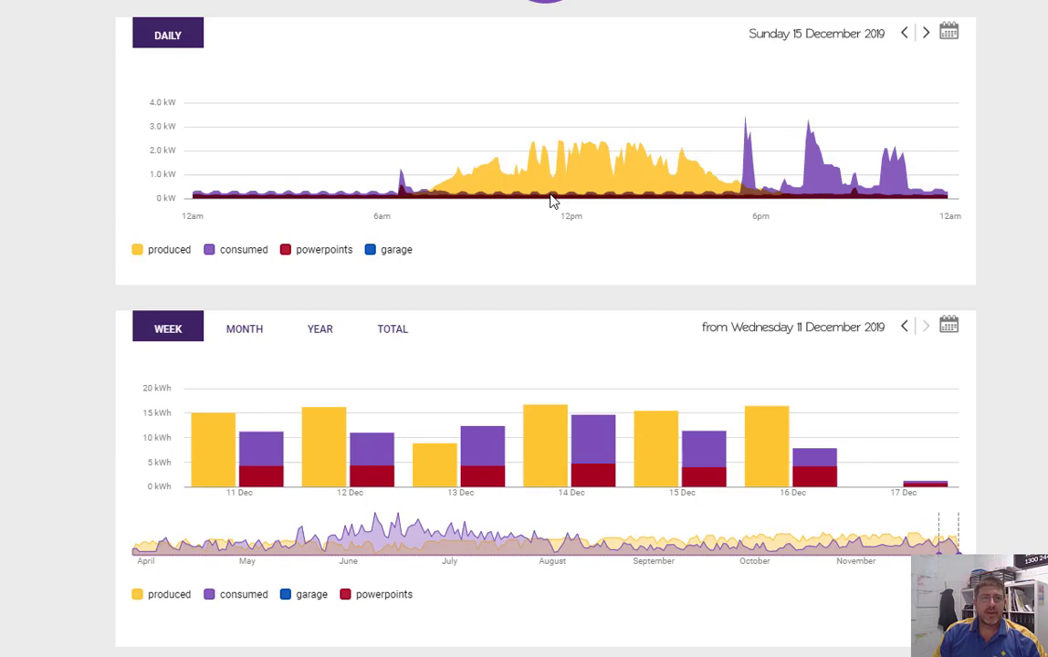
{"action": "mouse_move", "coordinate": [412, 212]}
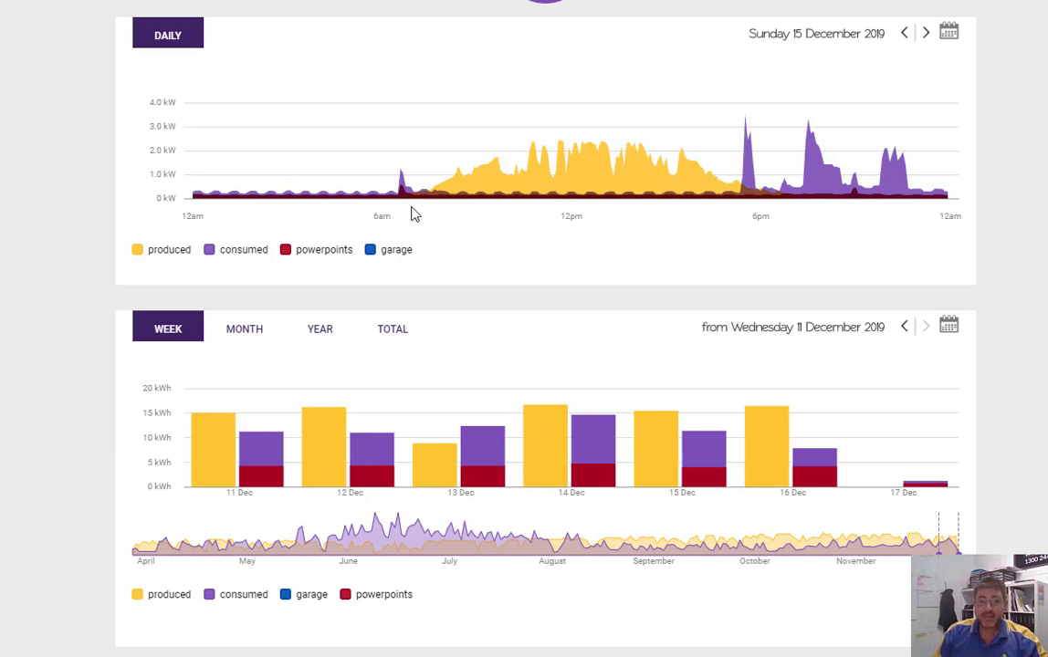
{"action": "mouse_move", "coordinate": [402, 195]}
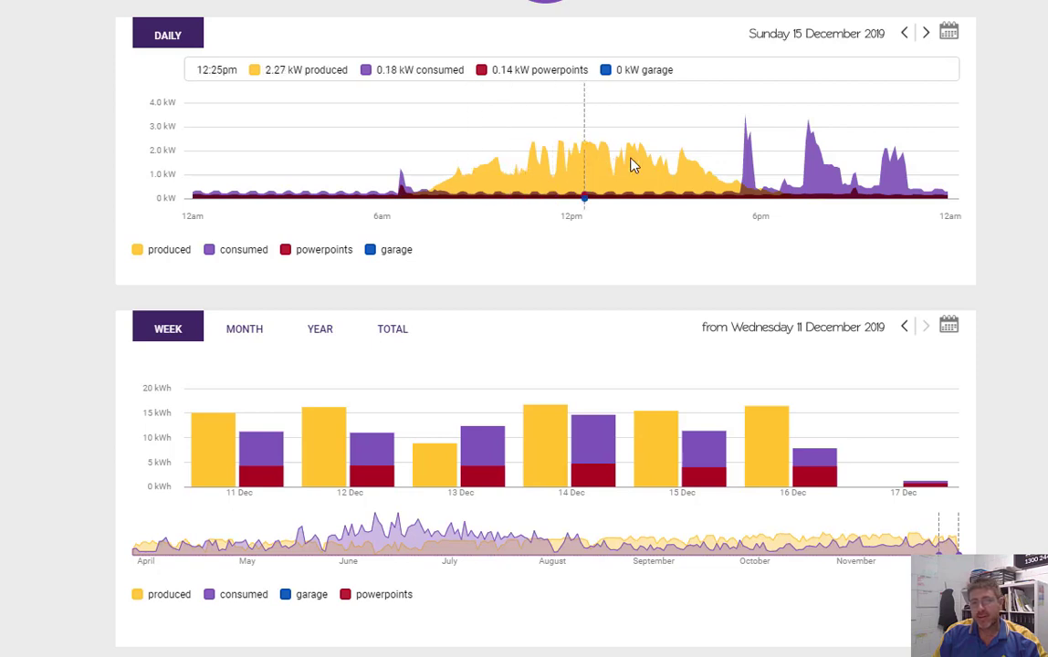
{"action": "mouse_move", "coordinate": [758, 186]}
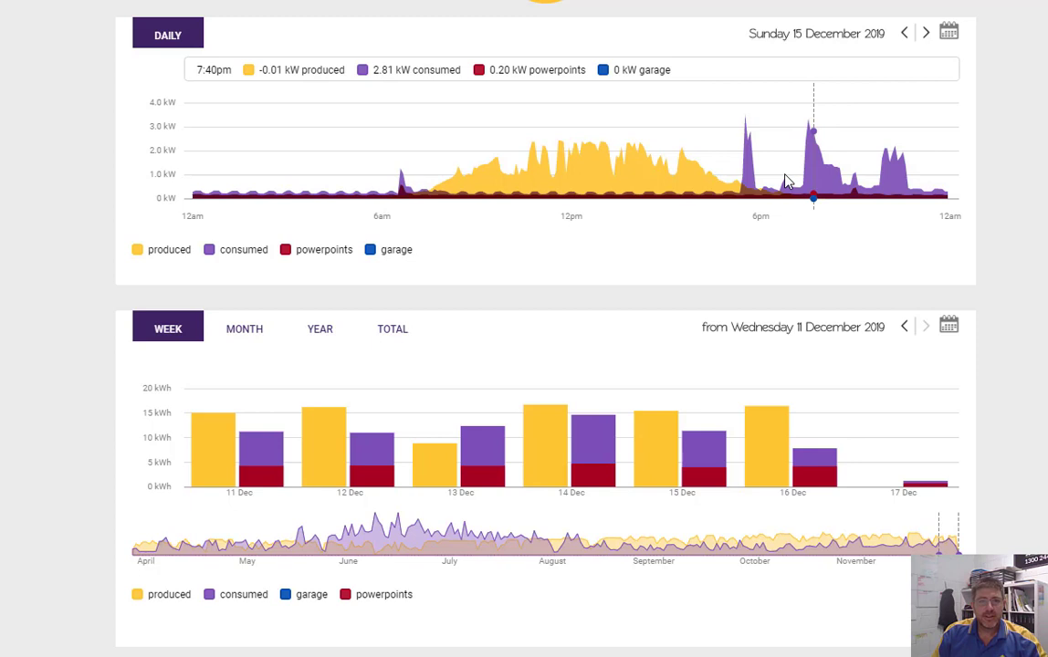
{"action": "mouse_move", "coordinate": [883, 183]}
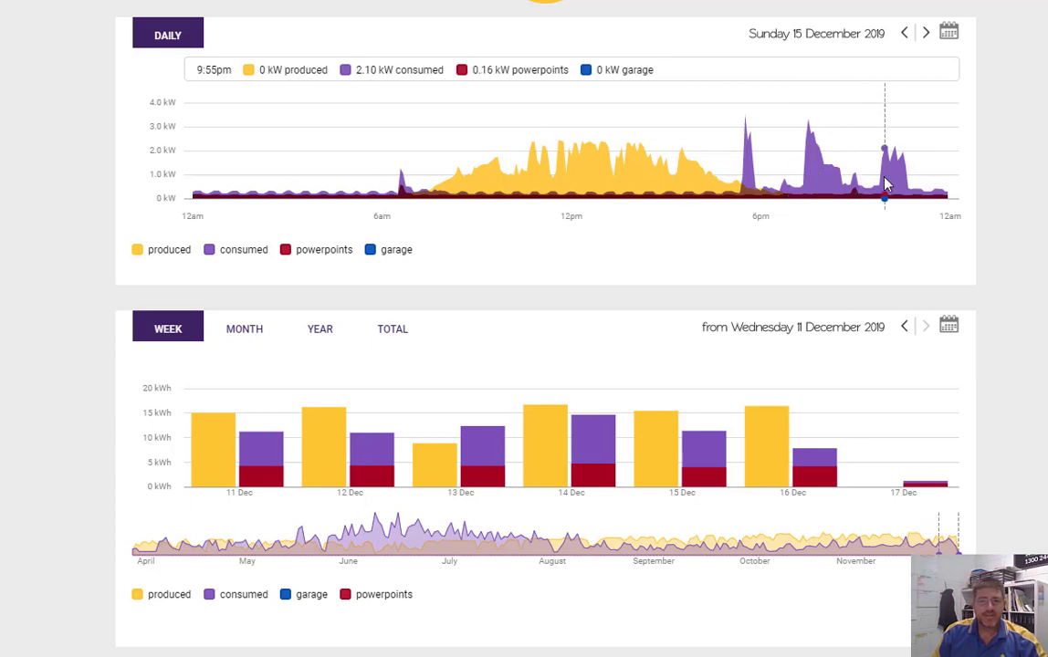
{"action": "mouse_move", "coordinate": [739, 253]}
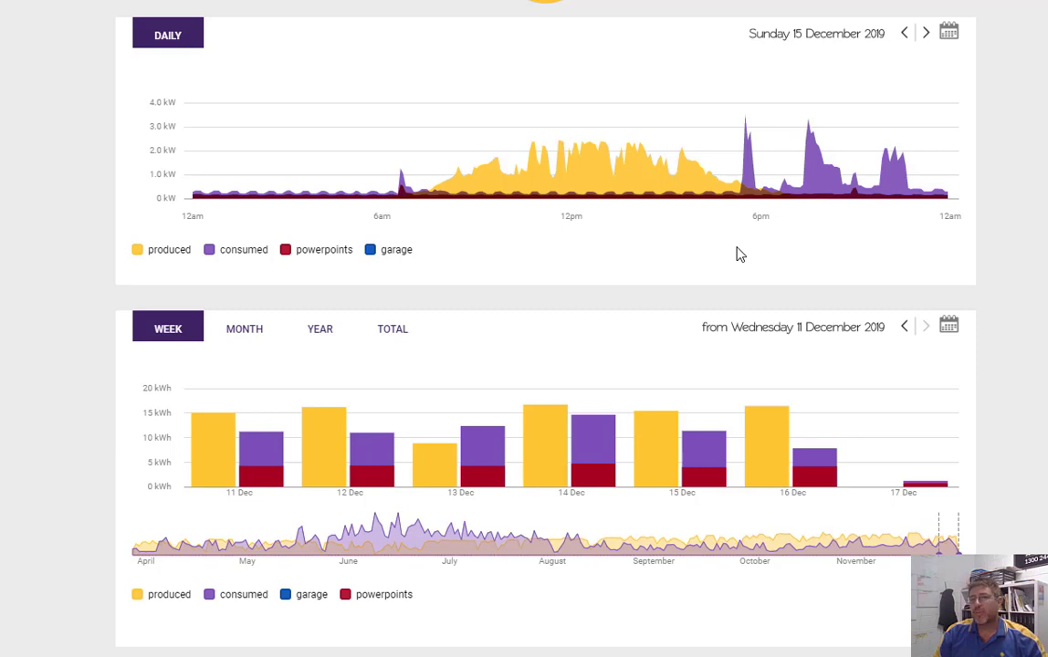
{"action": "mouse_move", "coordinate": [669, 258]}
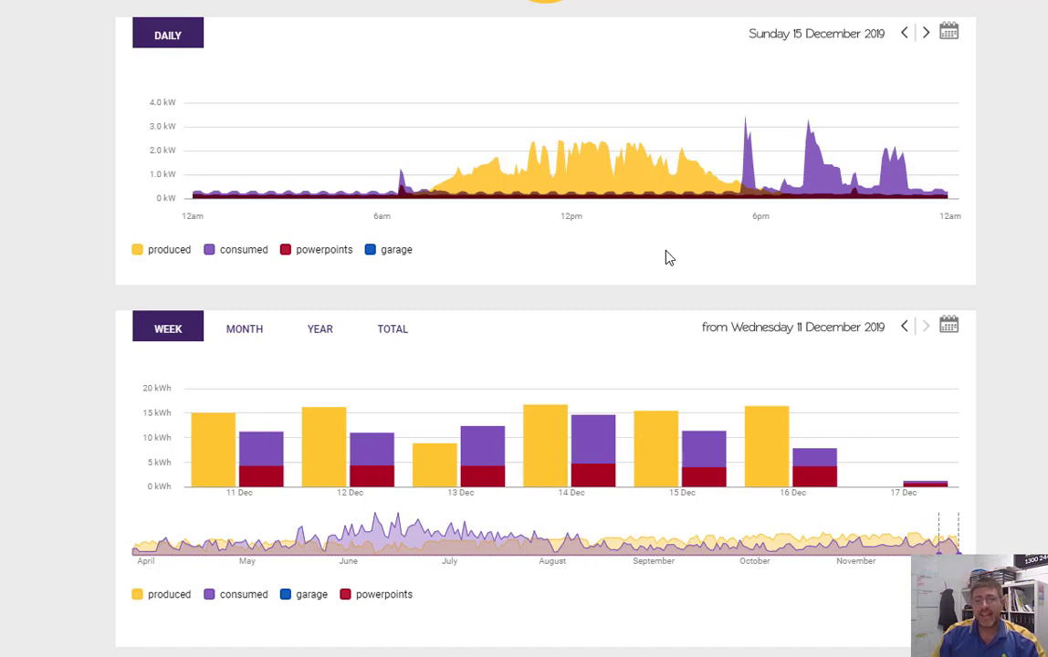
{"action": "mouse_move", "coordinate": [655, 188]}
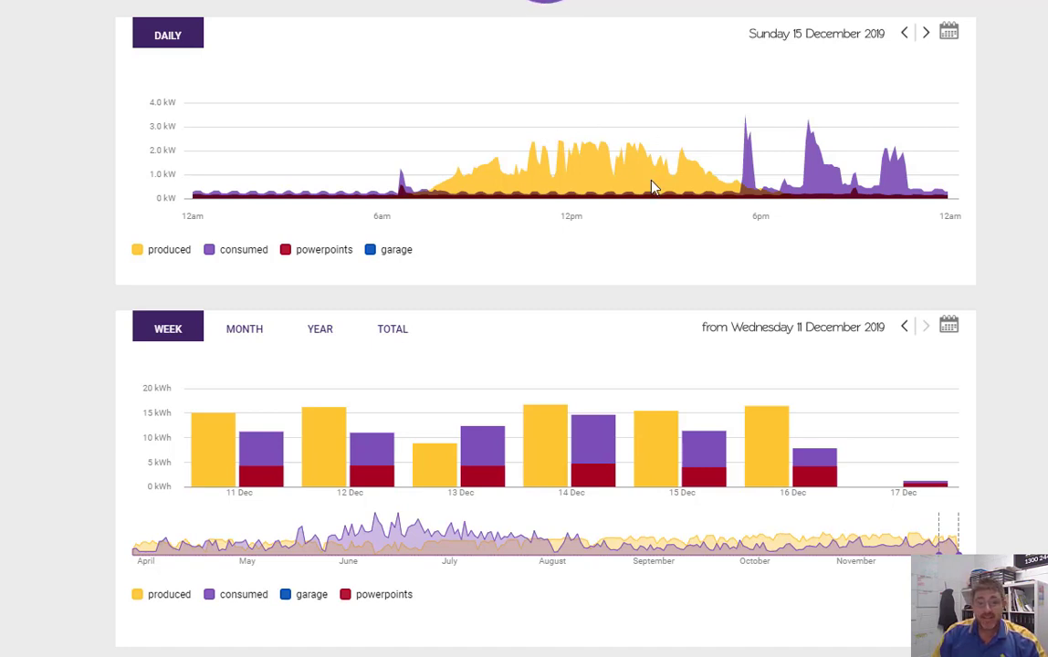
{"action": "mouse_move", "coordinate": [591, 189]}
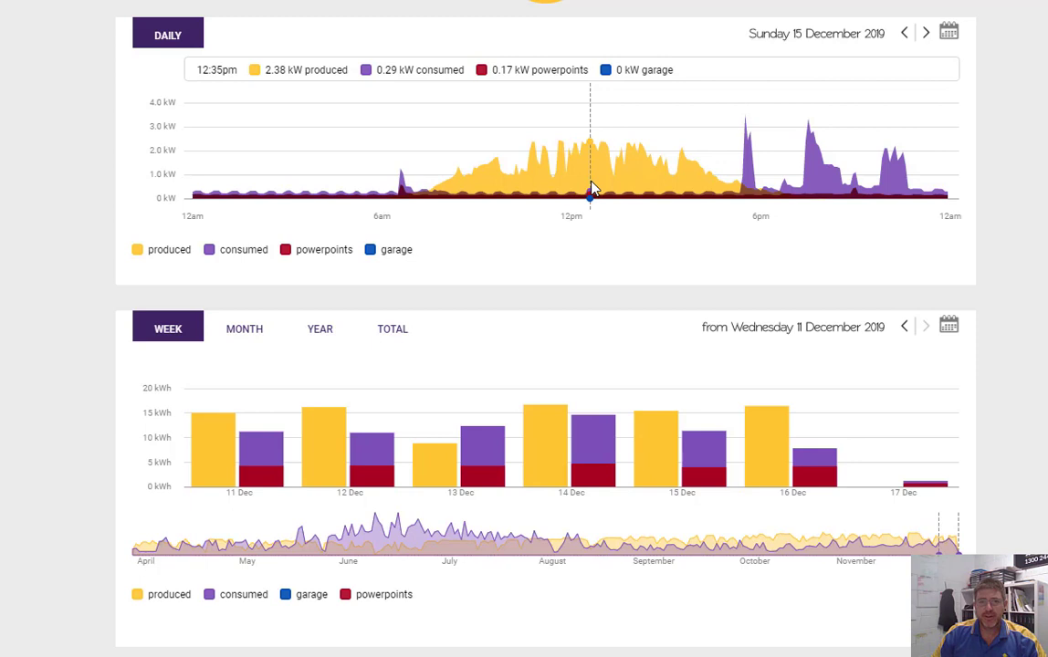
{"action": "mouse_move", "coordinate": [600, 191]}
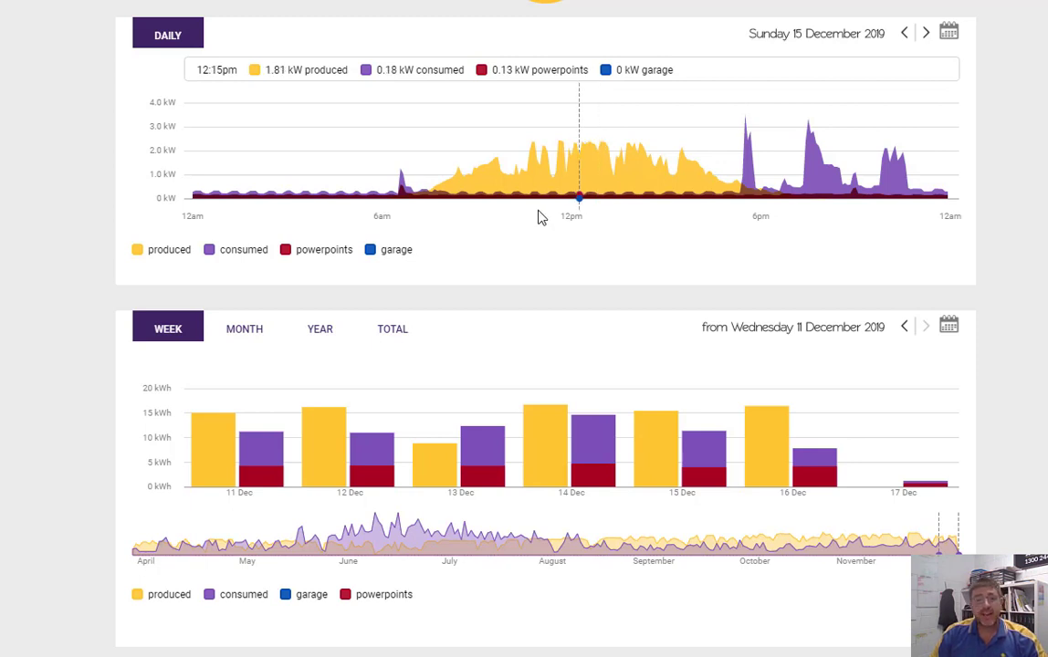
{"action": "mouse_move", "coordinate": [537, 196]}
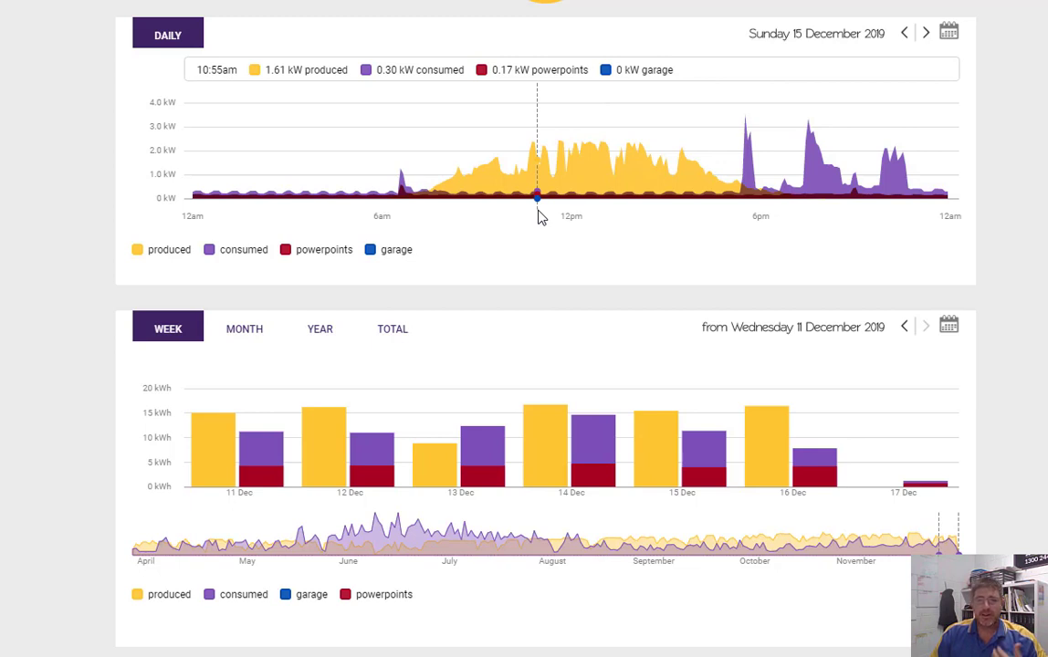
{"action": "mouse_move", "coordinate": [608, 185]}
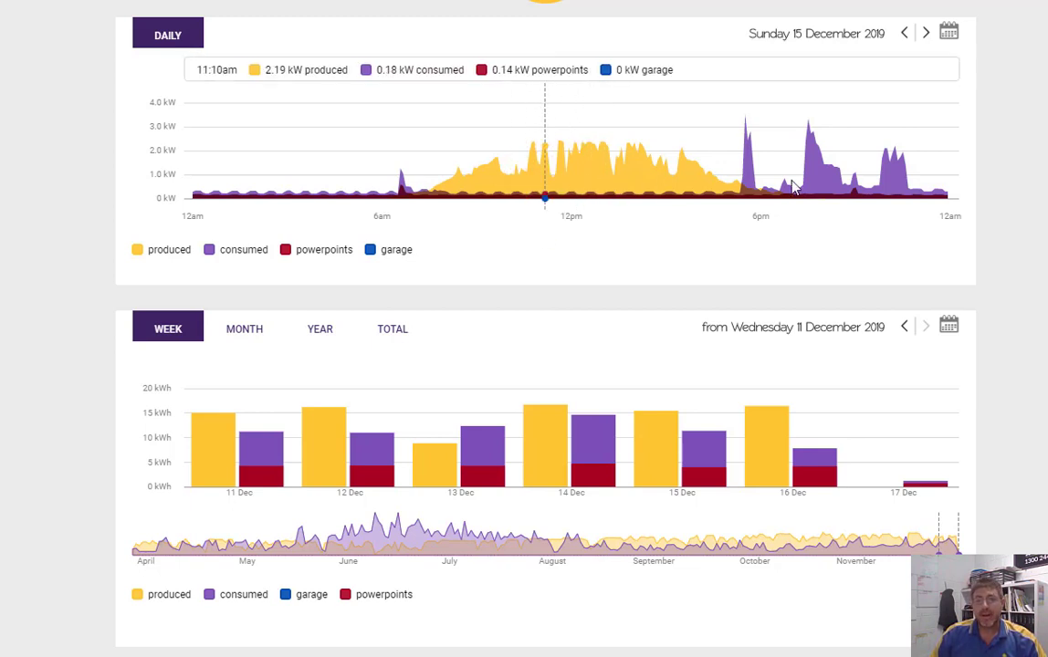
{"action": "mouse_move", "coordinate": [693, 305]}
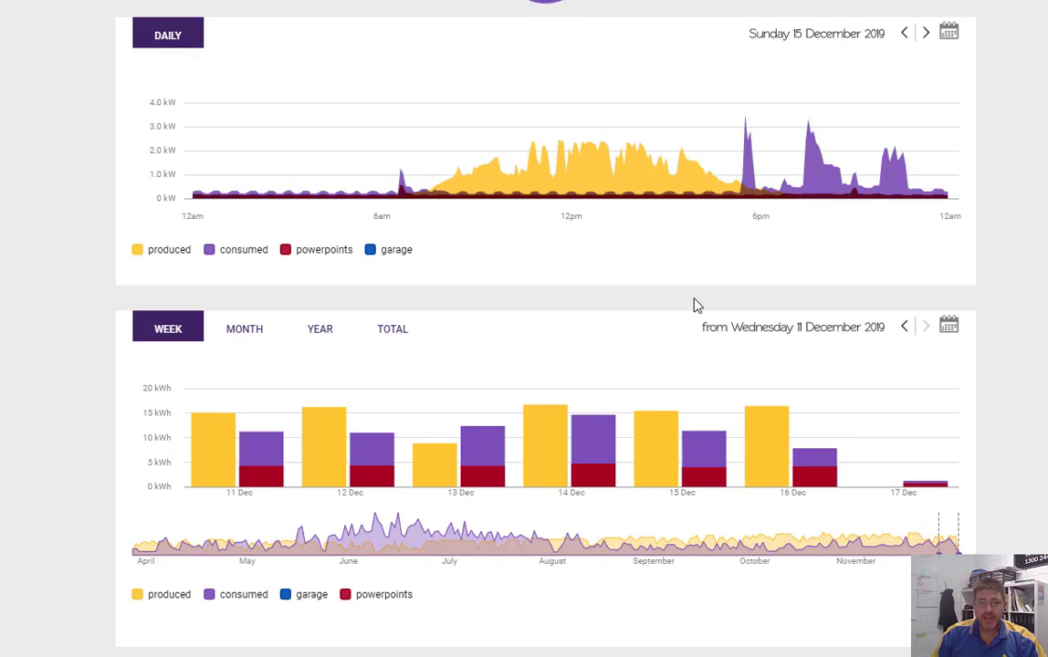
{"action": "mouse_move", "coordinate": [696, 322]}
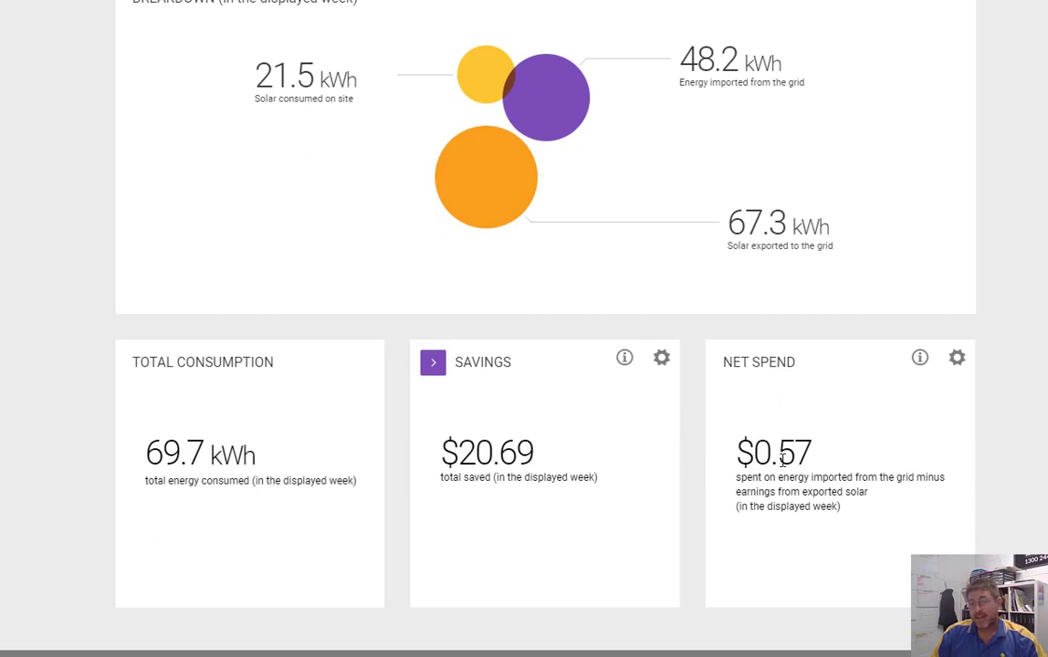
{"action": "mouse_move", "coordinate": [854, 456]}
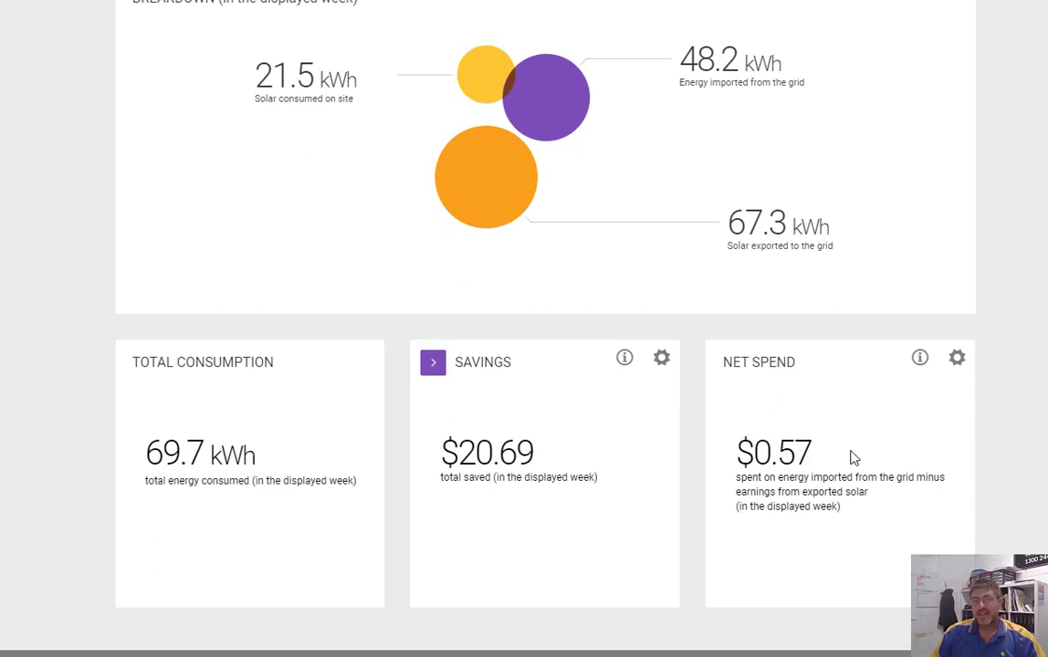
{"action": "scroll", "scroll_direction": "down", "scroll_amount": 3}
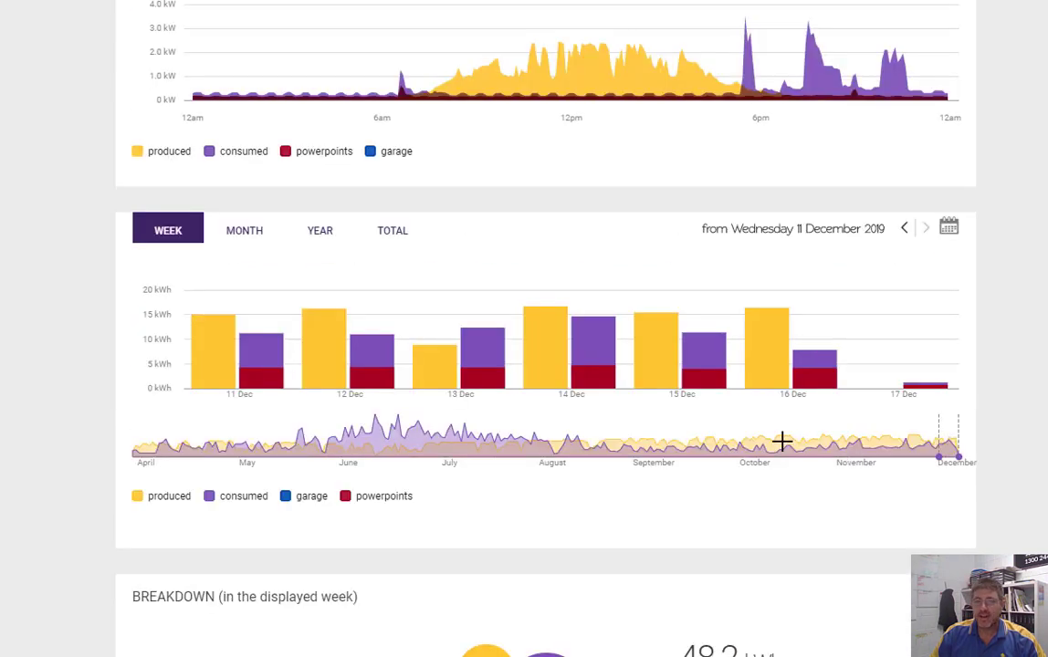
{"action": "mouse_move", "coordinate": [657, 352]}
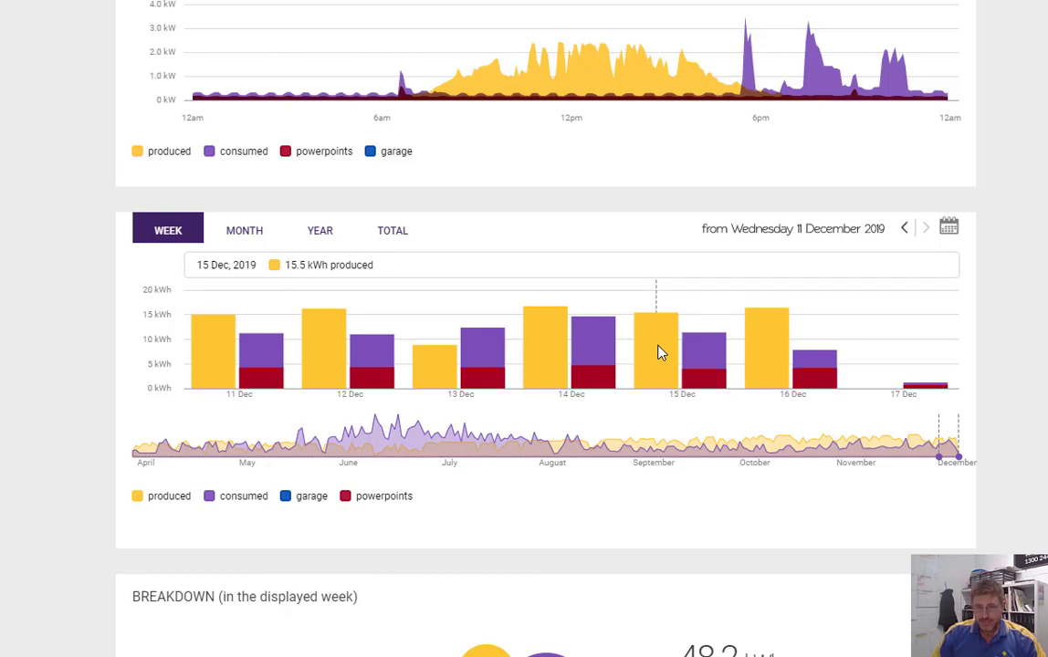
{"action": "mouse_move", "coordinate": [716, 364]}
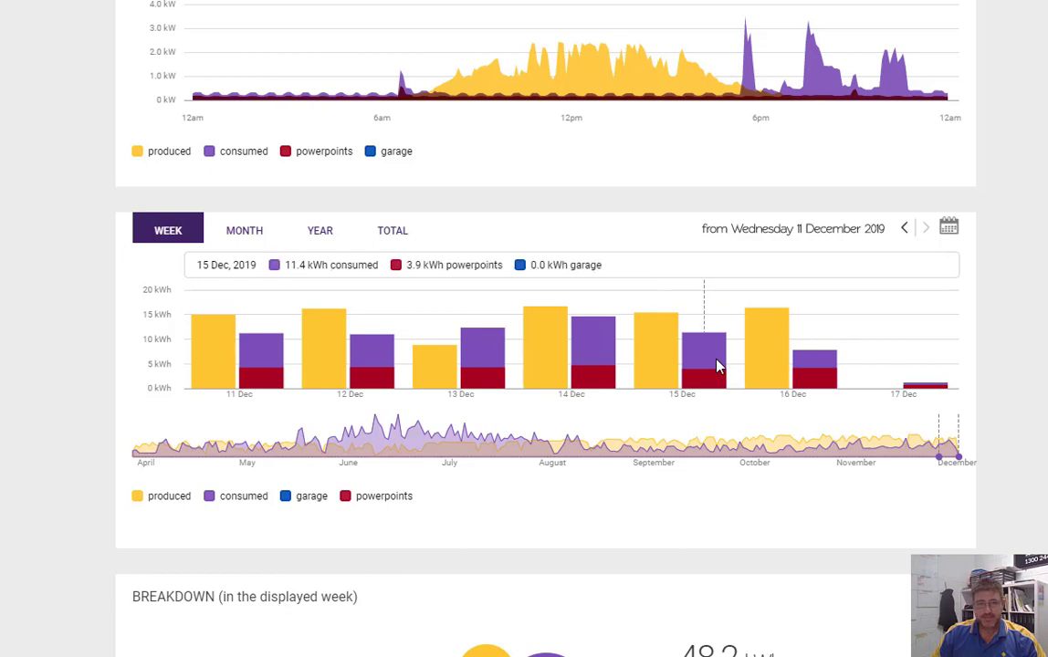
{"action": "mouse_move", "coordinate": [739, 375]}
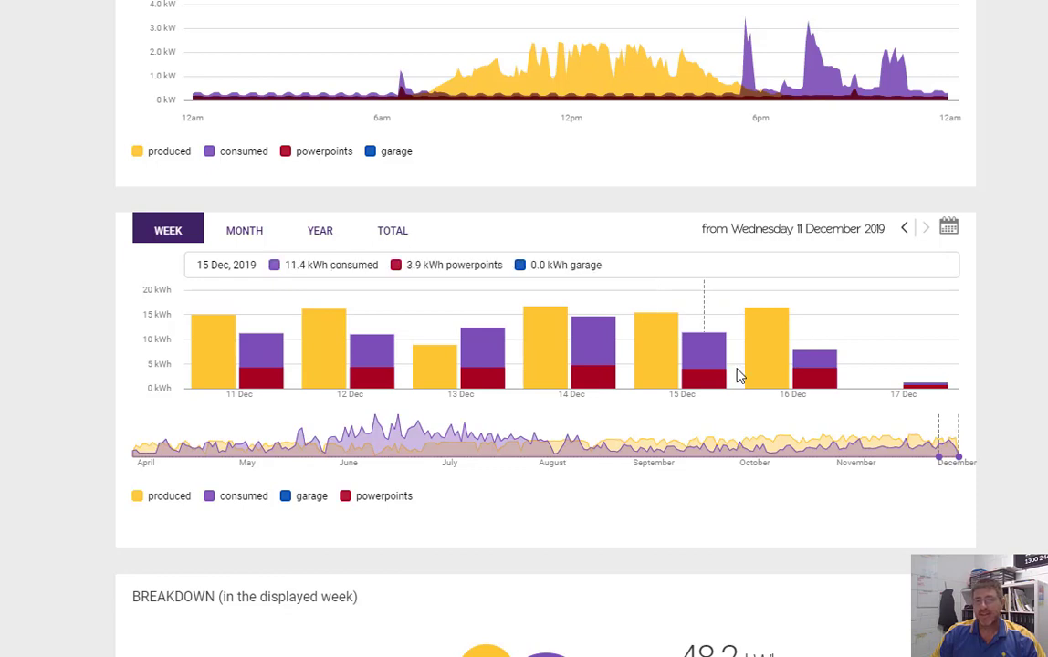
{"action": "mouse_move", "coordinate": [780, 354]}
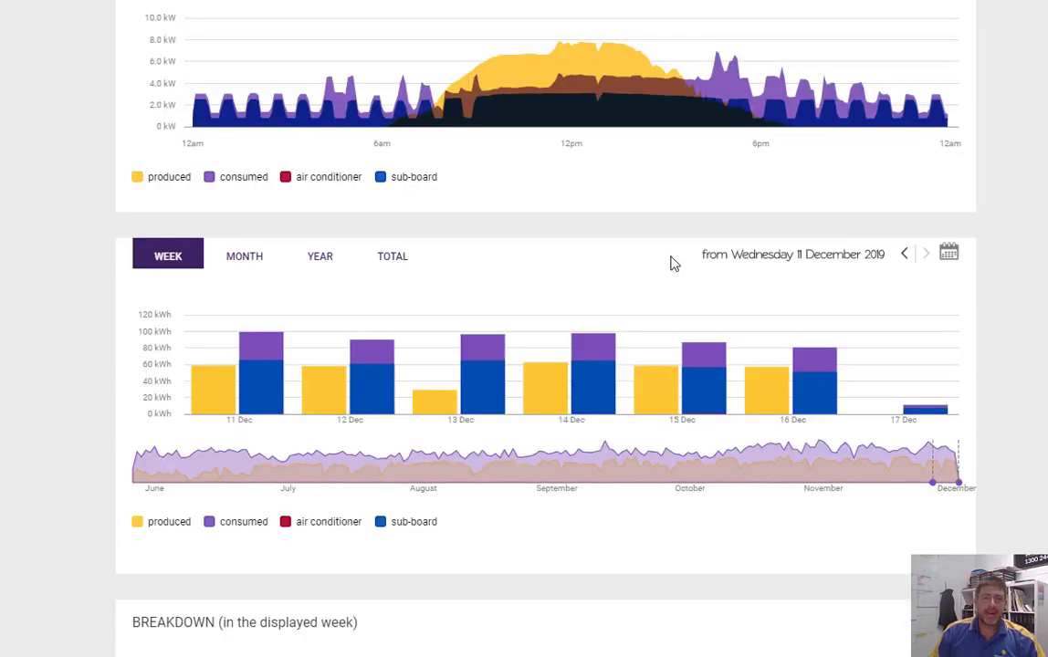
{"action": "mouse_move", "coordinate": [539, 94]}
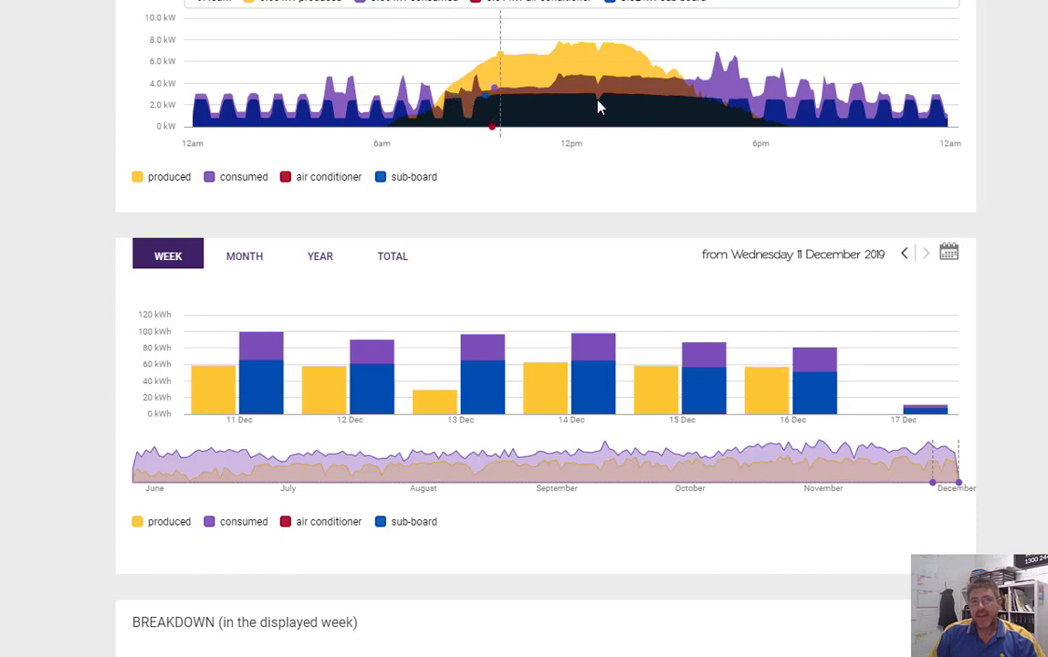
{"action": "mouse_move", "coordinate": [652, 299]}
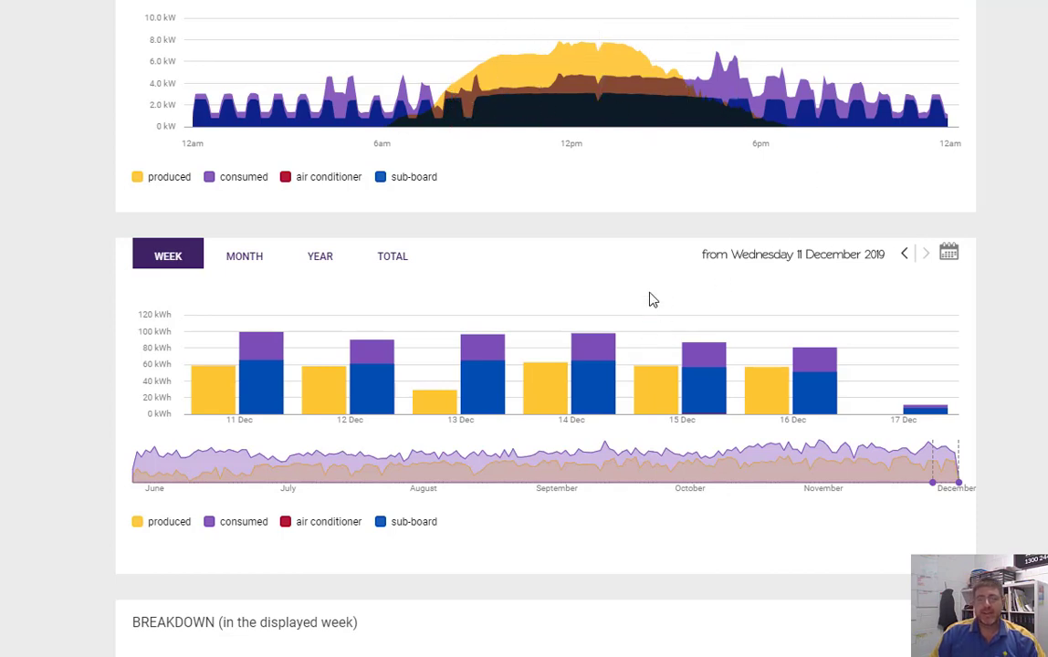
{"action": "scroll", "scroll_direction": "down", "scroll_amount": 3}
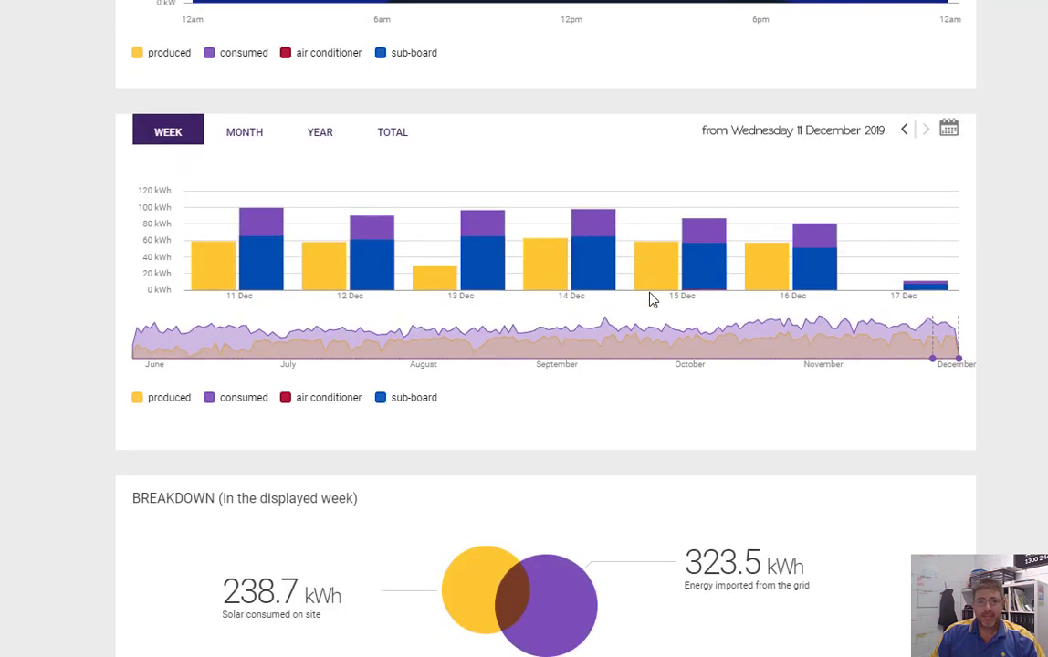
{"action": "scroll", "scroll_direction": "down", "scroll_amount": 3}
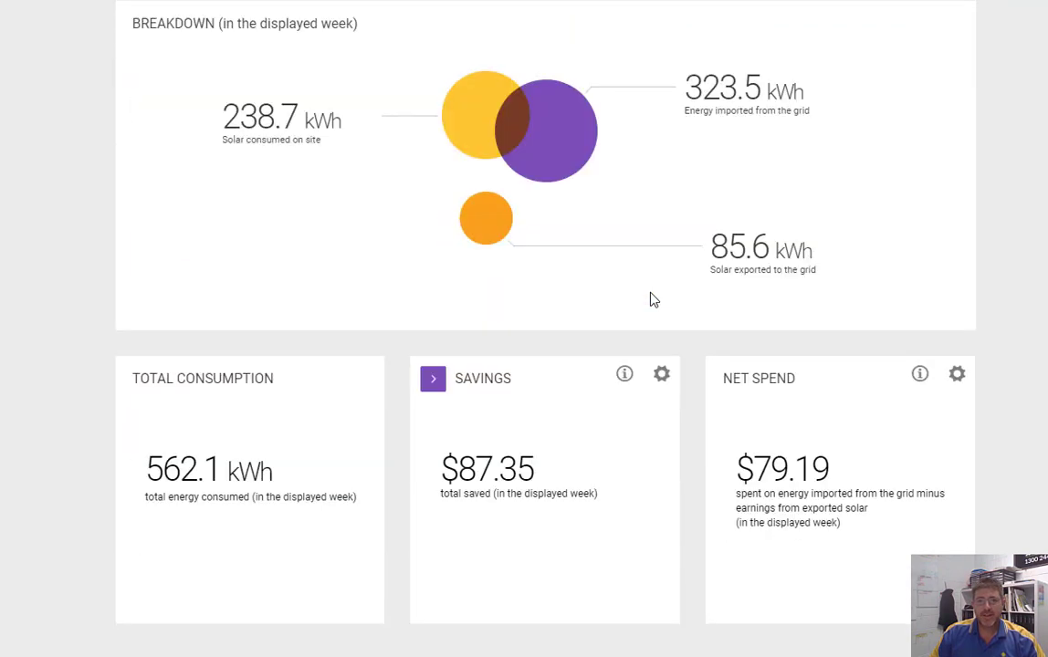
{"action": "scroll", "scroll_direction": "down", "scroll_amount": 3}
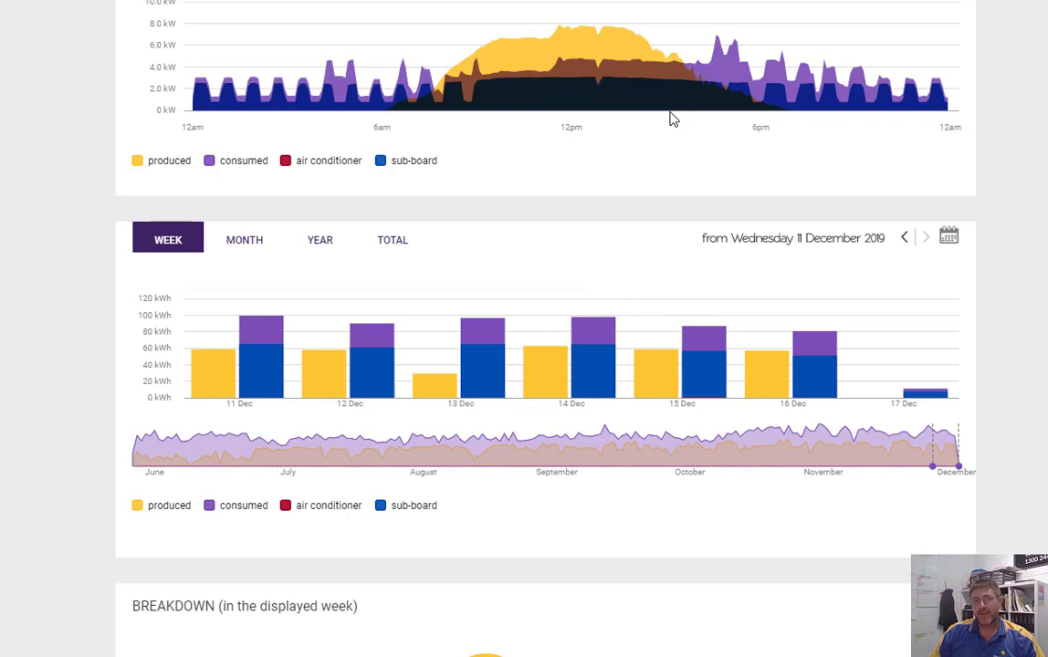
{"action": "mouse_move", "coordinate": [685, 128]}
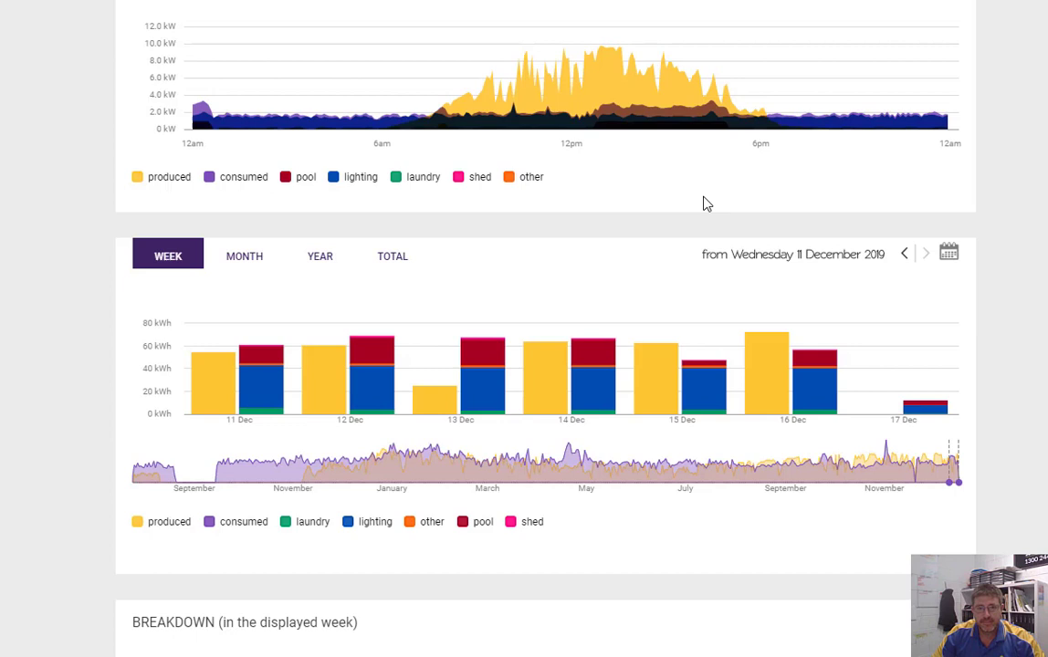
{"action": "mouse_move", "coordinate": [632, 160]}
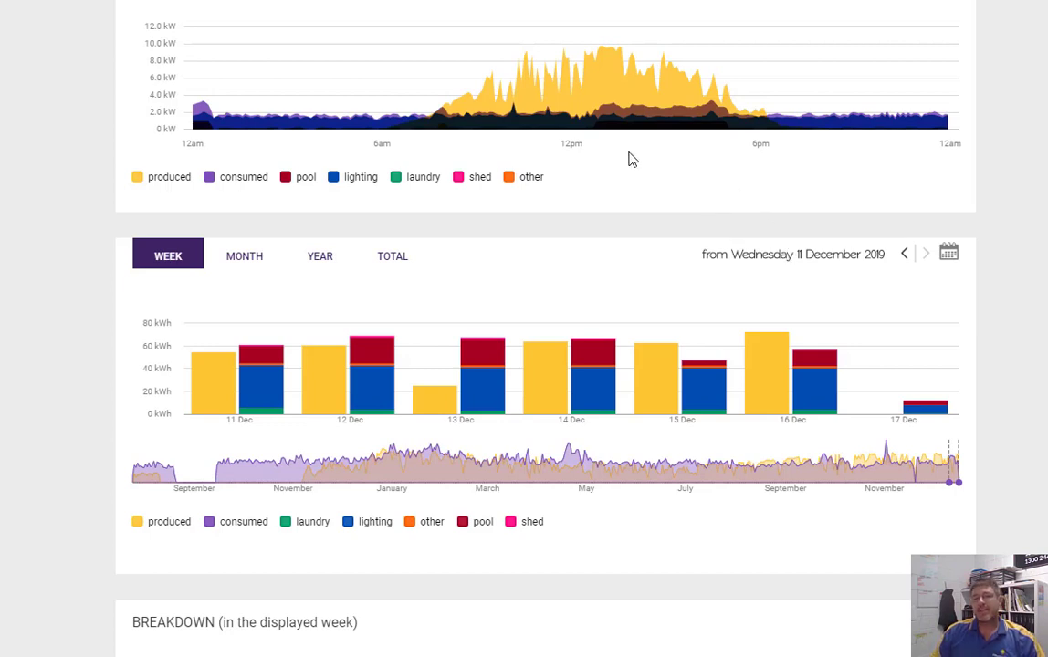
{"action": "mouse_move", "coordinate": [631, 128]}
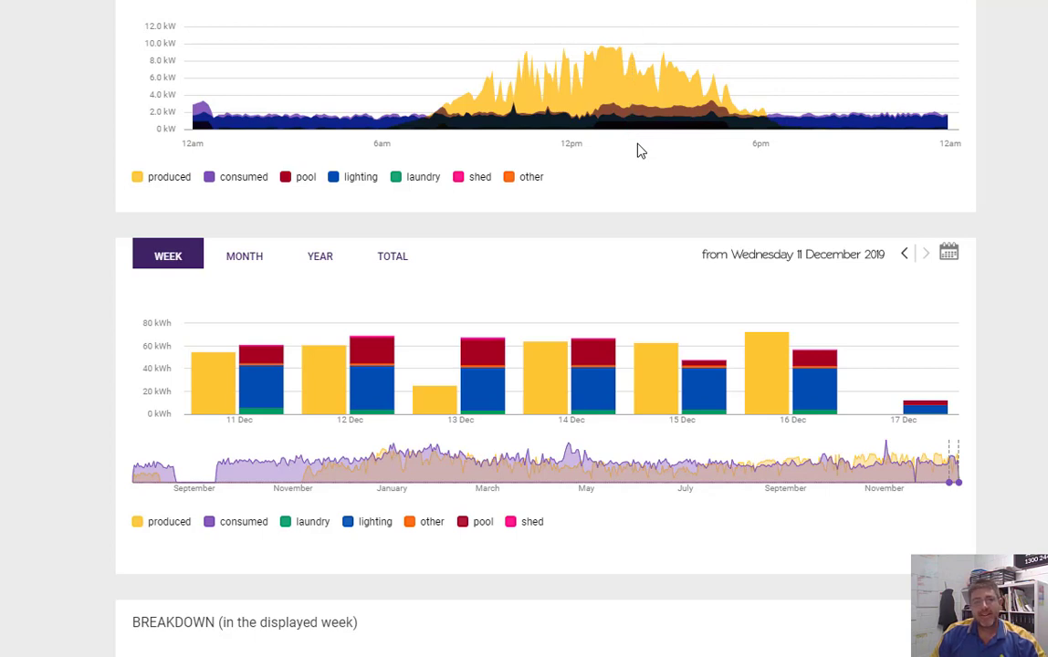
{"action": "mouse_move", "coordinate": [639, 152]}
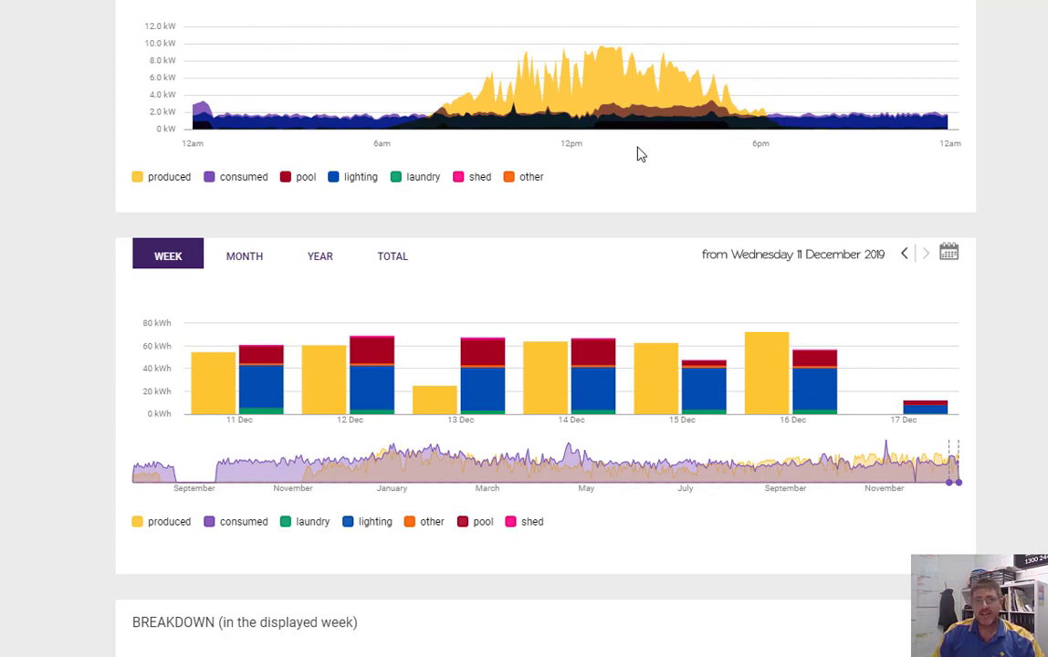
{"action": "mouse_move", "coordinate": [614, 165]}
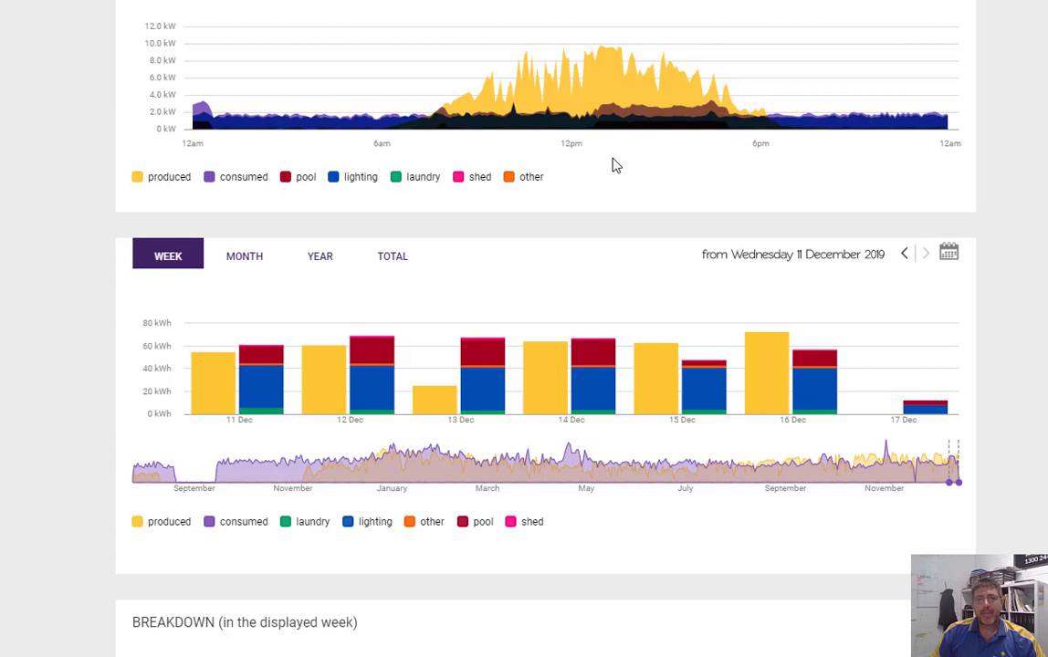
{"action": "mouse_move", "coordinate": [566, 179]}
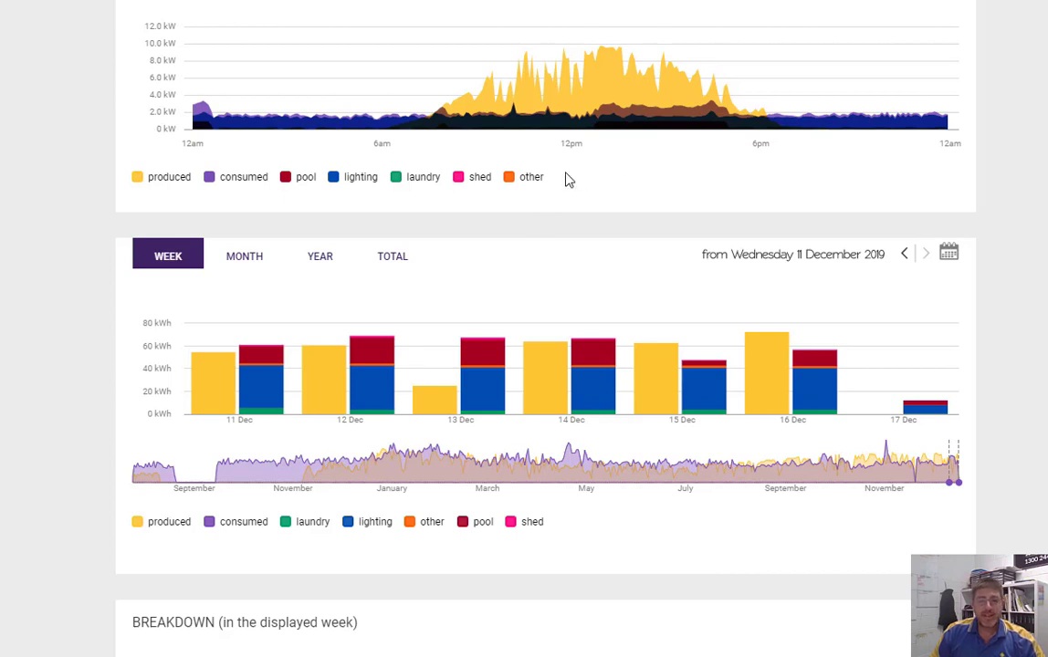
{"action": "mouse_move", "coordinate": [632, 100]}
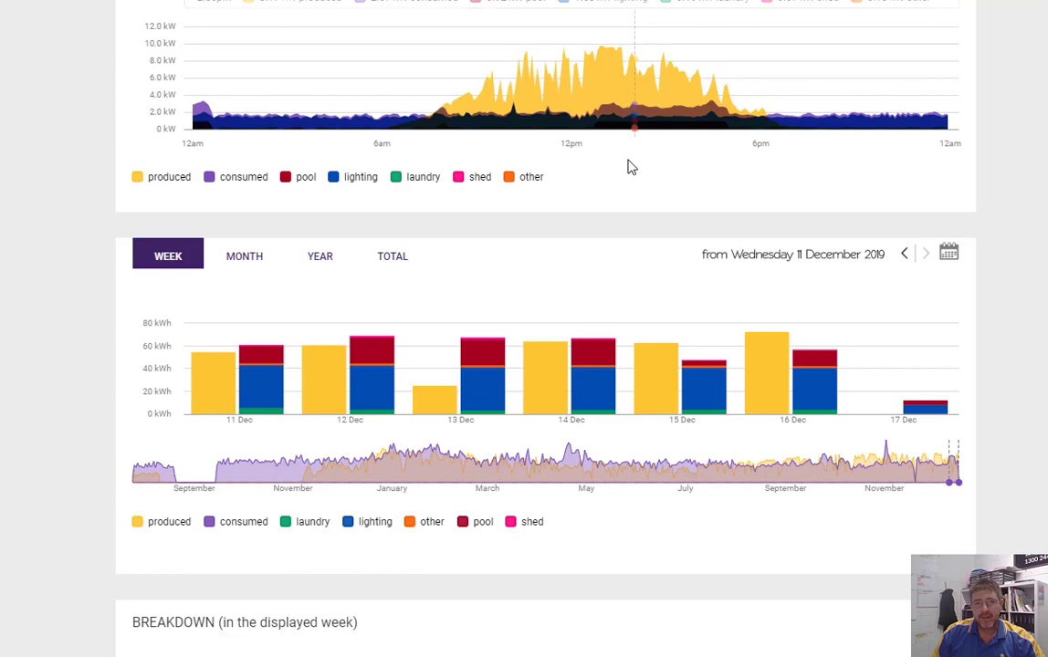
{"action": "mouse_move", "coordinate": [616, 201]}
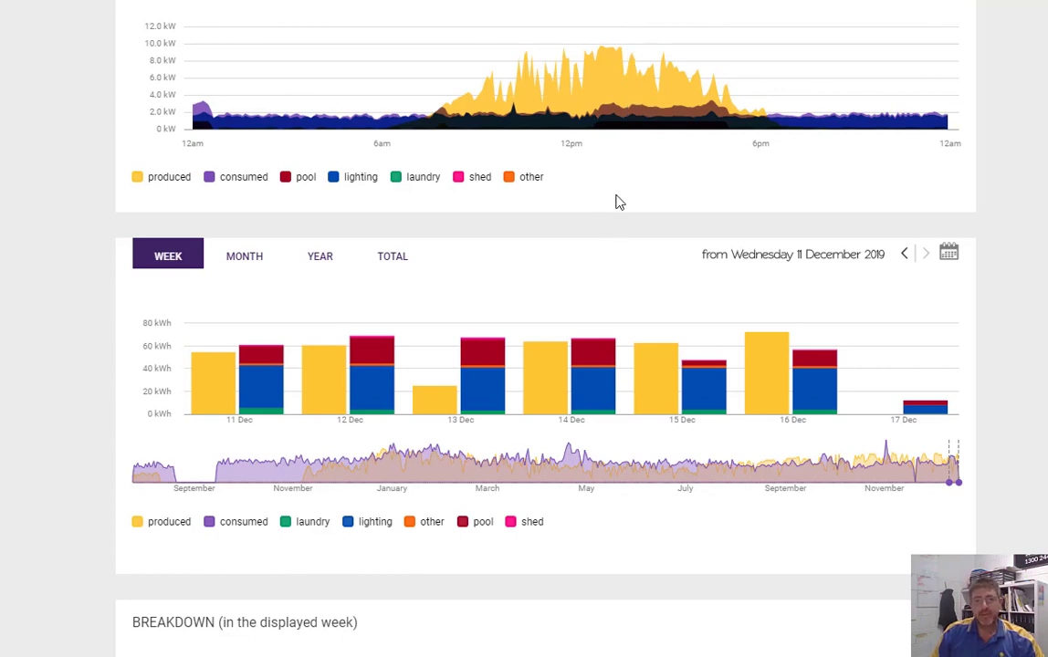
{"action": "mouse_move", "coordinate": [602, 188]}
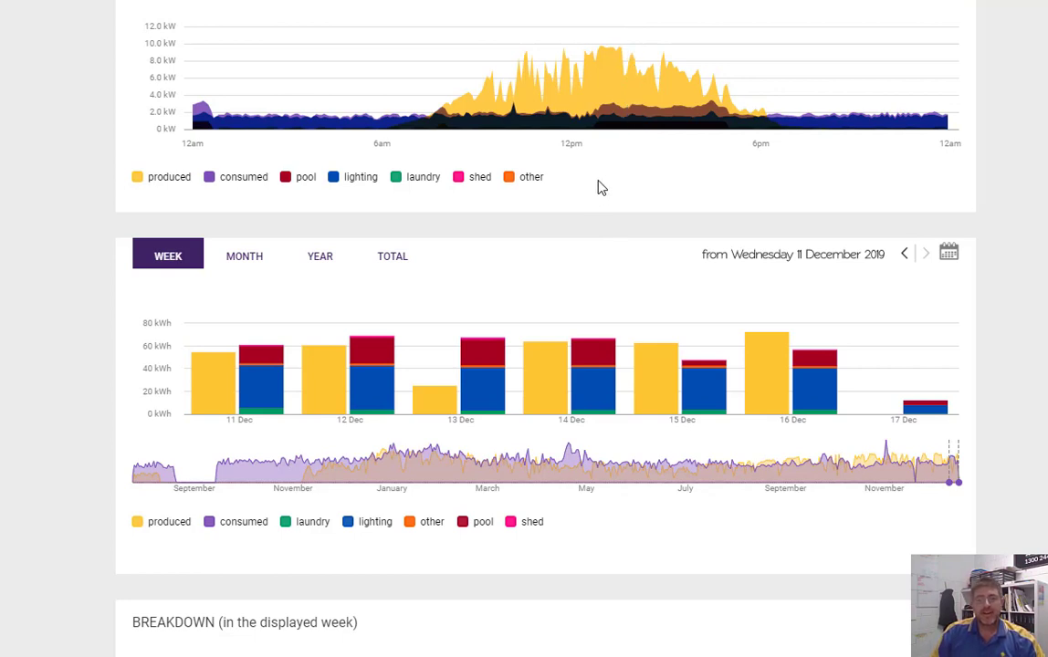
{"action": "mouse_move", "coordinate": [609, 183]}
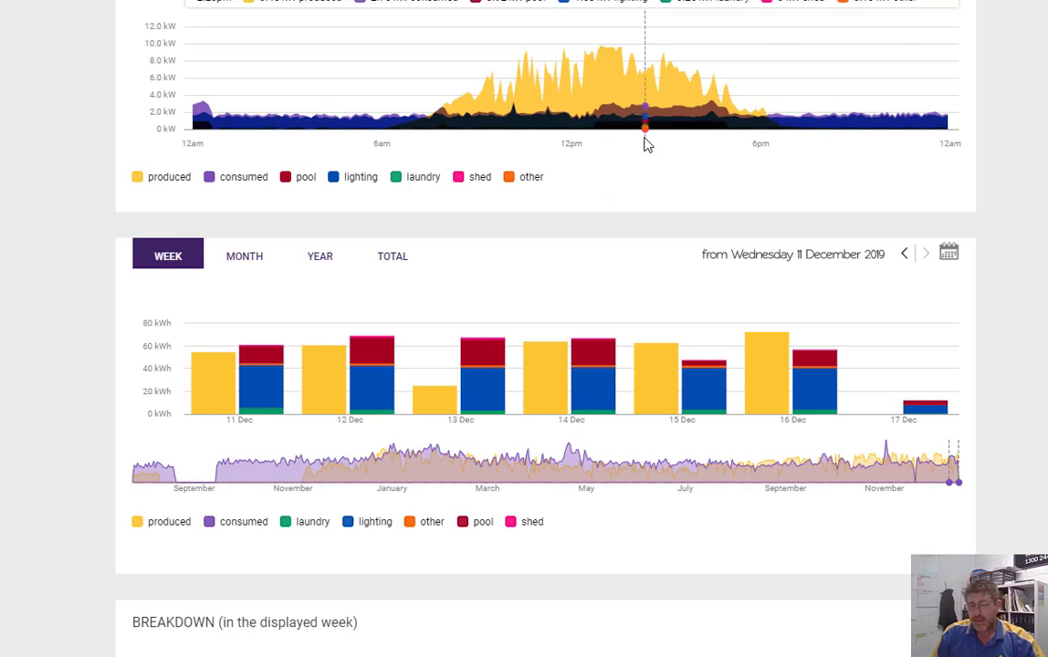
{"action": "mouse_move", "coordinate": [646, 167]}
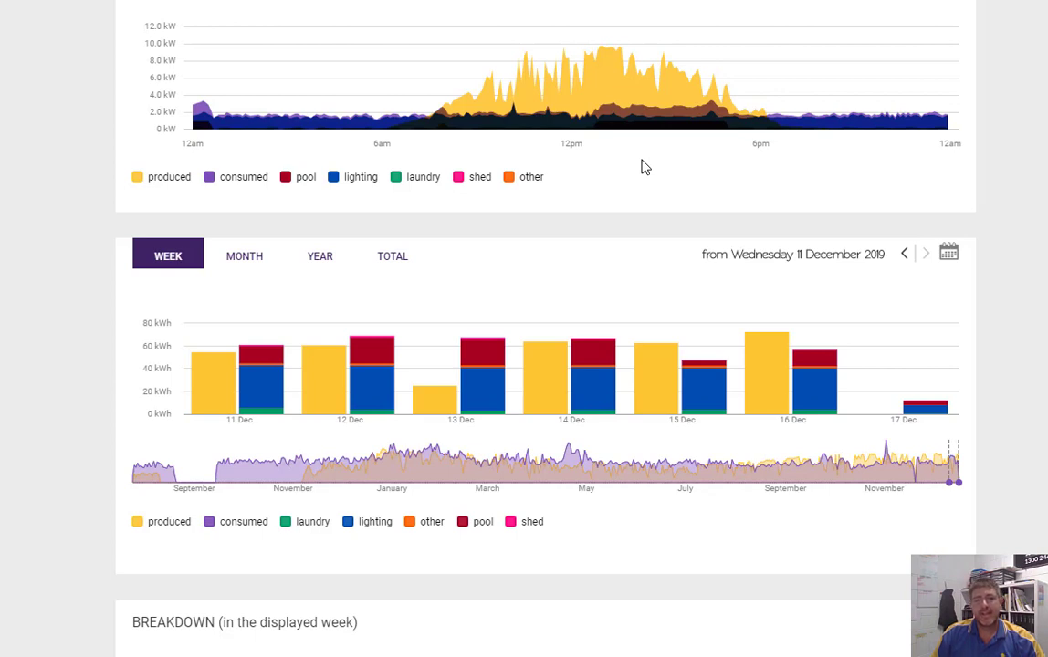
{"action": "mouse_move", "coordinate": [639, 168]}
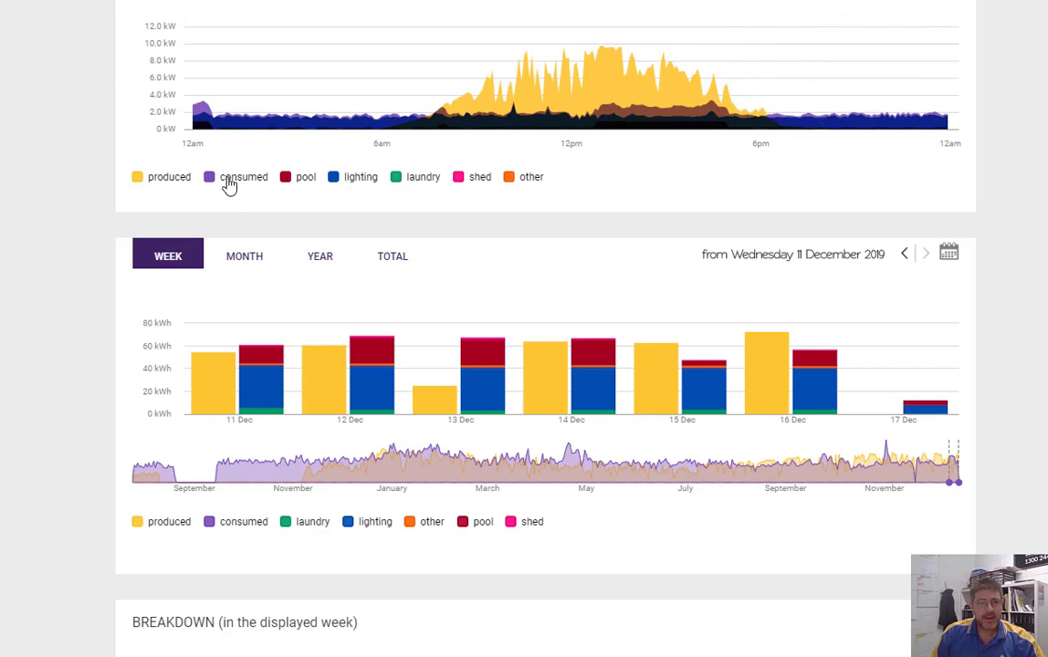
{"action": "left_click", "coordinate": [209, 176]}
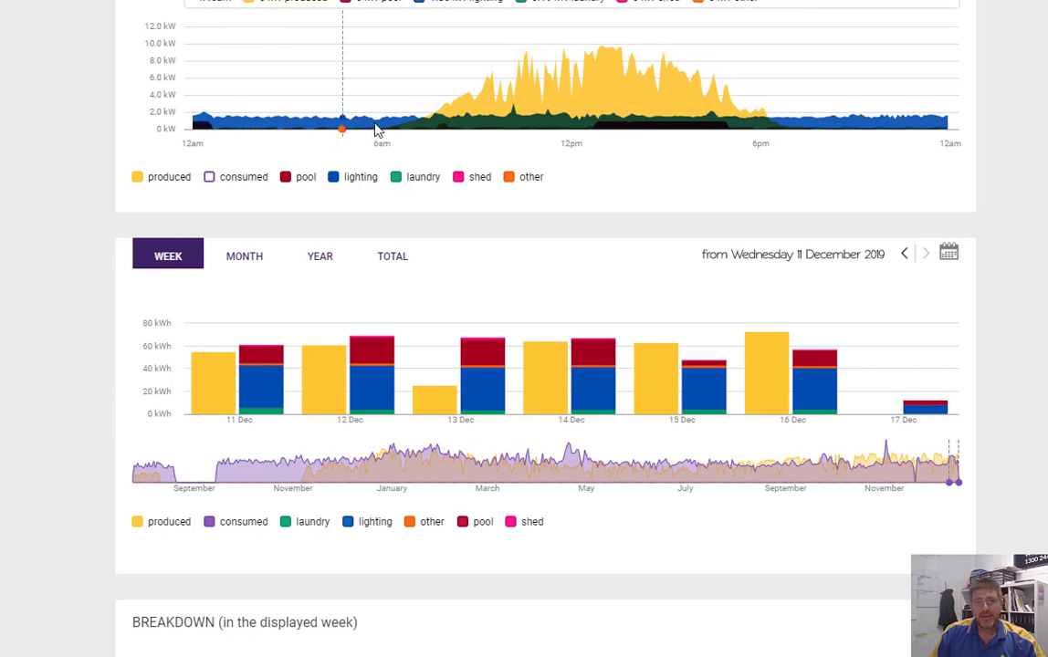
{"action": "mouse_move", "coordinate": [411, 126]}
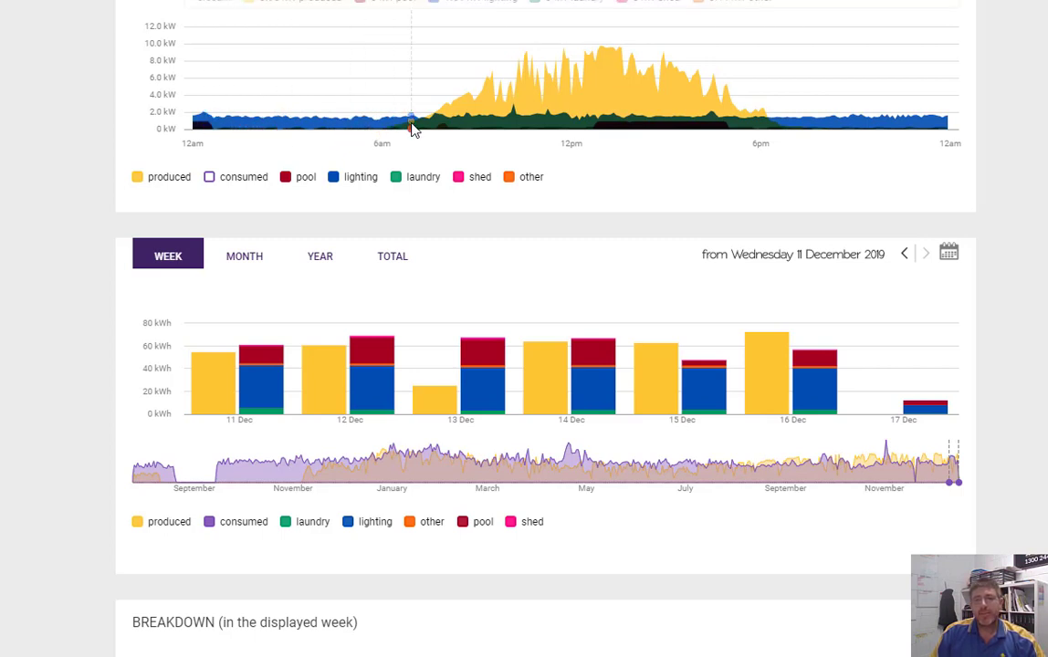
{"action": "mouse_move", "coordinate": [306, 126]}
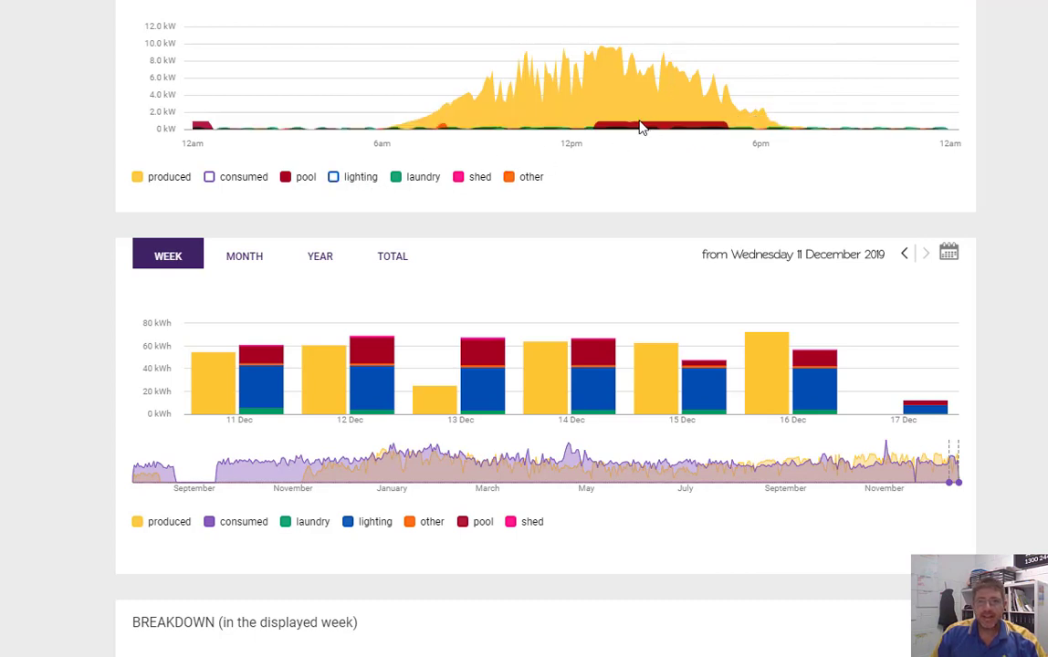
{"action": "mouse_move", "coordinate": [646, 126]}
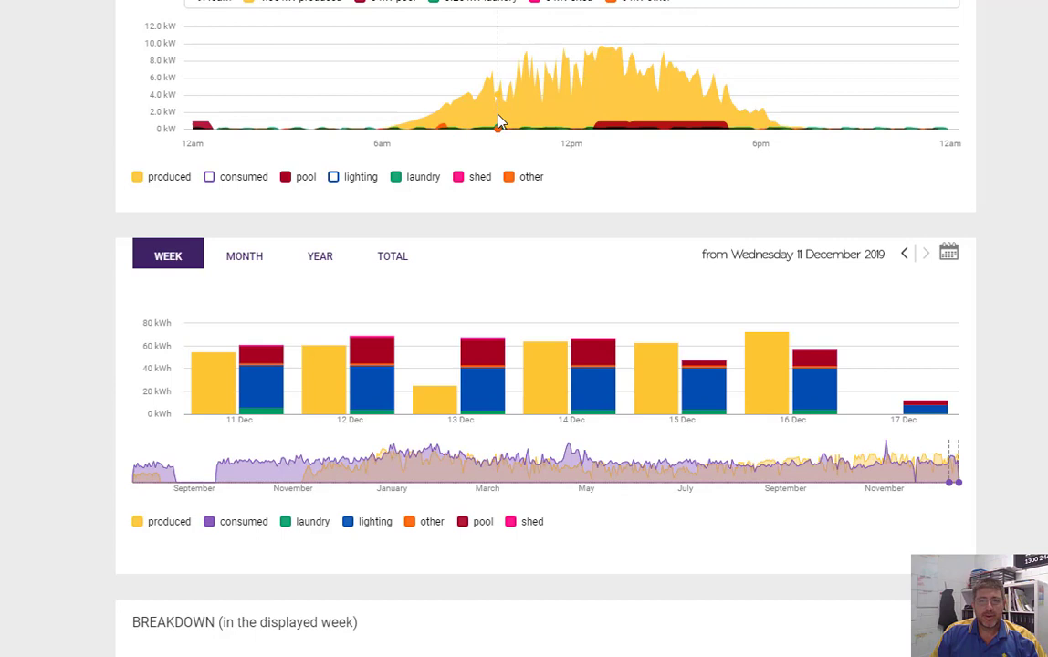
{"action": "mouse_move", "coordinate": [691, 123]}
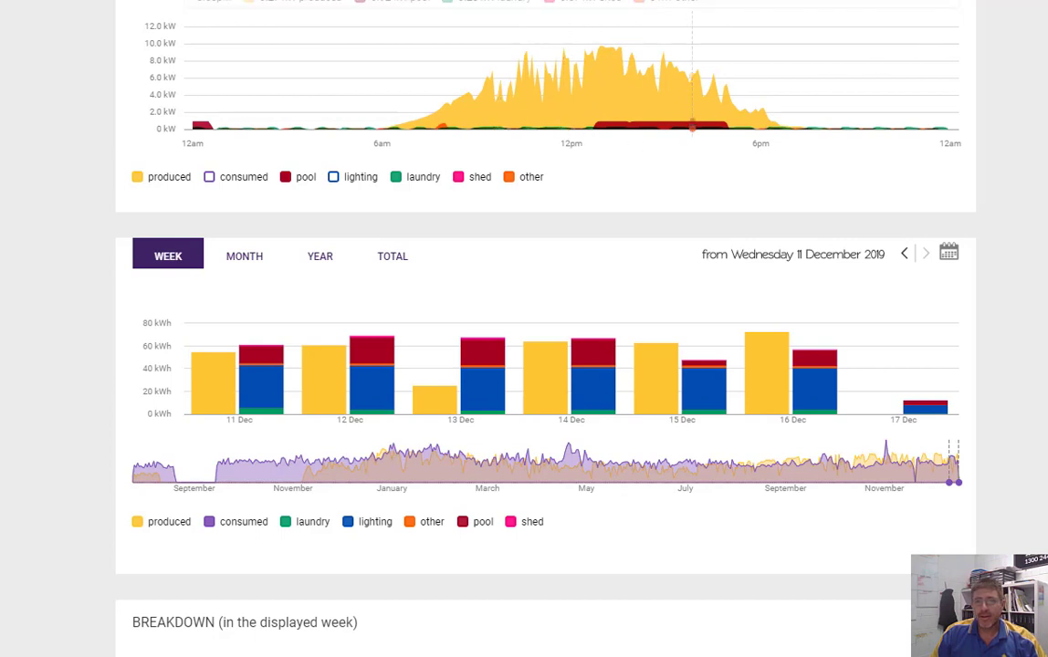
- Open the daily chart calendar, page back to July 2019 and pick a day
{"action": "left_click", "coordinate": [948, 253]}
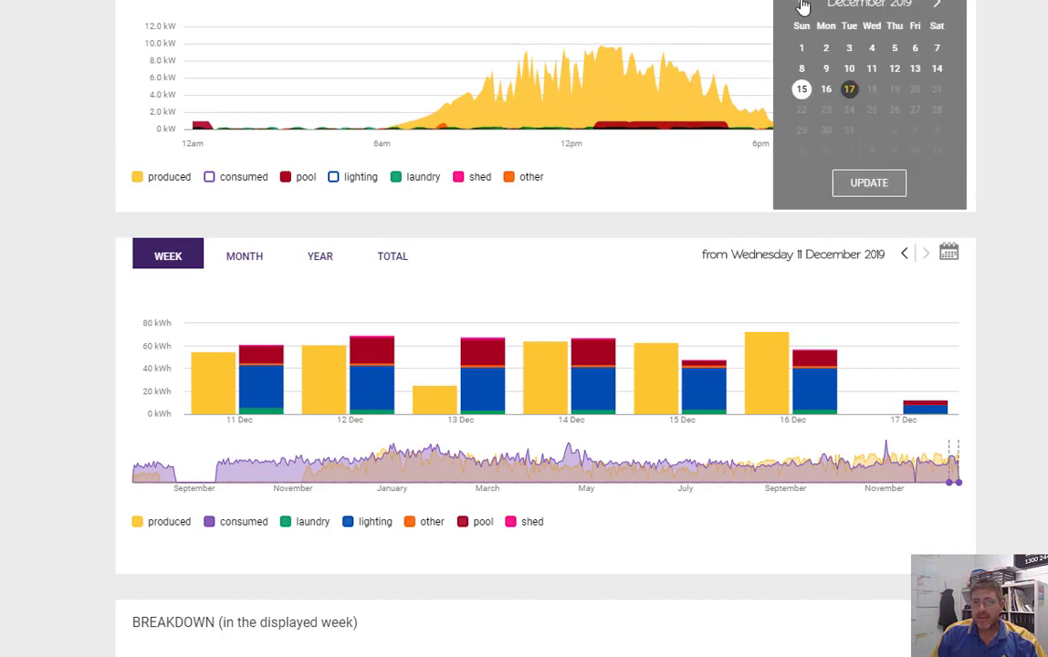
{"action": "left_click", "coordinate": [801, 6]}
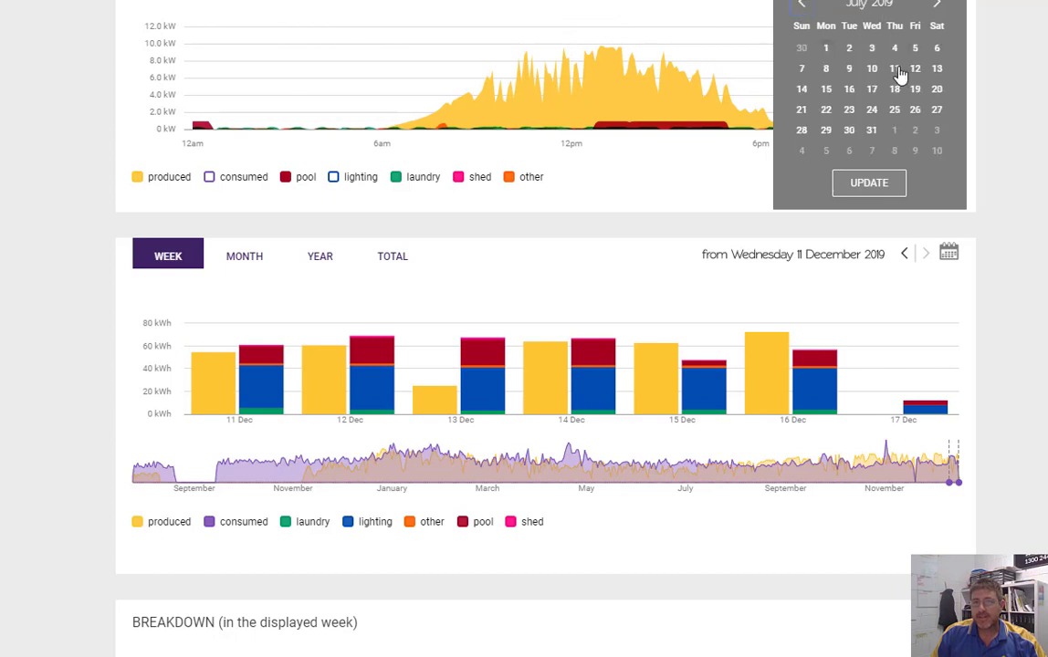
{"action": "left_click", "coordinate": [800, 5]}
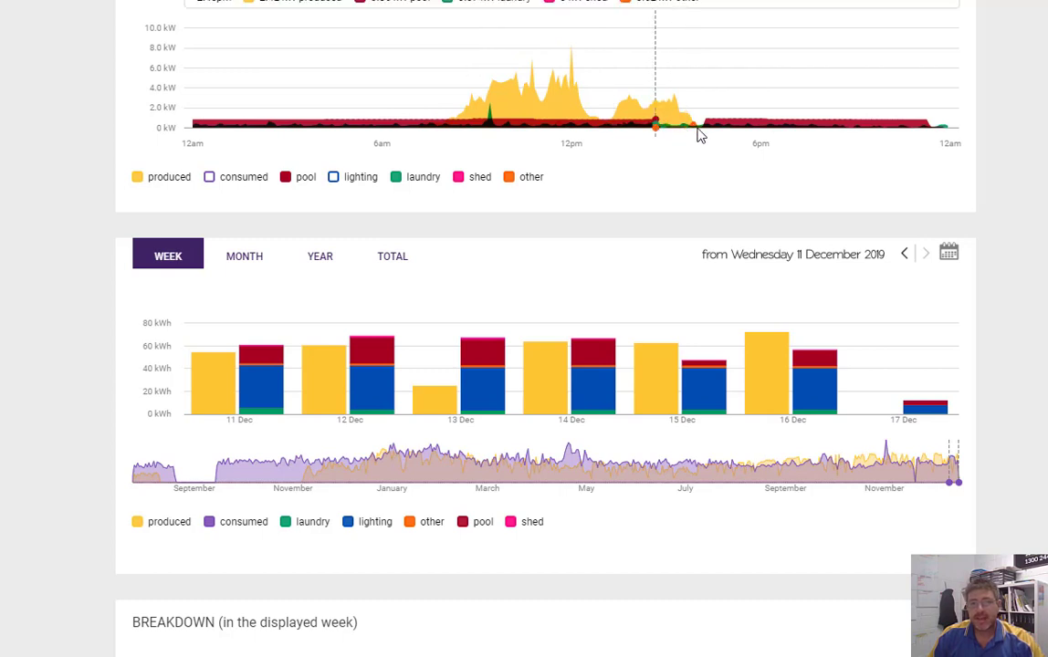
{"action": "mouse_move", "coordinate": [918, 128]}
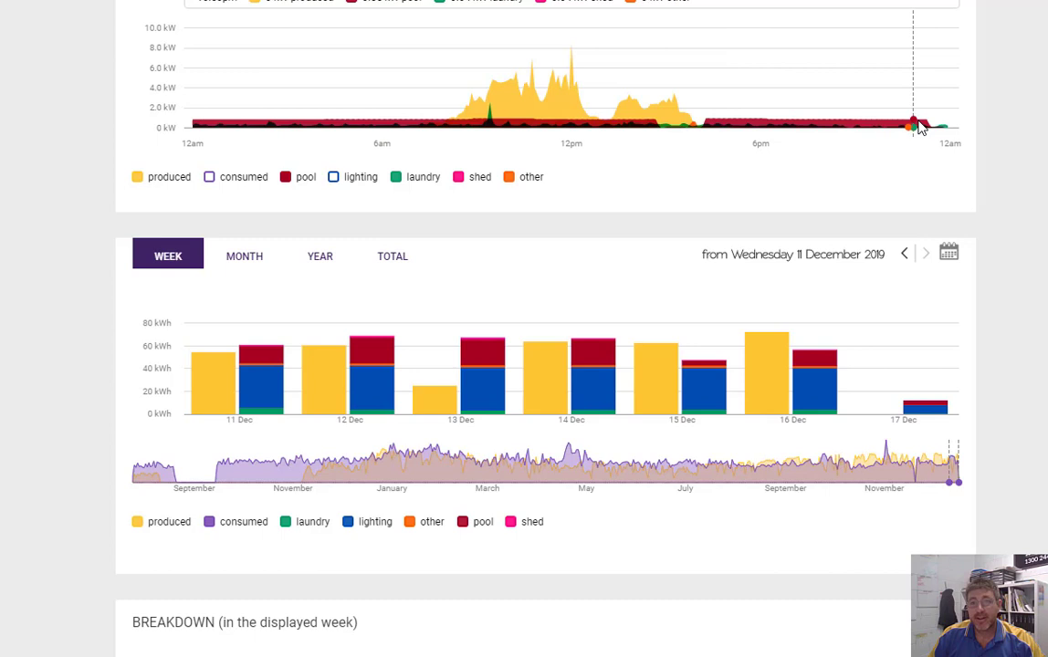
{"action": "mouse_move", "coordinate": [758, 123]}
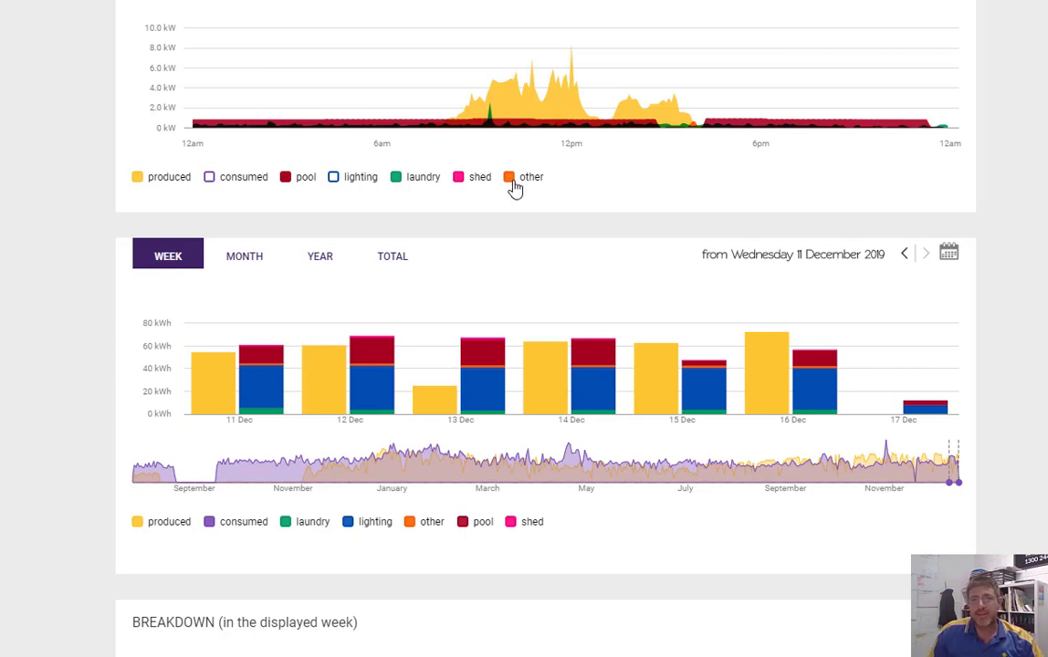
{"action": "mouse_move", "coordinate": [618, 125]}
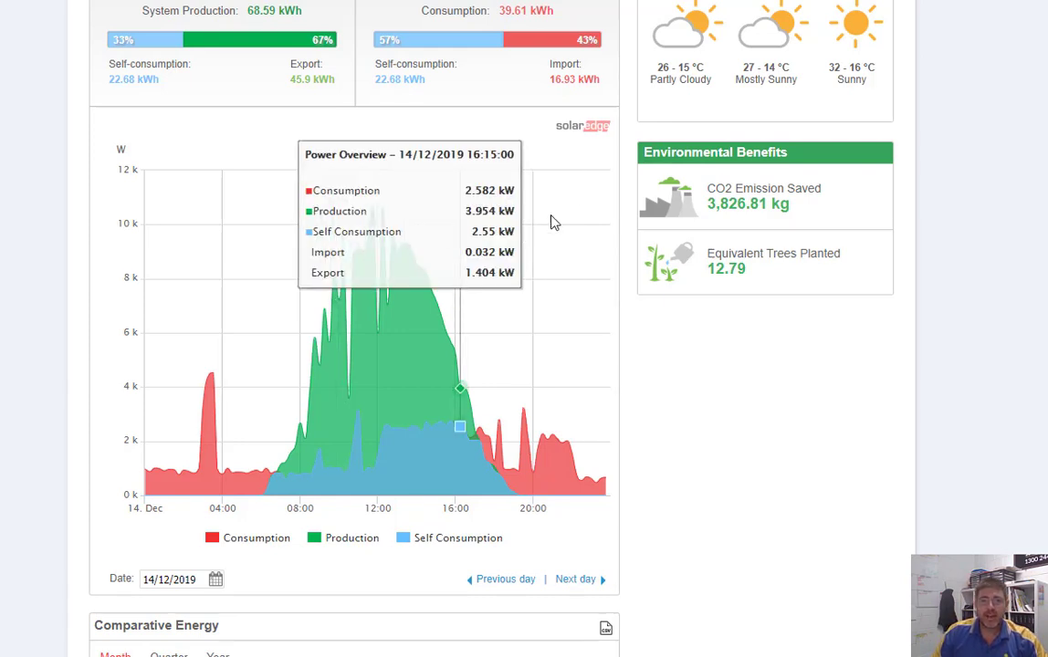
{"action": "mouse_move", "coordinate": [537, 447]}
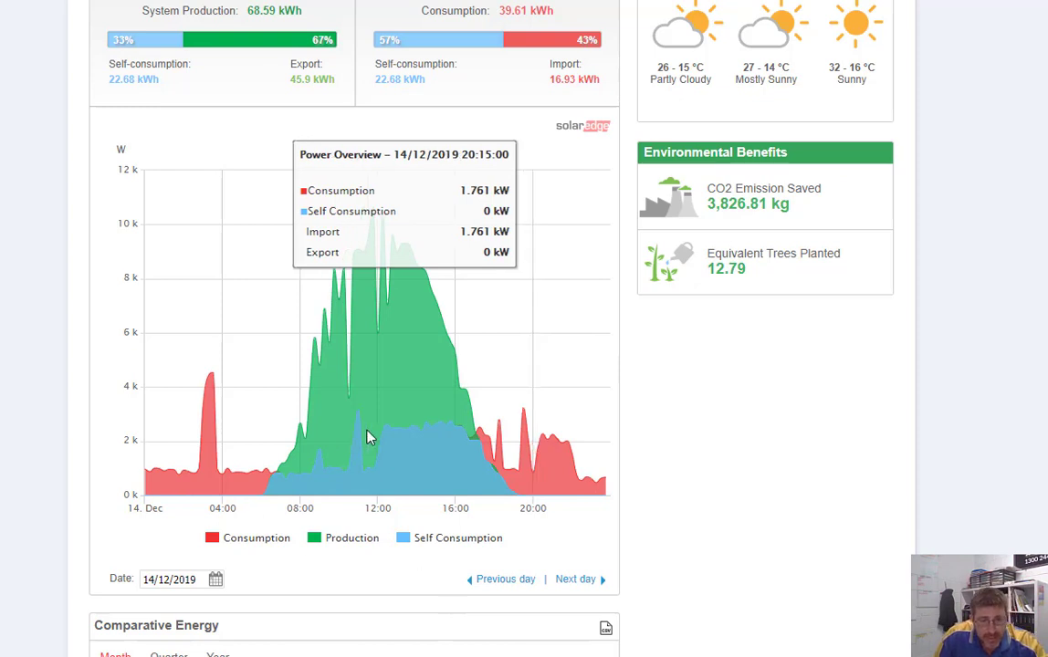
{"action": "mouse_move", "coordinate": [377, 333]}
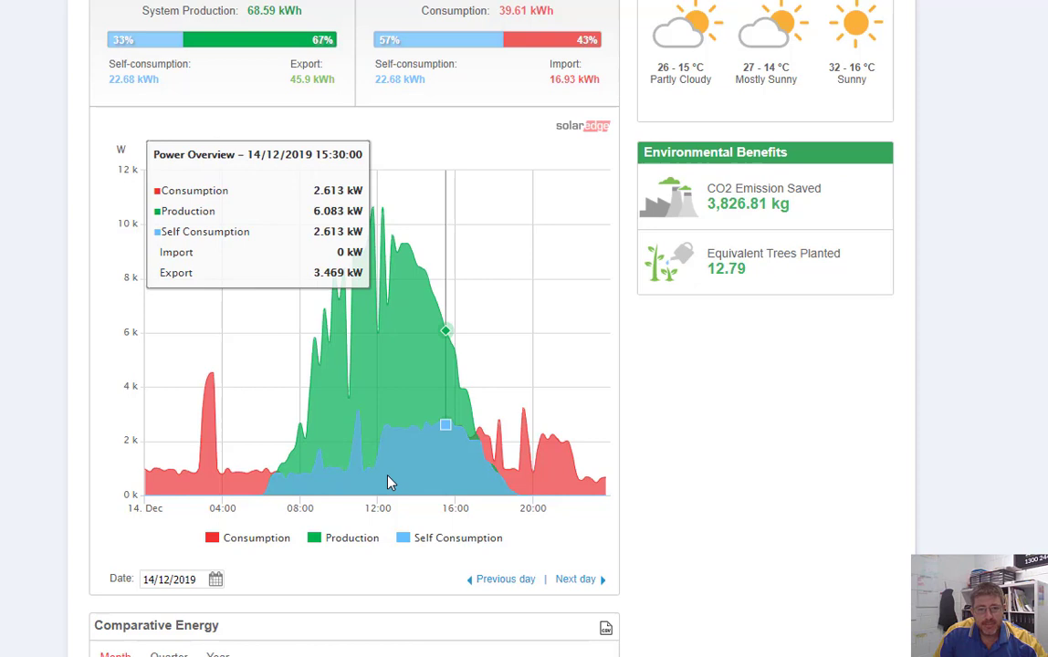
{"action": "mouse_move", "coordinate": [219, 475]}
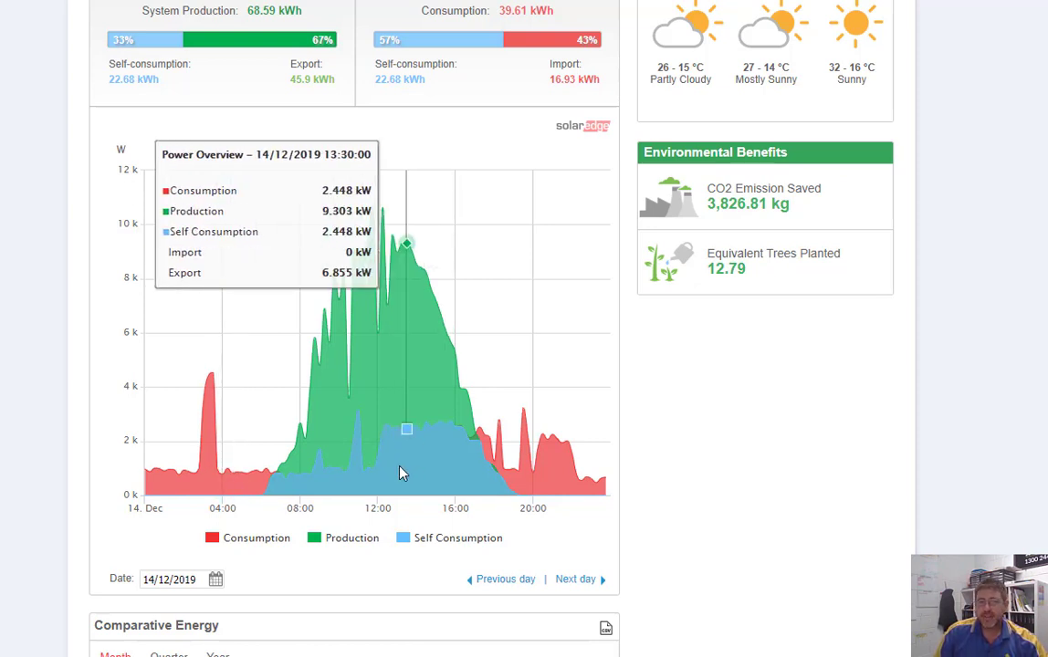
- Scroll through the 14 December 2019 Power and Energy overview in SolarEdge
{"action": "scroll", "scroll_direction": "down", "scroll_amount": 3}
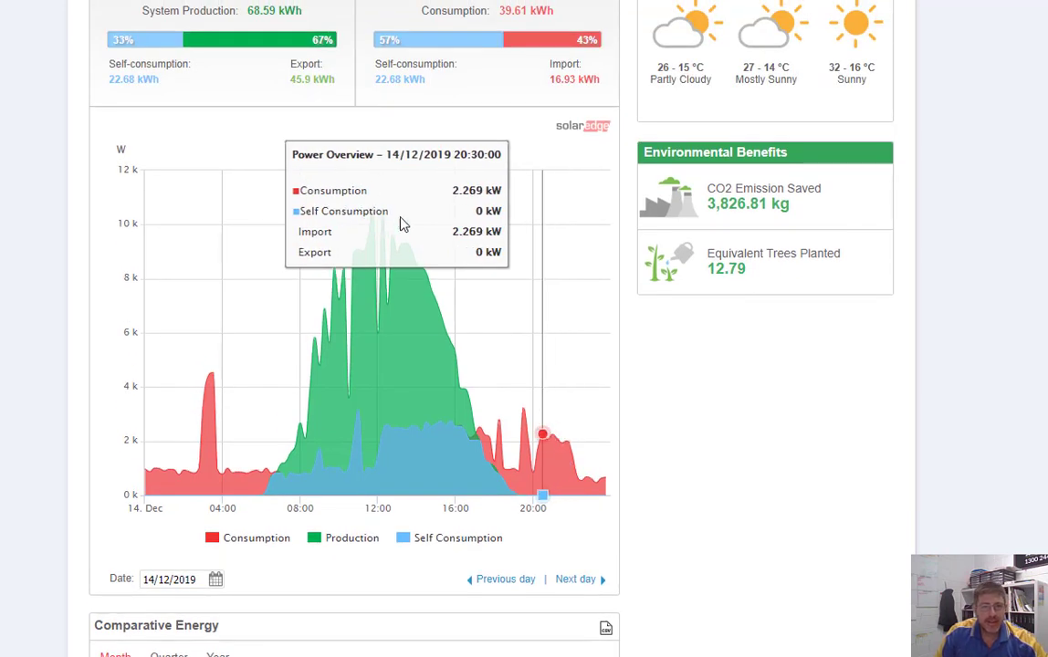
{"action": "mouse_move", "coordinate": [499, 307]}
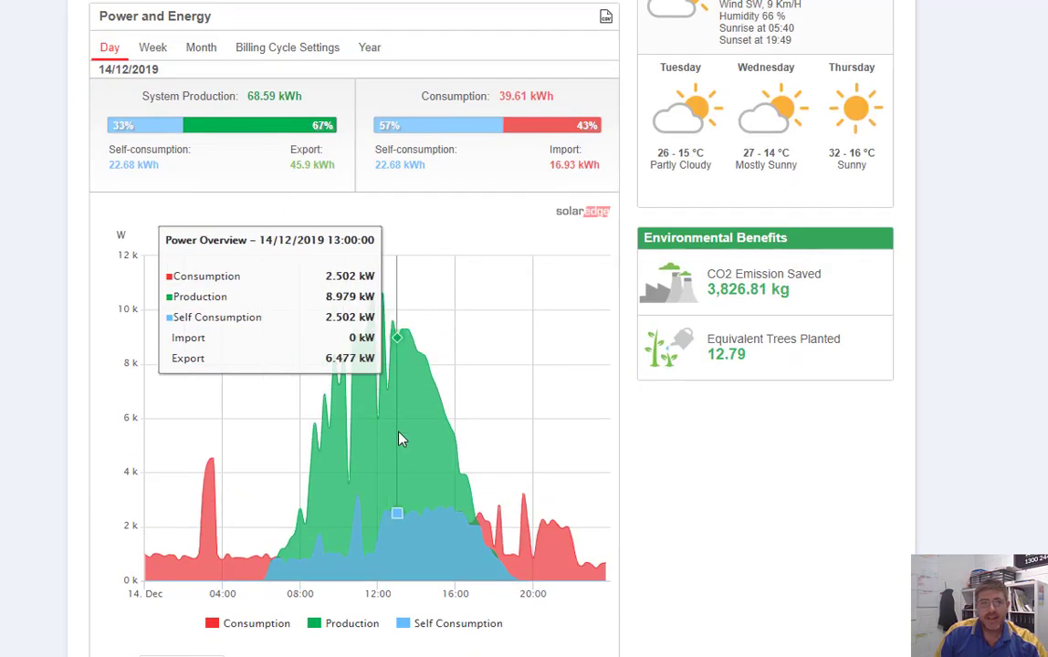
{"action": "scroll", "scroll_direction": "down", "scroll_amount": 3}
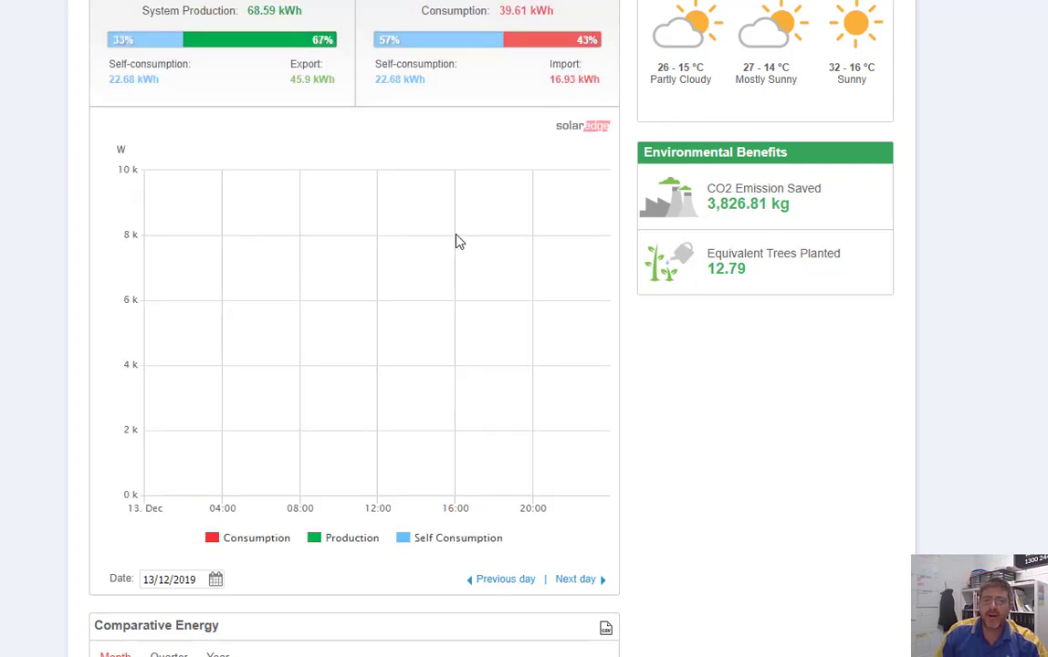
{"action": "mouse_move", "coordinate": [465, 285]}
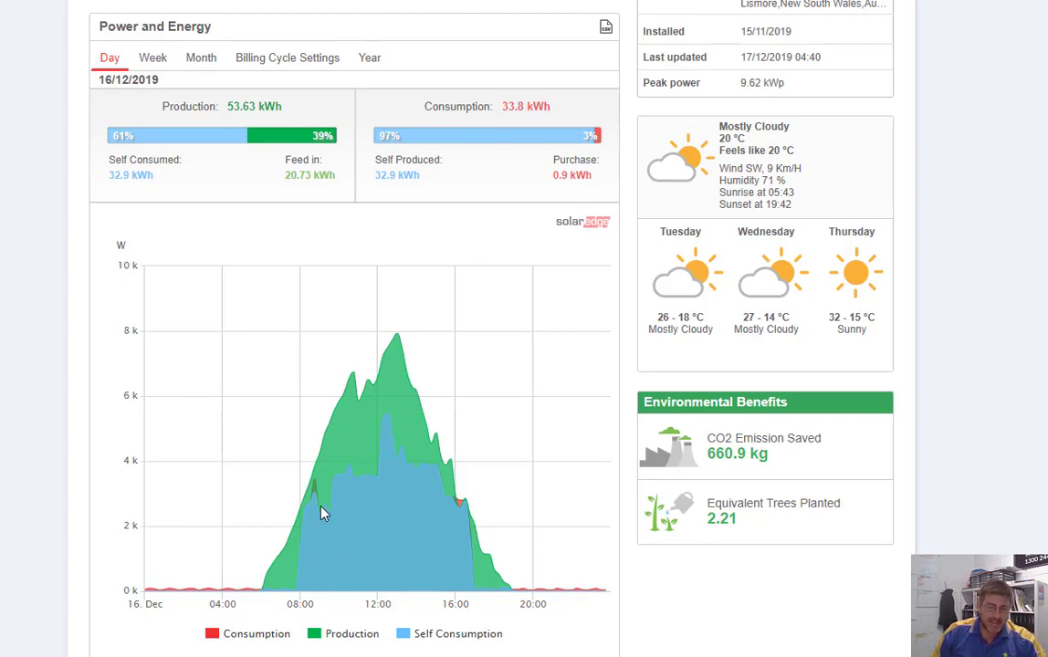
{"action": "mouse_move", "coordinate": [356, 525]}
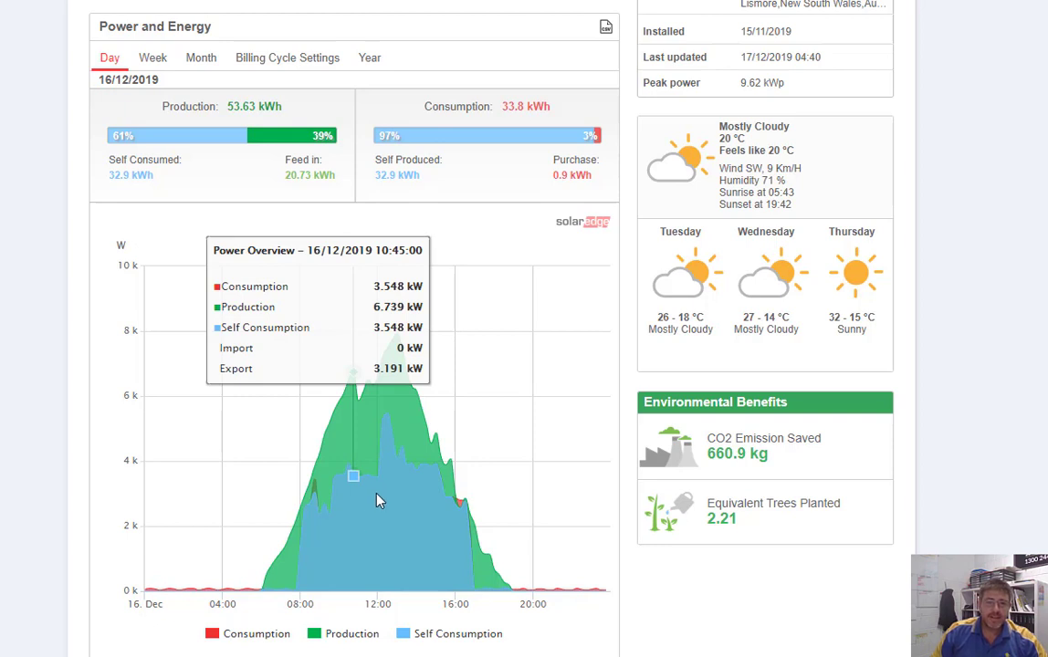
{"action": "mouse_move", "coordinate": [393, 534]}
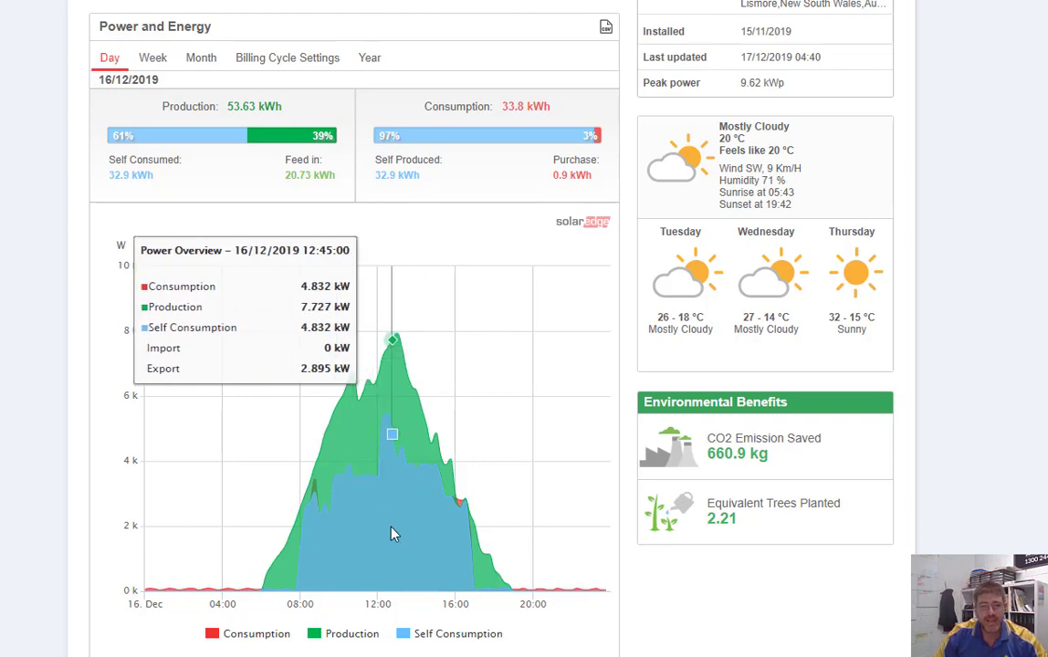
{"action": "mouse_move", "coordinate": [466, 520]}
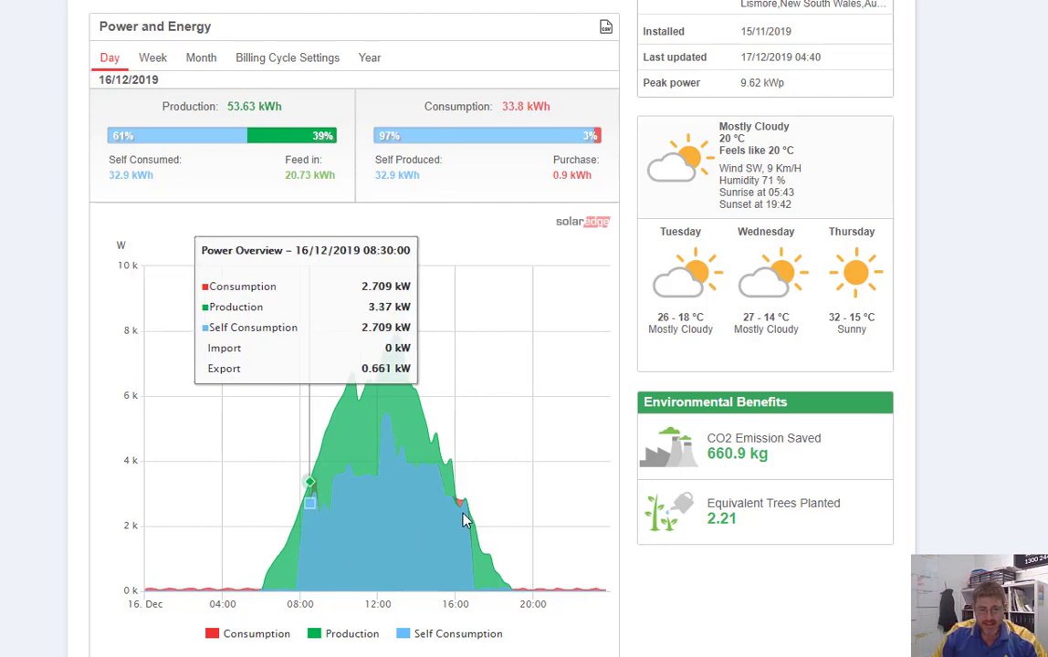
{"action": "mouse_move", "coordinate": [466, 502]}
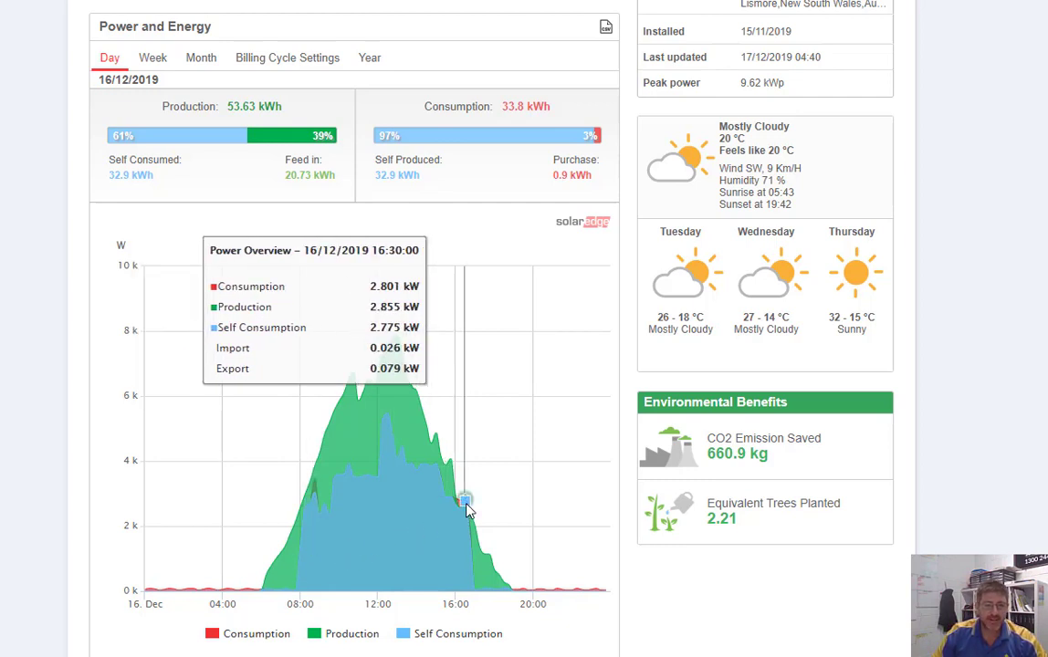
{"action": "mouse_move", "coordinate": [480, 547]}
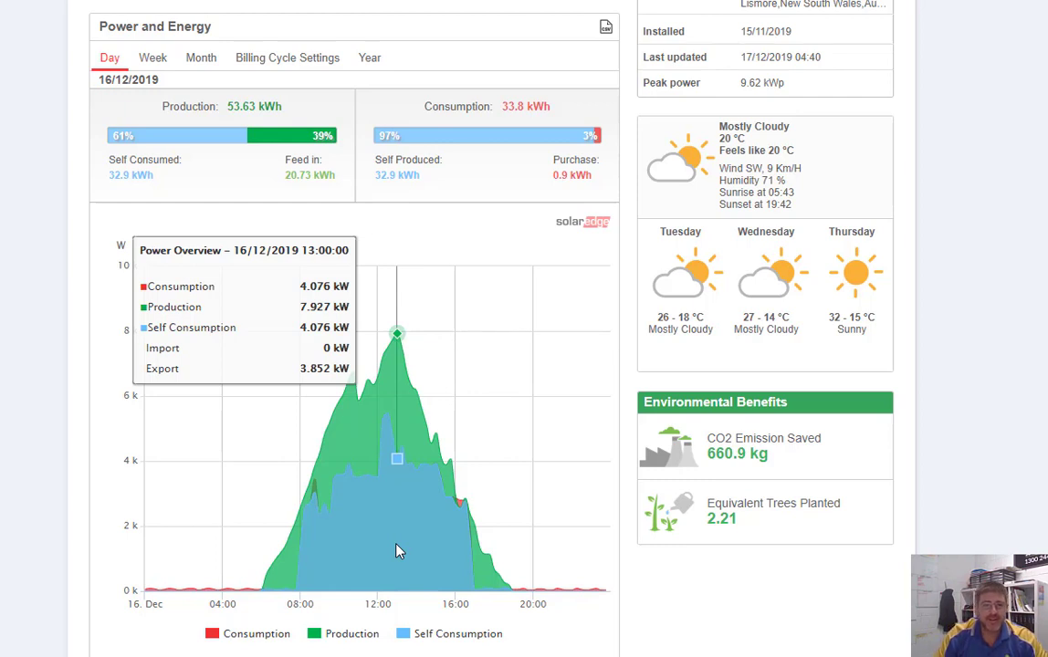
{"action": "mouse_move", "coordinate": [309, 607]}
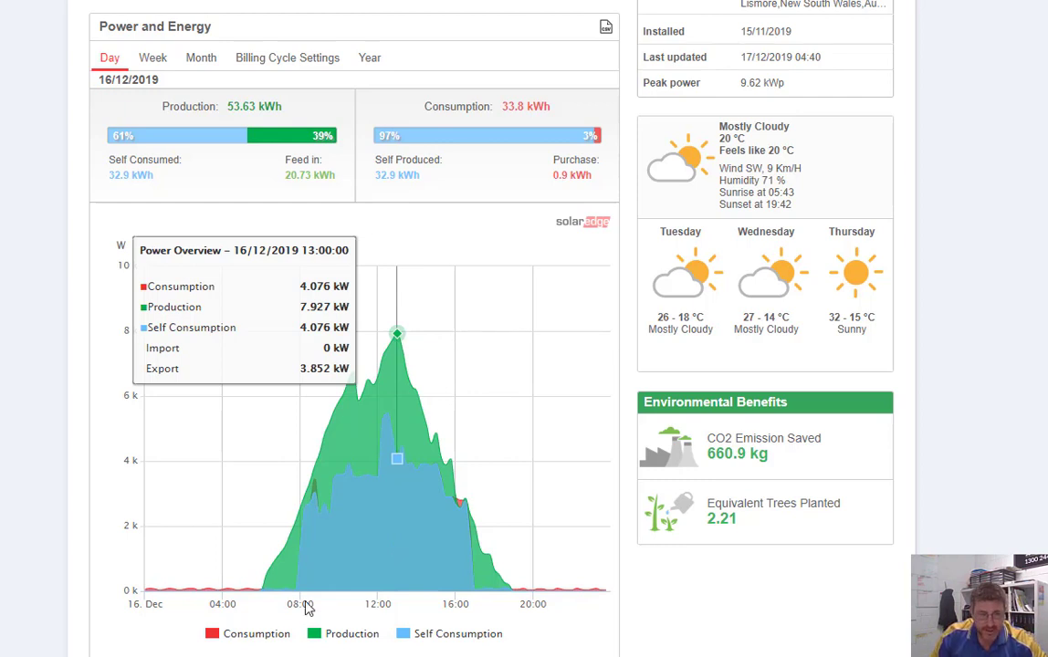
{"action": "mouse_move", "coordinate": [241, 592]}
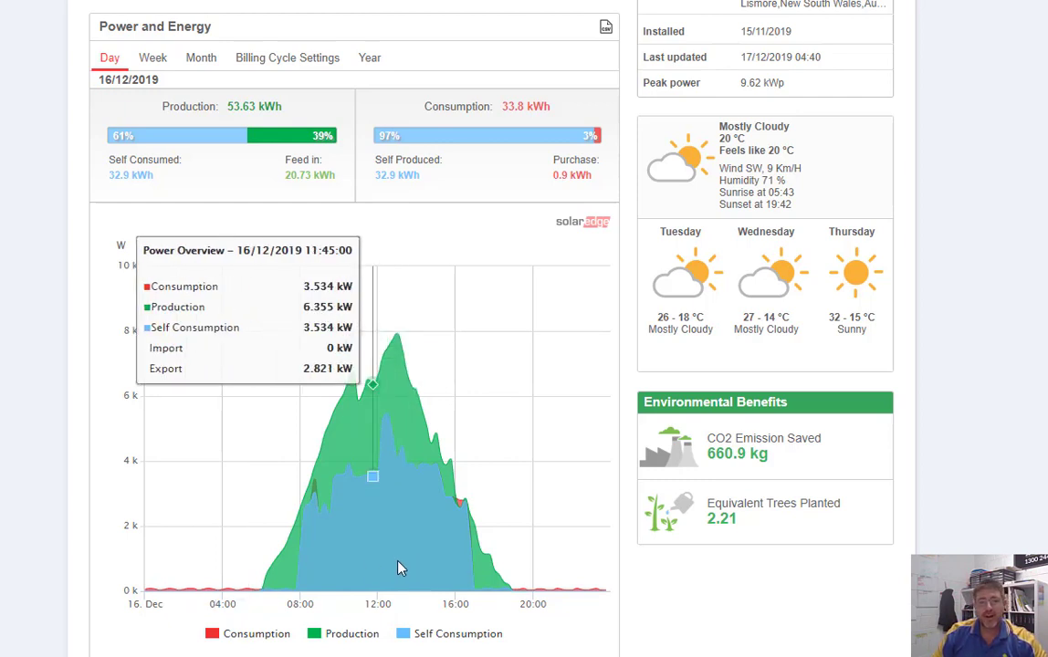
{"action": "mouse_move", "coordinate": [433, 569]}
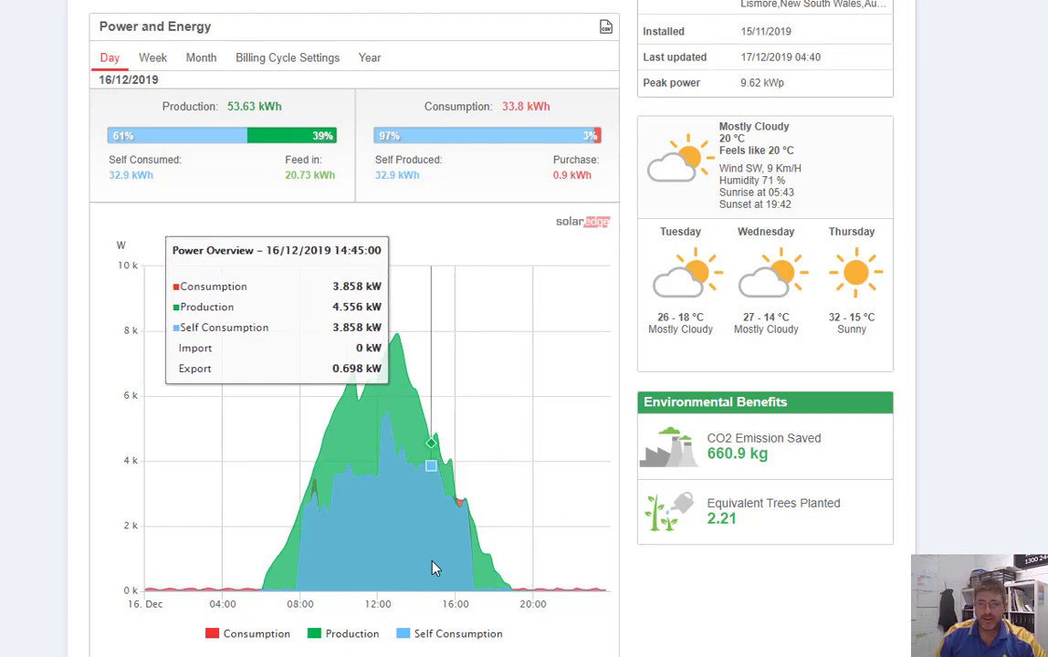
{"action": "mouse_move", "coordinate": [956, 547]}
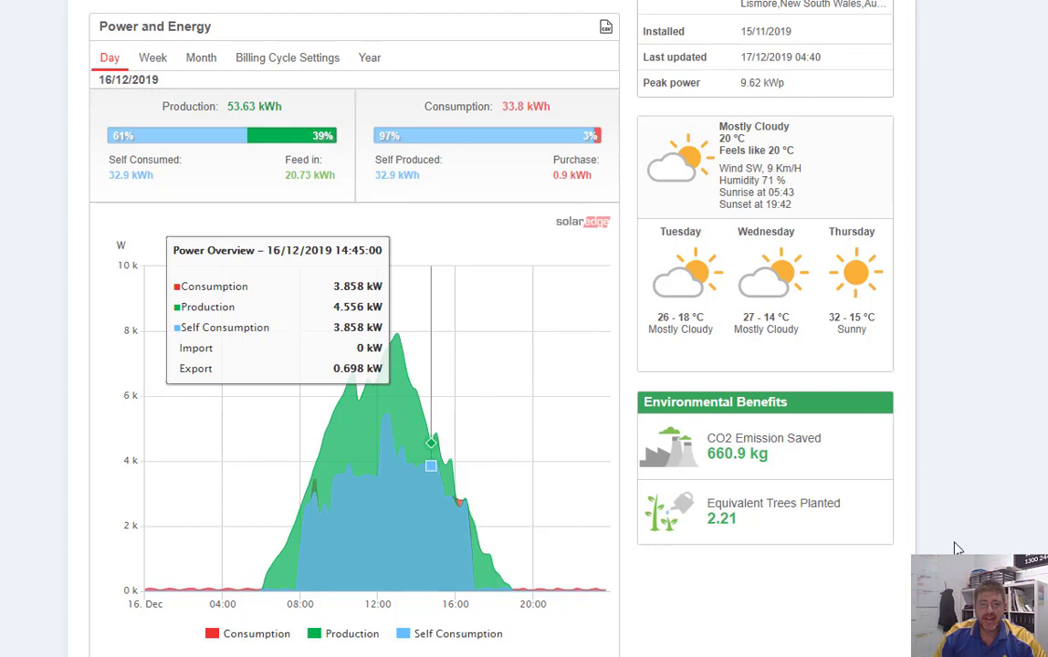
{"action": "mouse_move", "coordinate": [815, 391]}
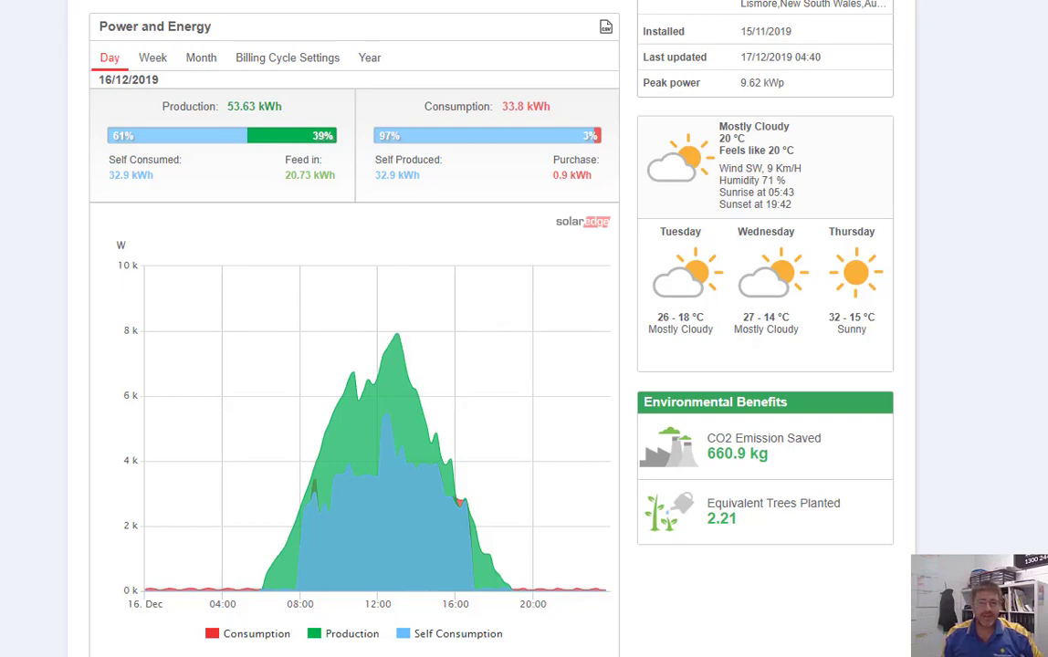
{"action": "mouse_move", "coordinate": [456, 204]}
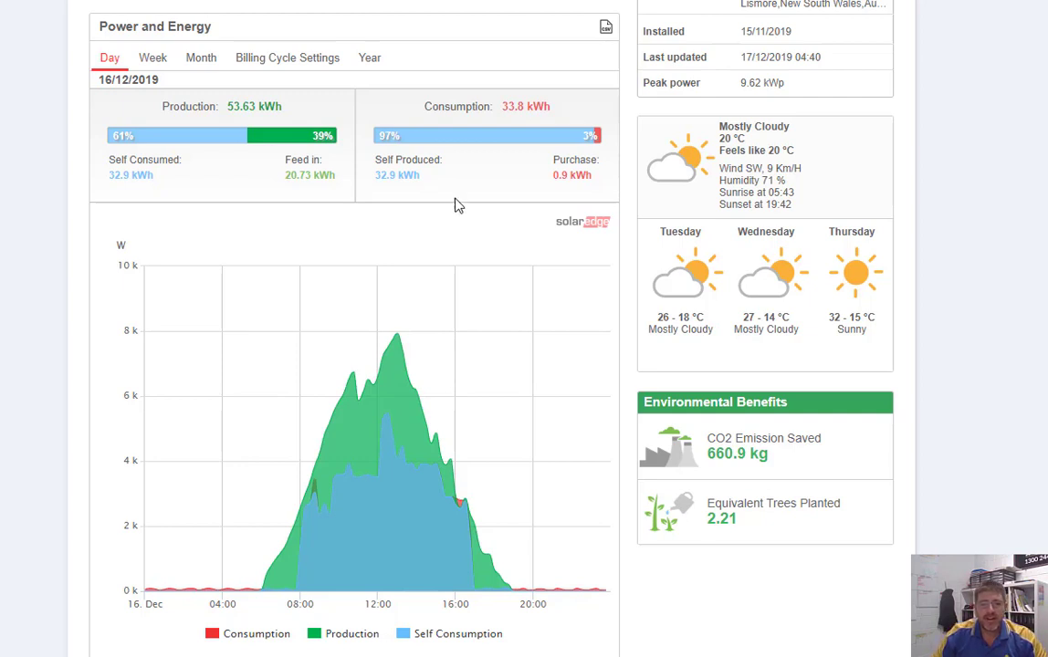
{"action": "mouse_move", "coordinate": [473, 556]}
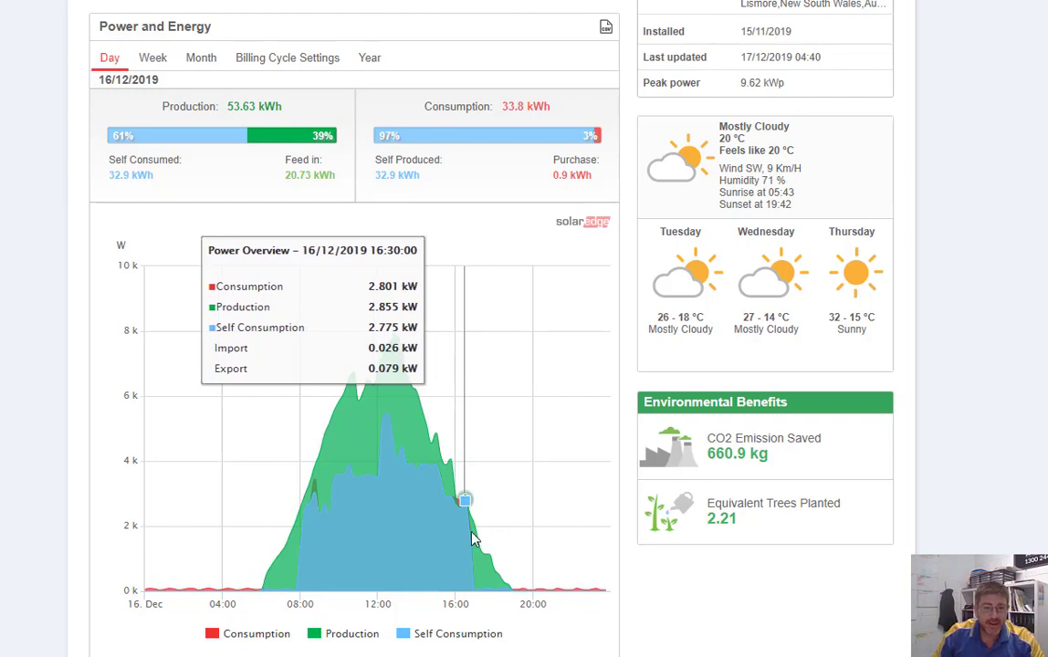
{"action": "mouse_move", "coordinate": [474, 526]}
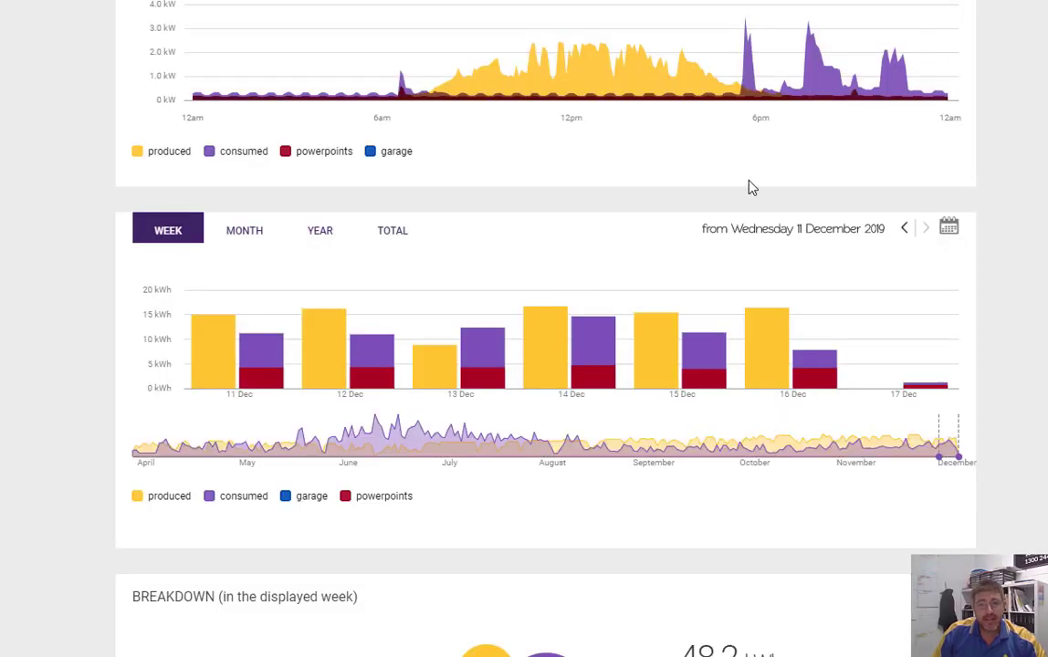
{"action": "mouse_move", "coordinate": [573, 23]}
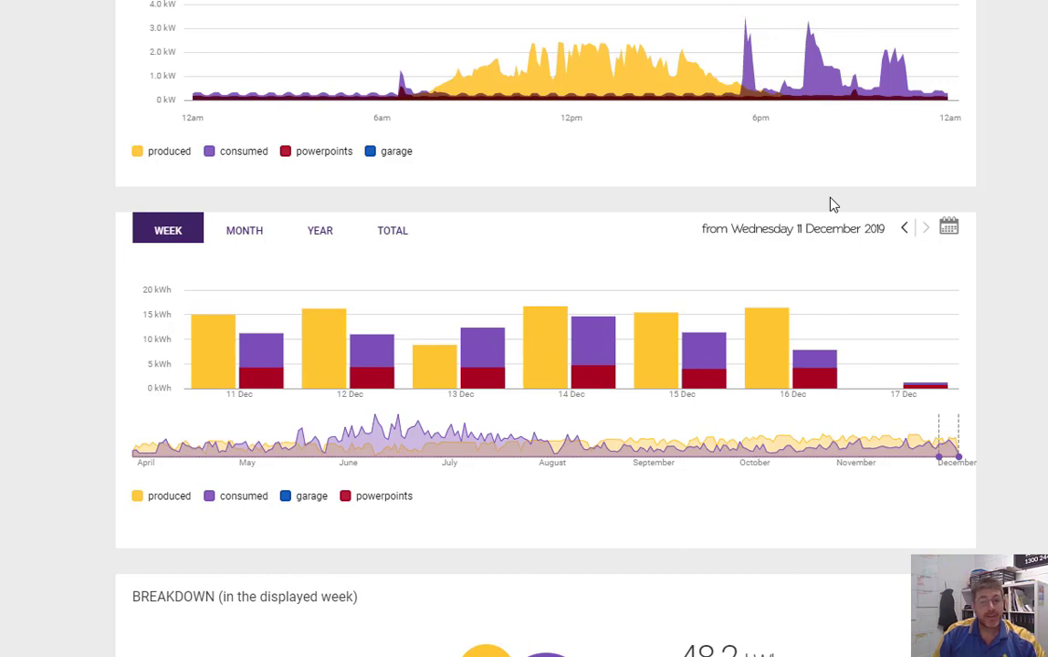
{"action": "mouse_move", "coordinate": [737, 236]}
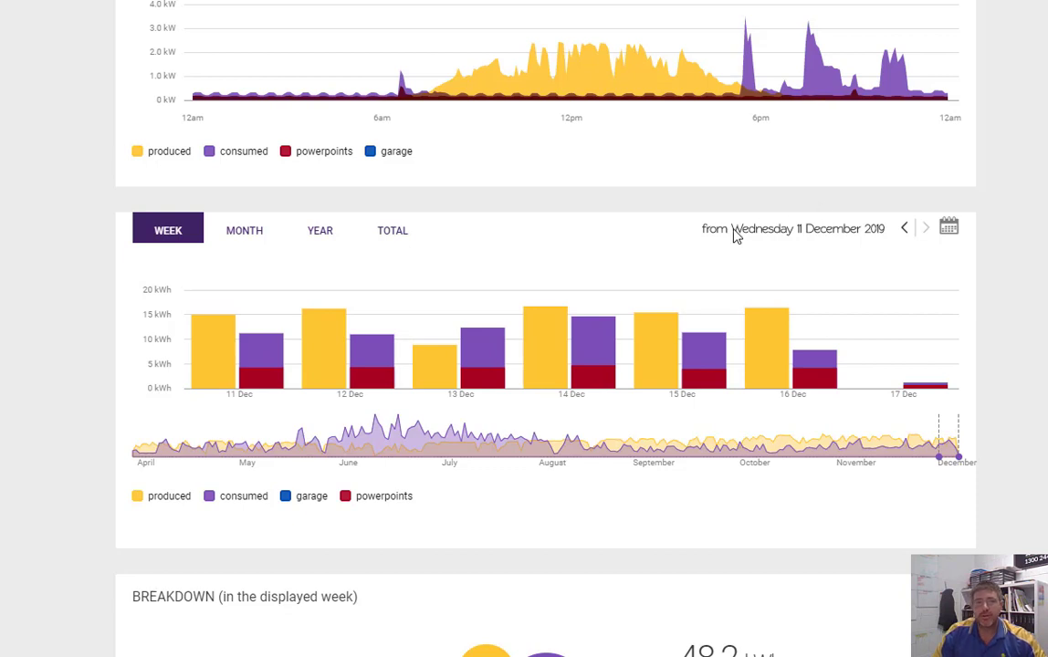
{"action": "mouse_move", "coordinate": [676, 218]}
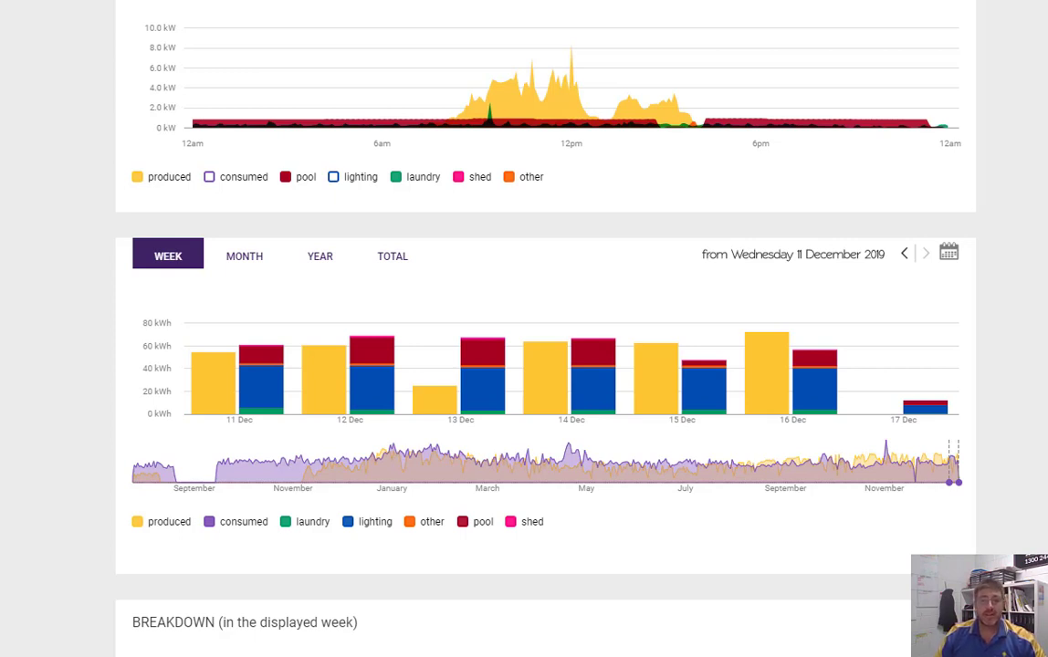
{"action": "mouse_move", "coordinate": [731, 135]}
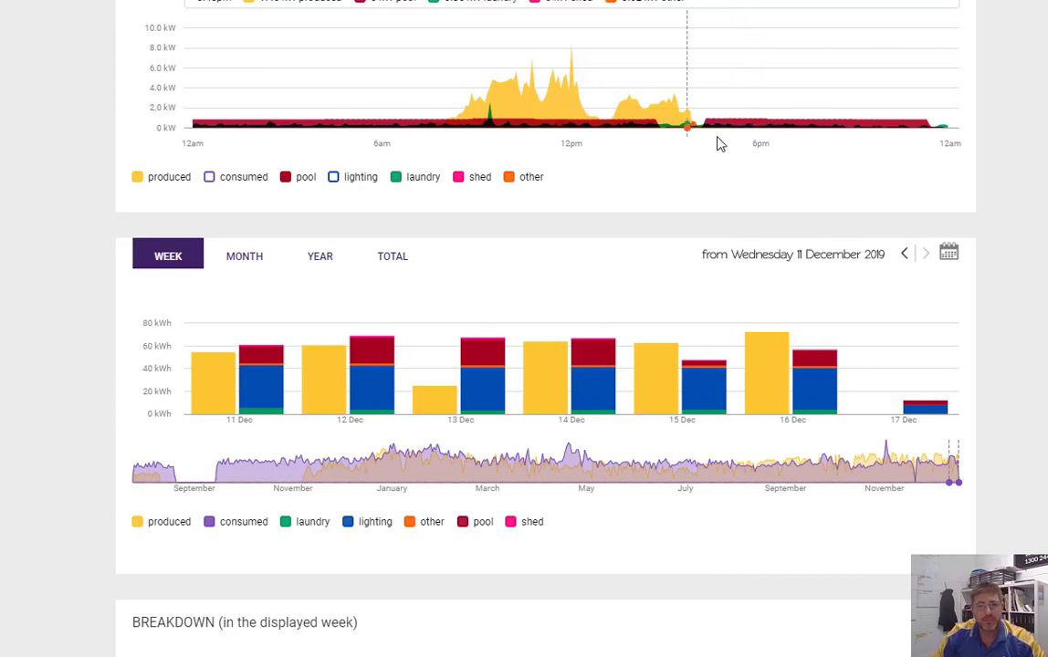
- Open the daily chart's date calendar and navigate it to December 2019
{"action": "left_click", "coordinate": [947, 252]}
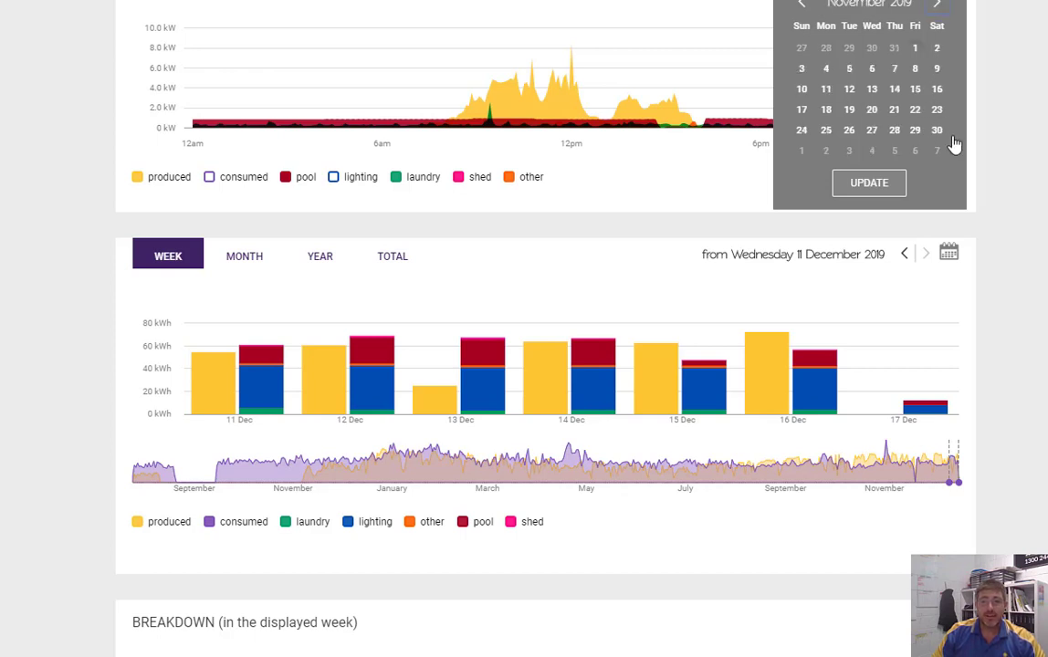
{"action": "left_click", "coordinate": [936, 5]}
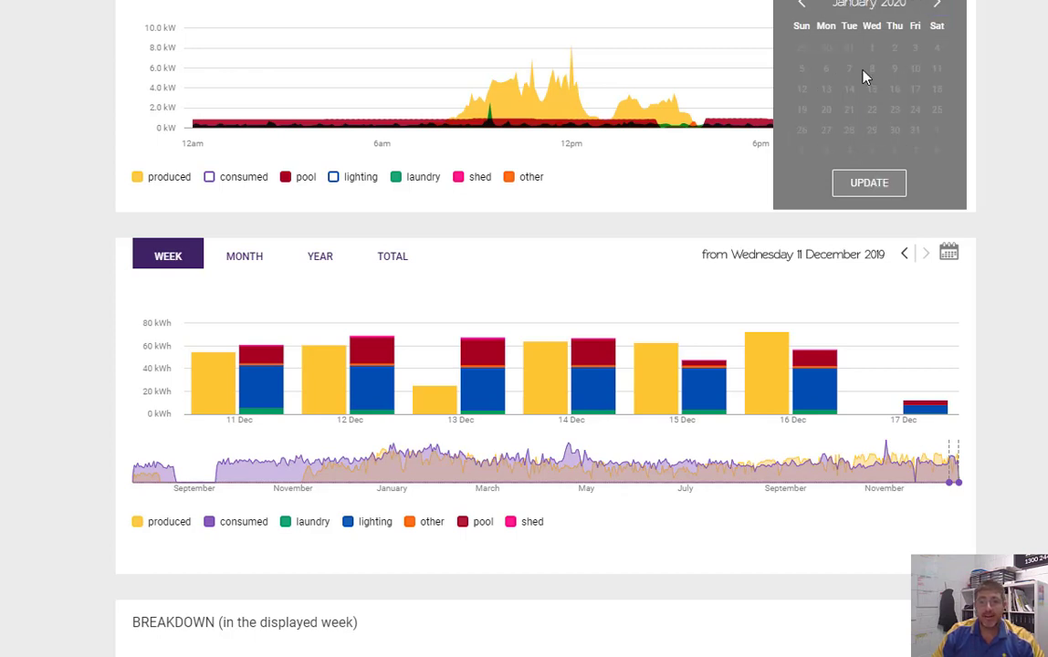
{"action": "left_click", "coordinate": [800, 5]}
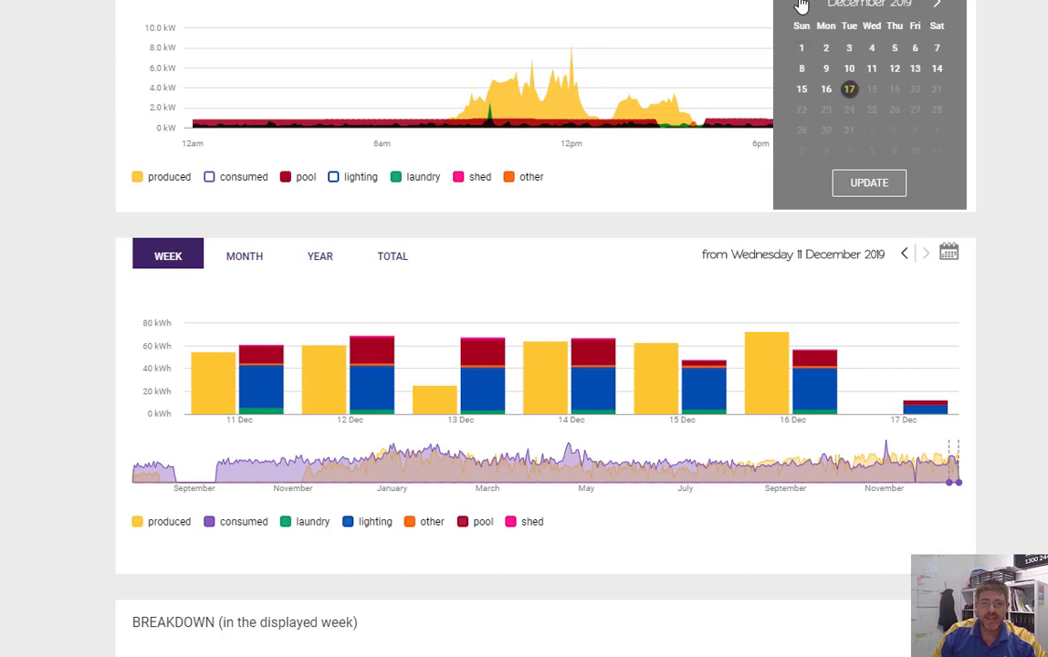
{"action": "mouse_move", "coordinate": [826, 89]}
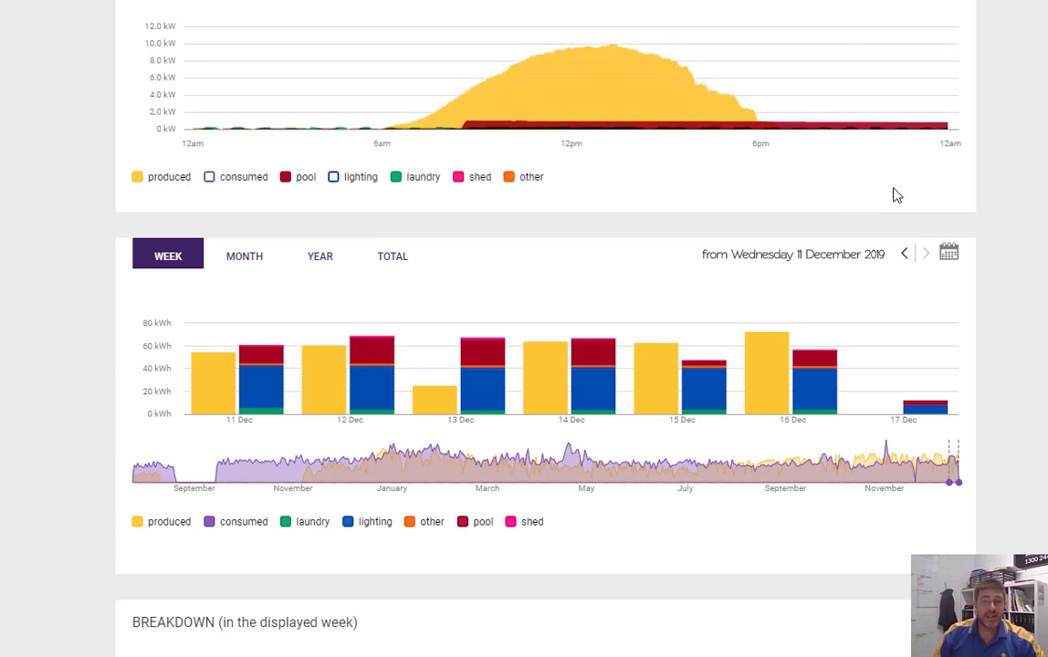
{"action": "mouse_move", "coordinate": [762, 109]}
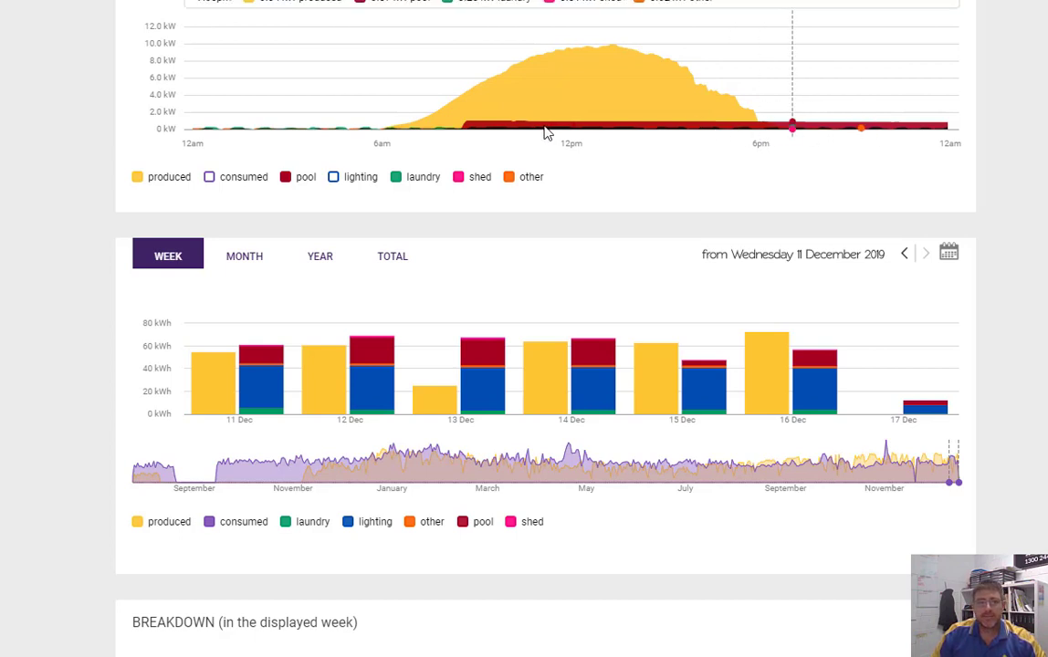
{"action": "mouse_move", "coordinate": [876, 135]}
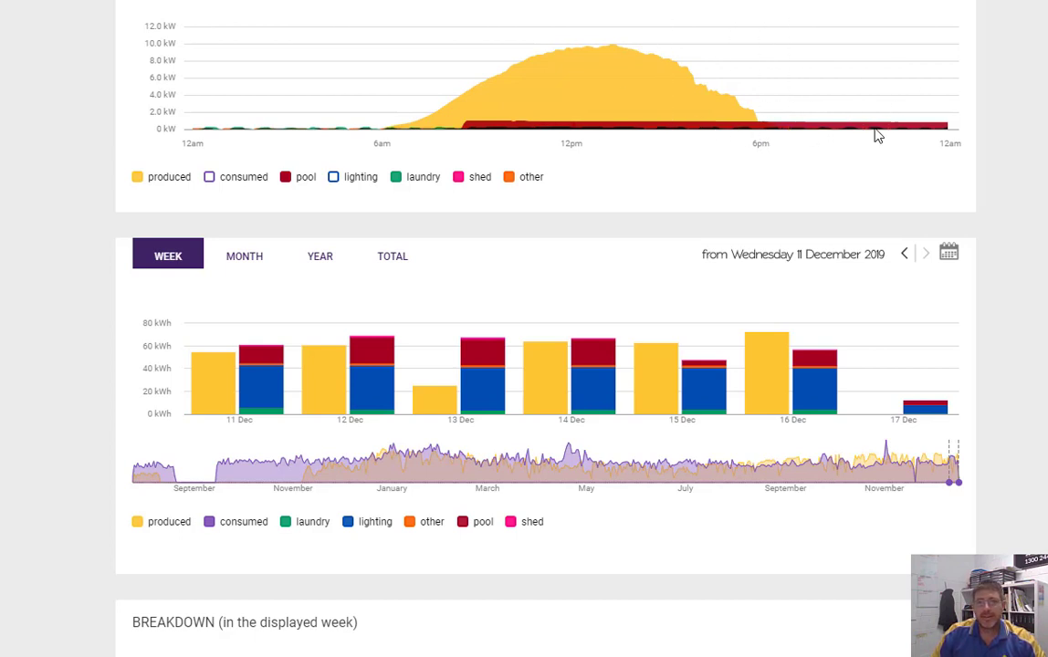
{"action": "mouse_move", "coordinate": [789, 126]}
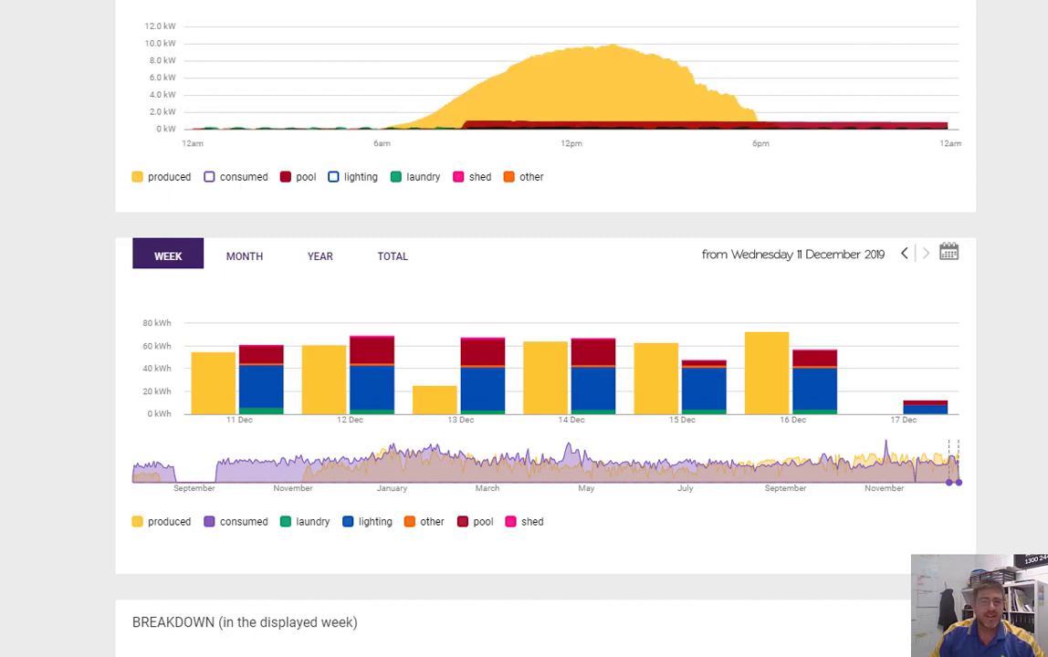
{"action": "mouse_move", "coordinate": [852, 161]}
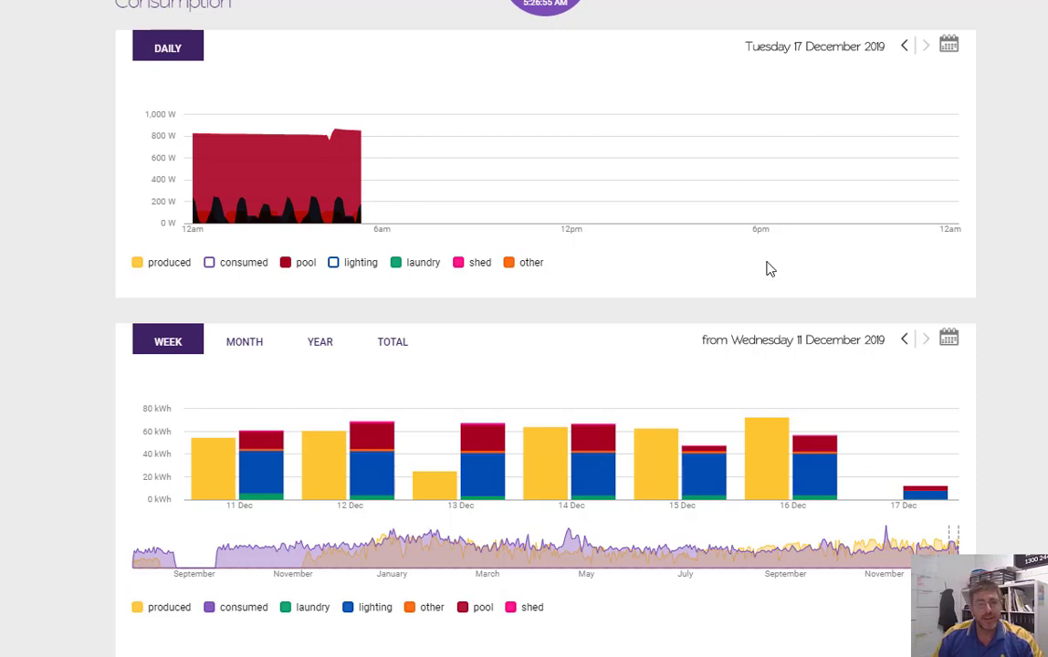
{"action": "mouse_move", "coordinate": [288, 217]}
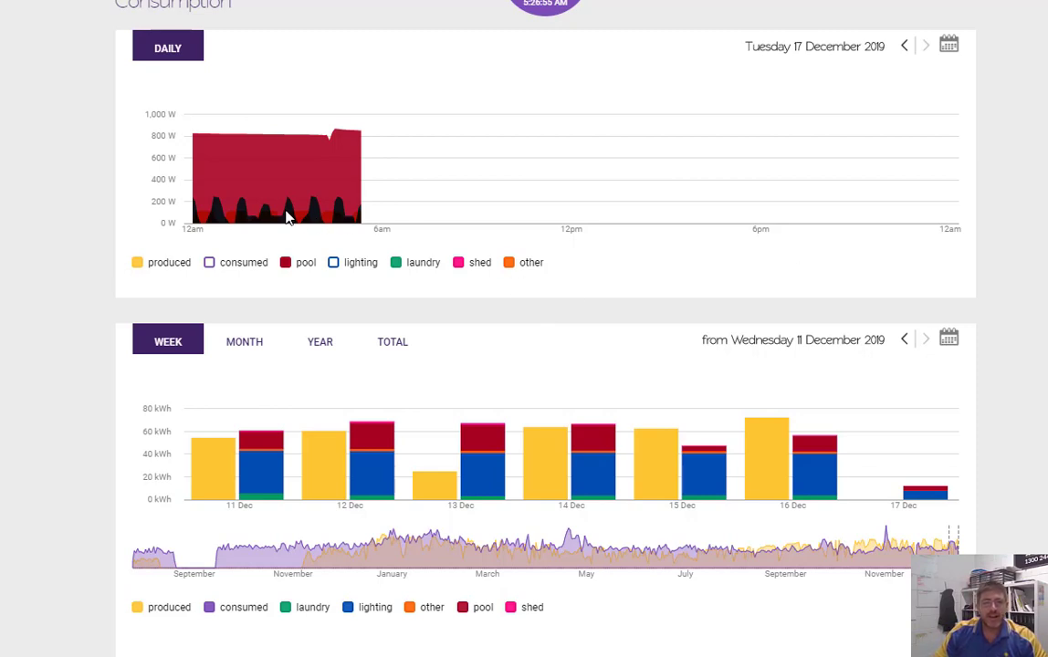
{"action": "mouse_move", "coordinate": [566, 302]}
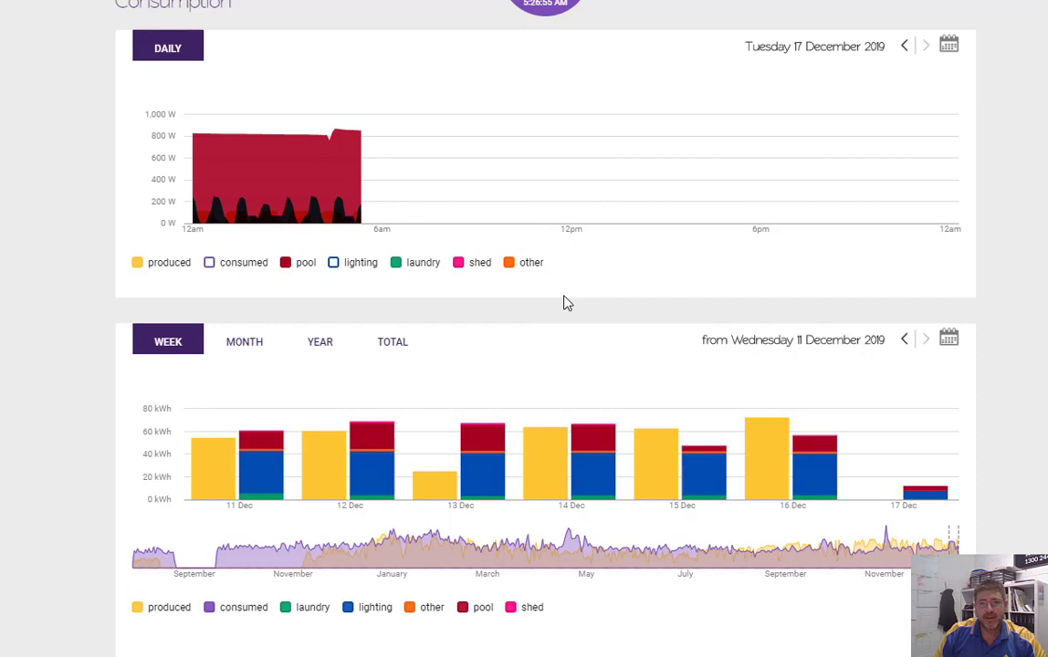
{"action": "mouse_move", "coordinate": [570, 293]}
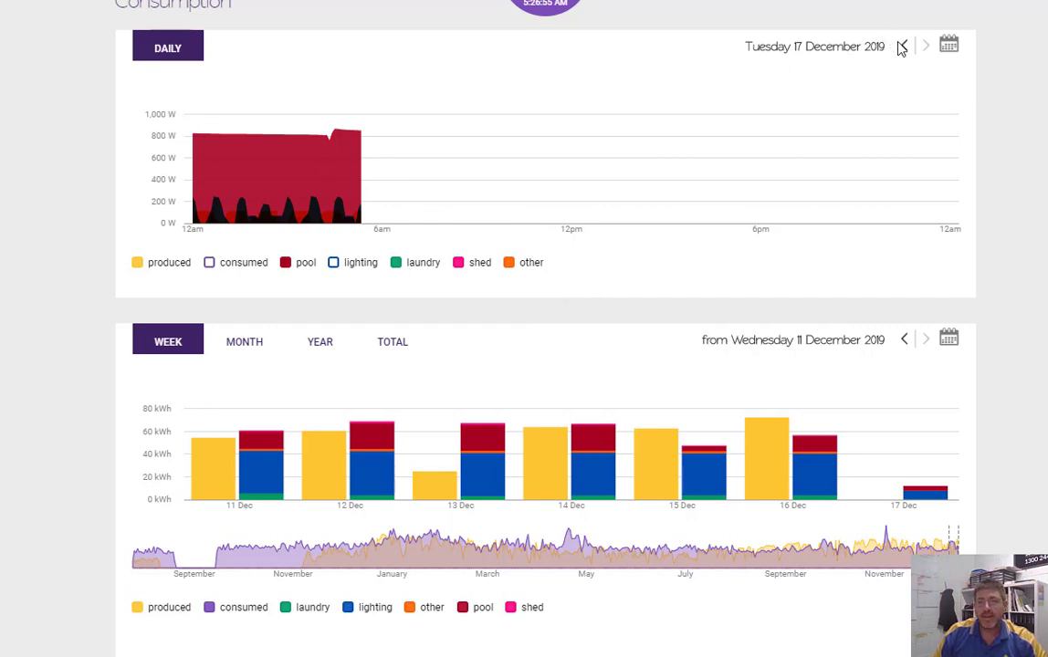
- Use the previous-day arrow to move from Tuesday 17 to Monday 16 December 2019
{"action": "left_click", "coordinate": [901, 47]}
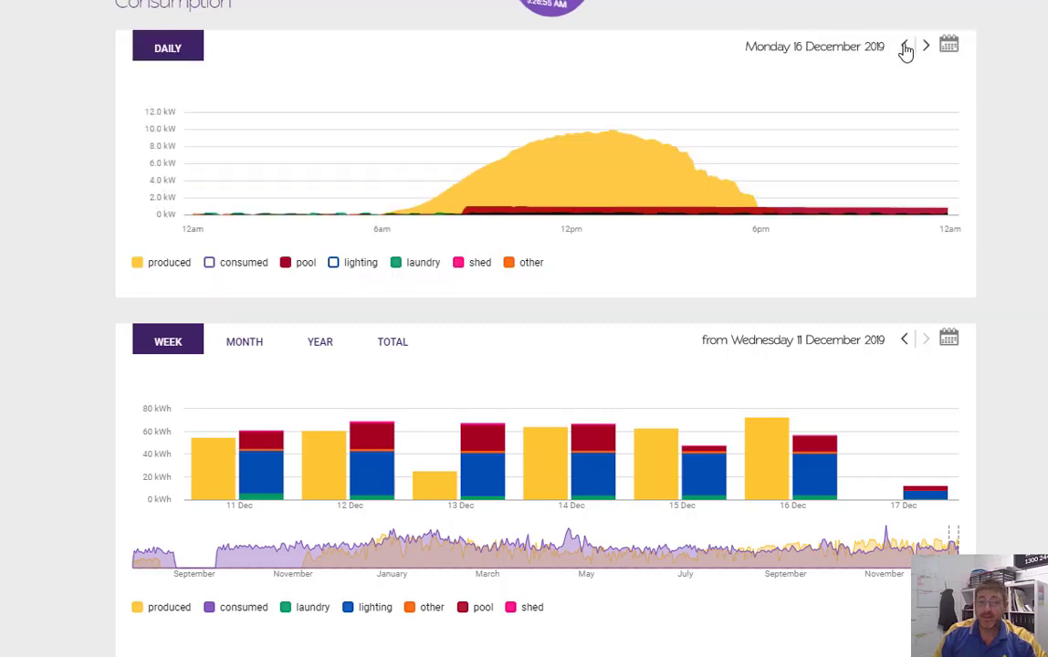
{"action": "mouse_move", "coordinate": [520, 240]}
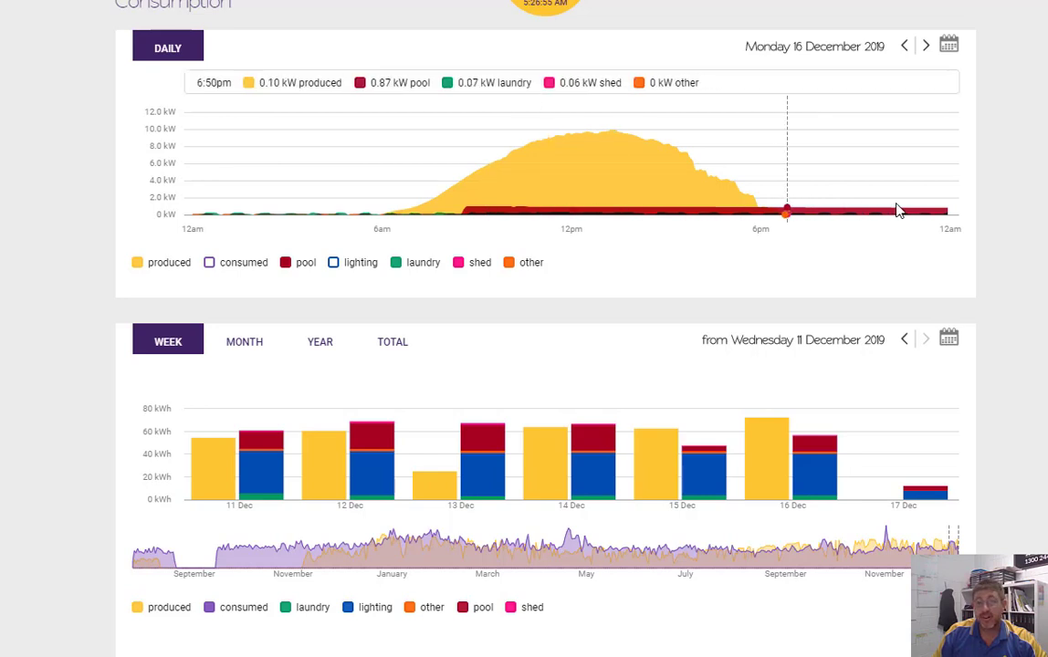
{"action": "mouse_move", "coordinate": [751, 241]}
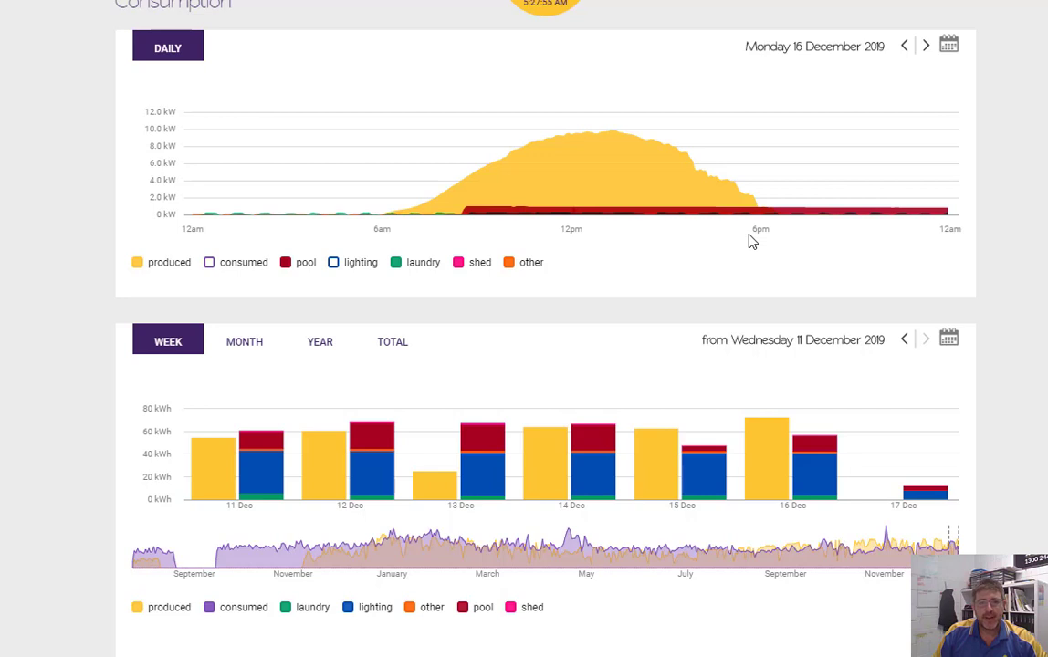
{"action": "mouse_move", "coordinate": [742, 224]}
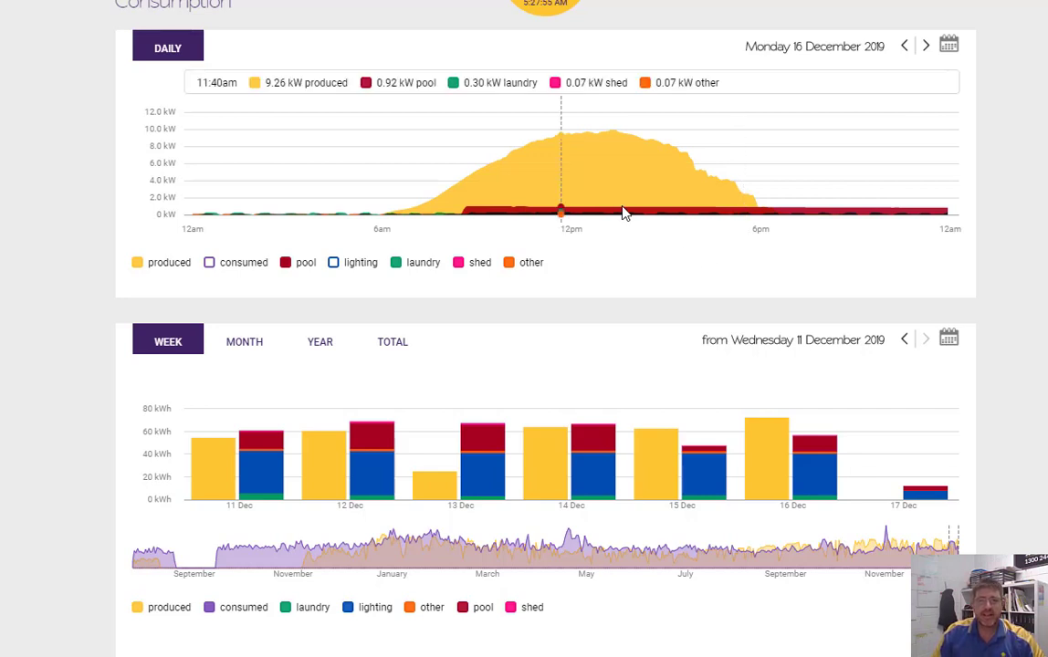
{"action": "mouse_move", "coordinate": [696, 225]}
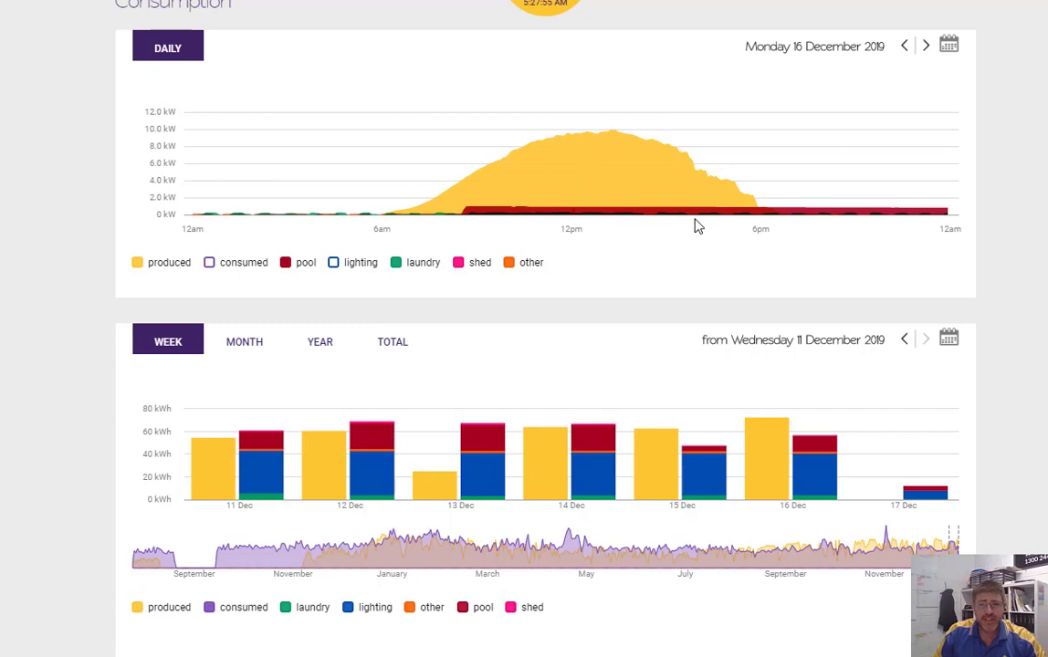